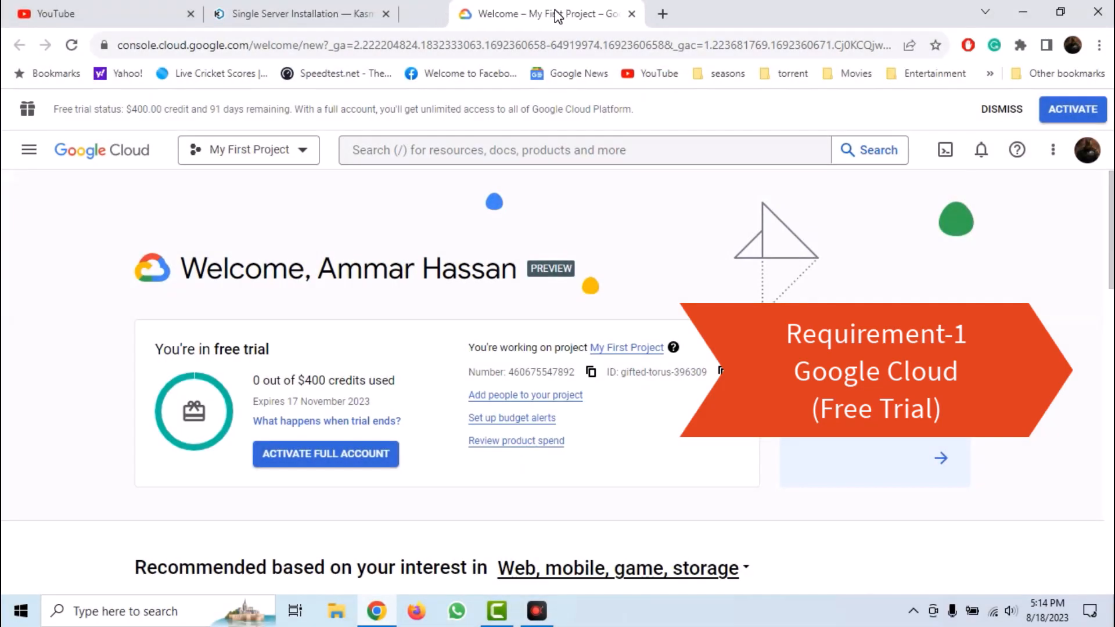
pyautogui.moveTo(425, 185)
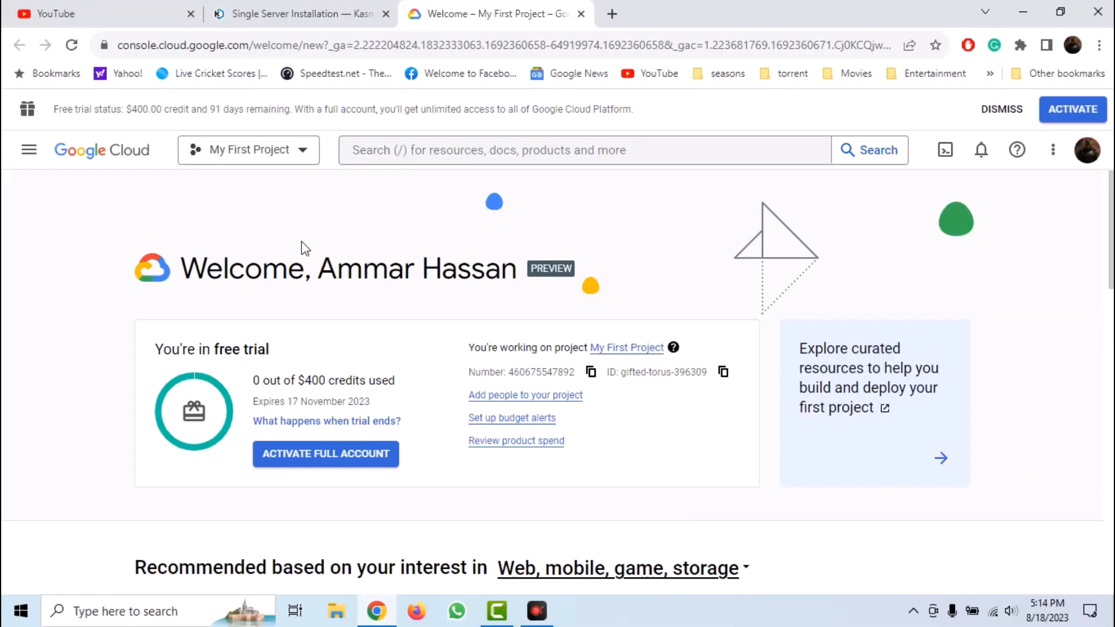
# Step: Switch to the Kasm single-server installation documentation tab
pyautogui.click(298, 14)
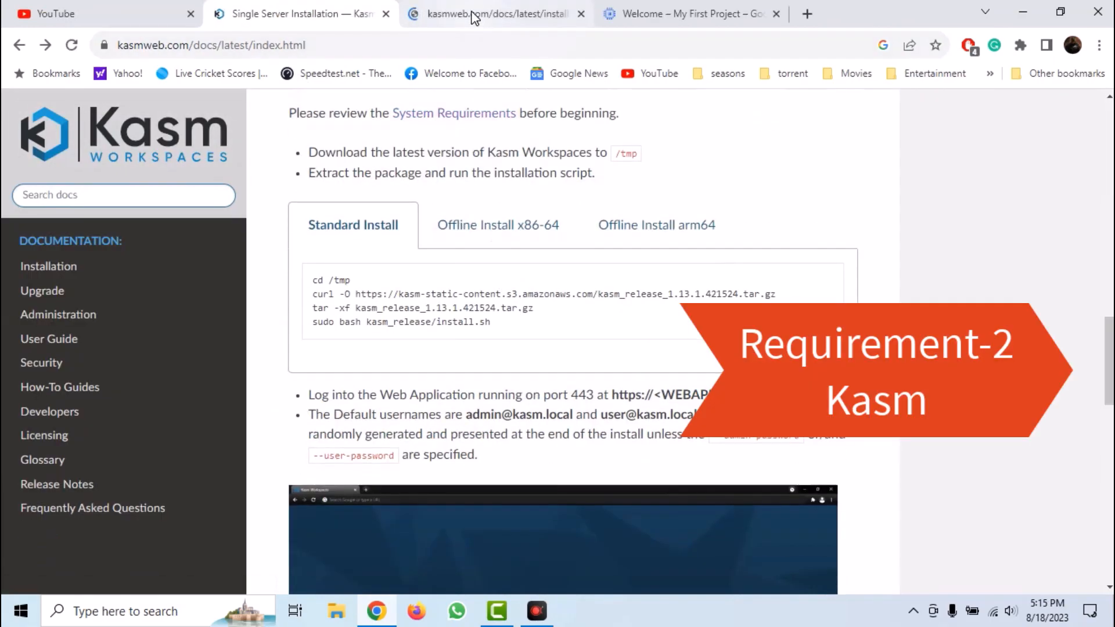
# Step: Review the System Requirements page: supported OS list and 2 cores, 4GB, 50GB minimums
pyautogui.click(454, 113)
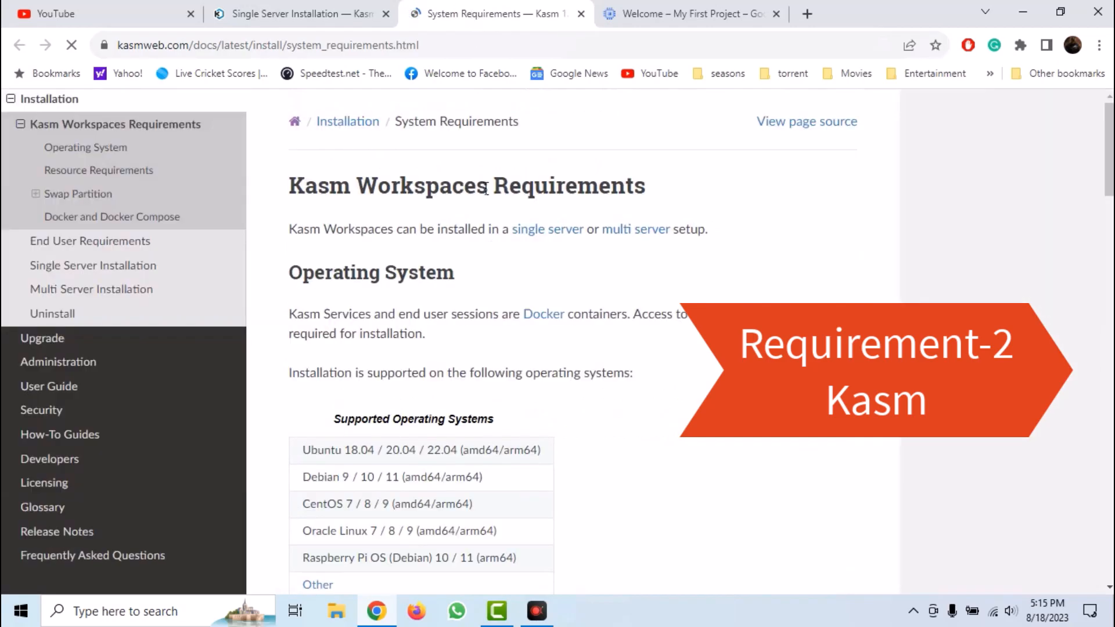
pyautogui.scroll(-3)
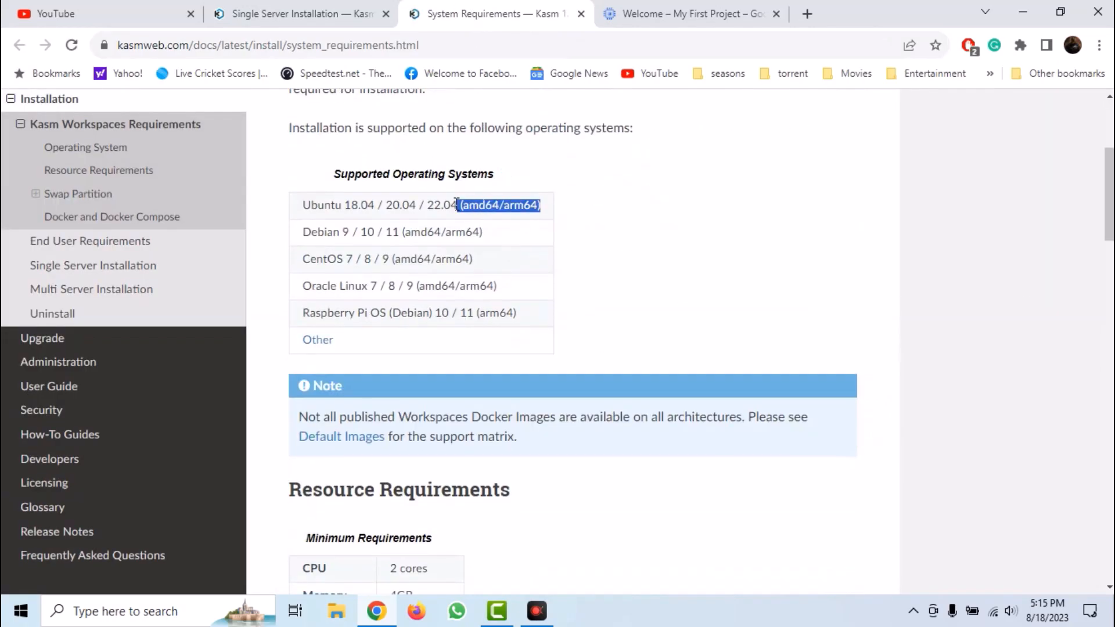
pyautogui.scroll(-3)
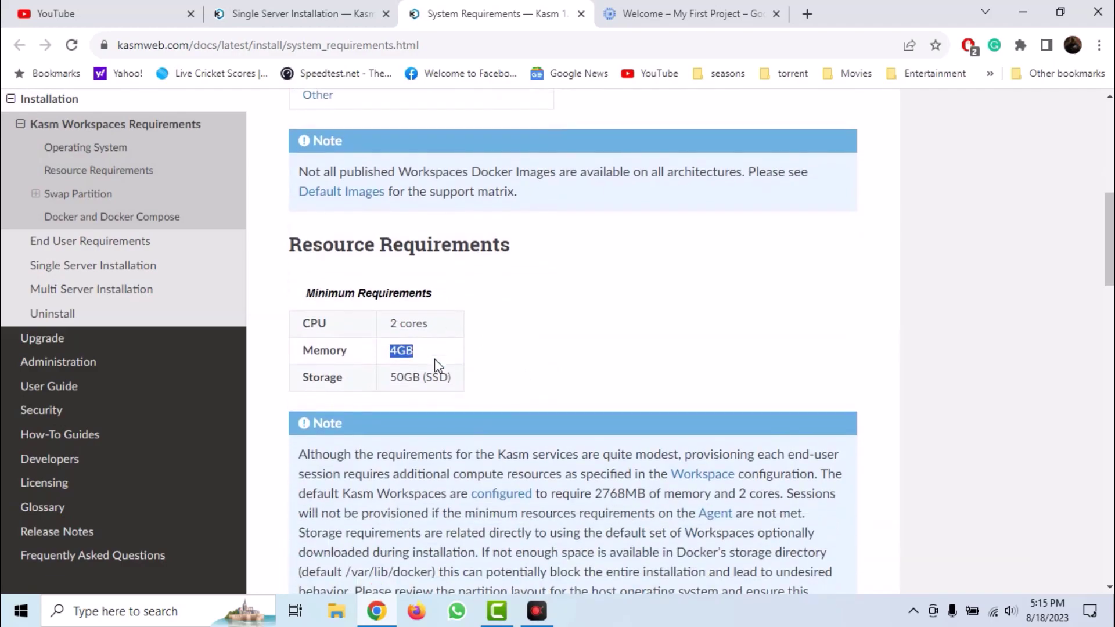
pyautogui.moveTo(443, 357)
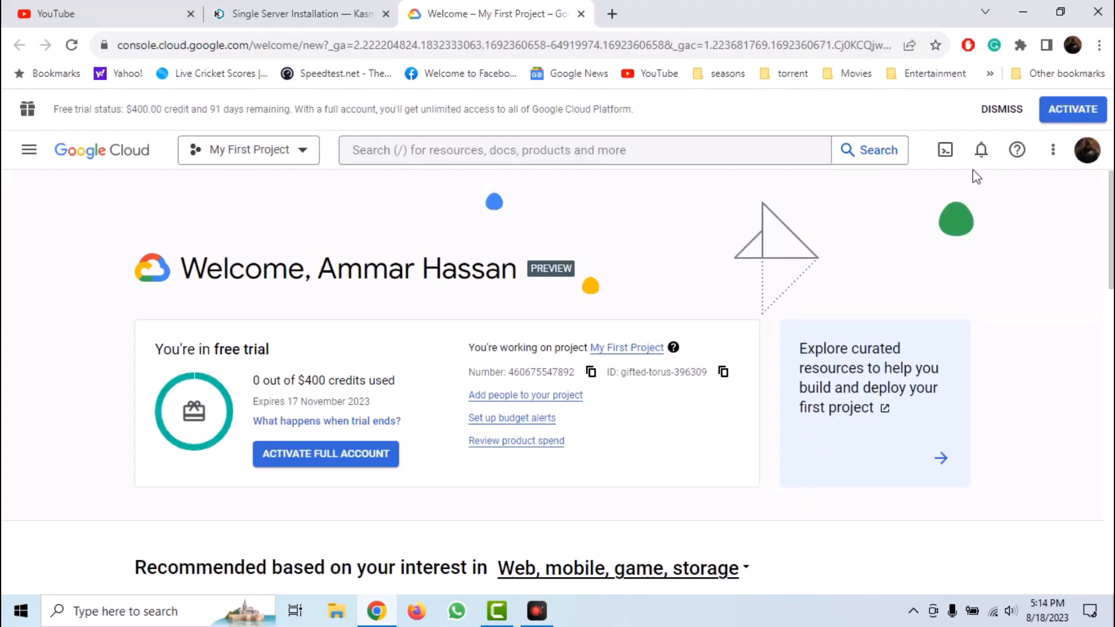
pyautogui.moveTo(634, 186)
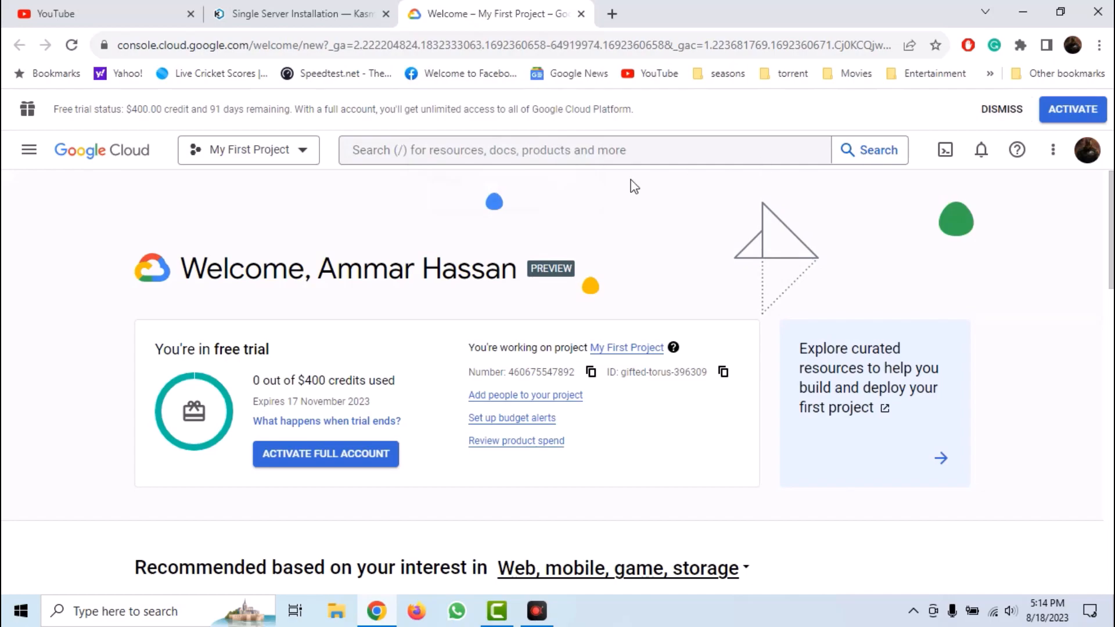
# Step: Start a new Compute Engine VM instance named kasm
pyautogui.scroll(-3)
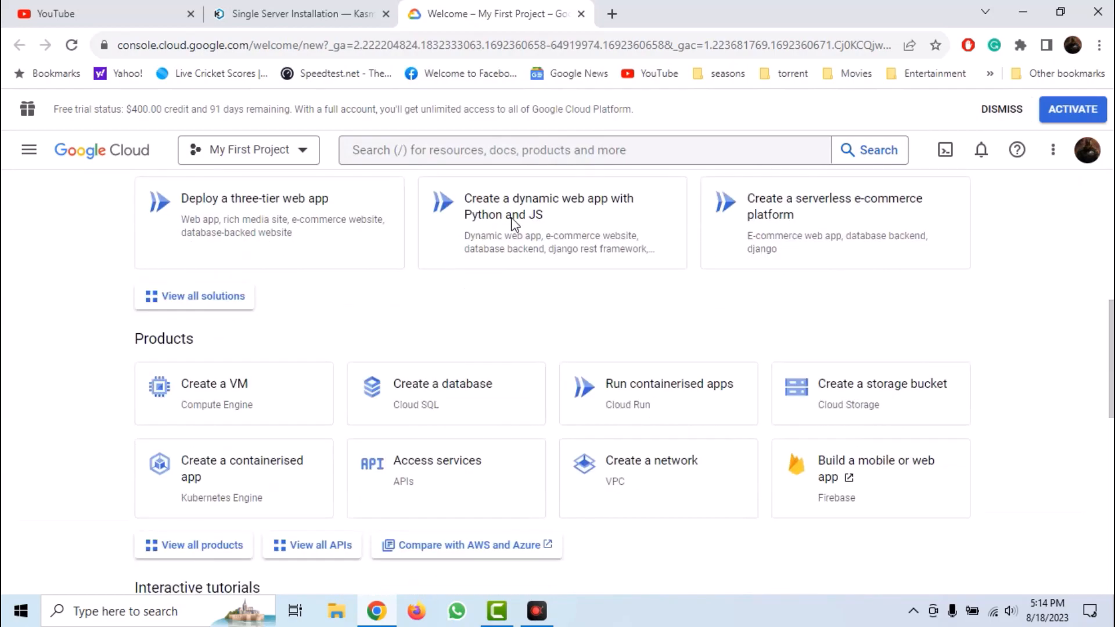
pyautogui.click(214, 384)
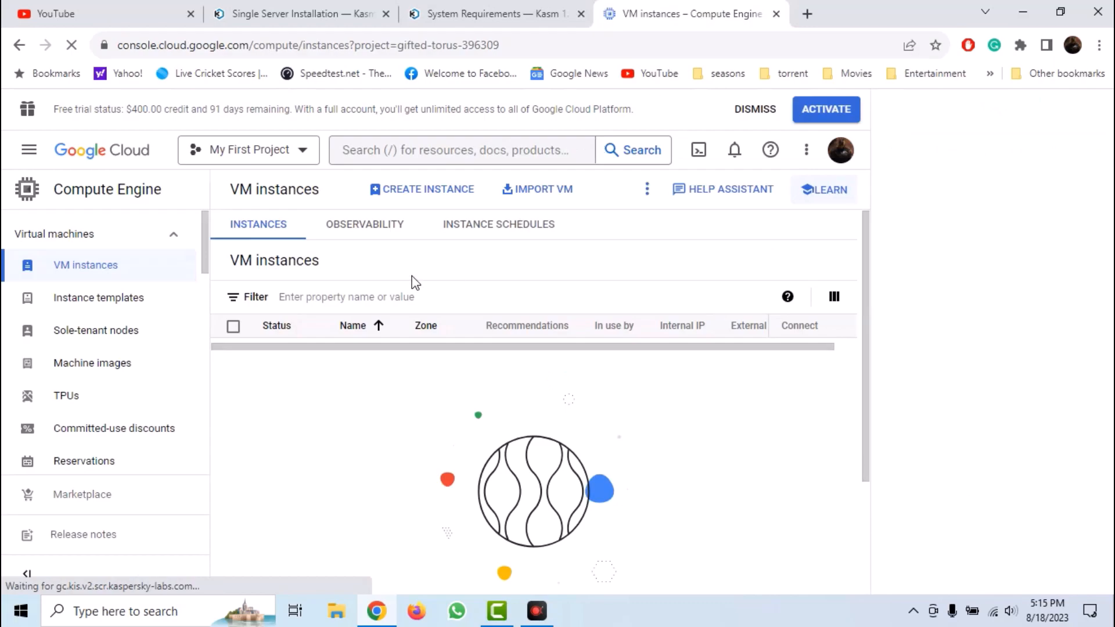
pyautogui.click(824, 189)
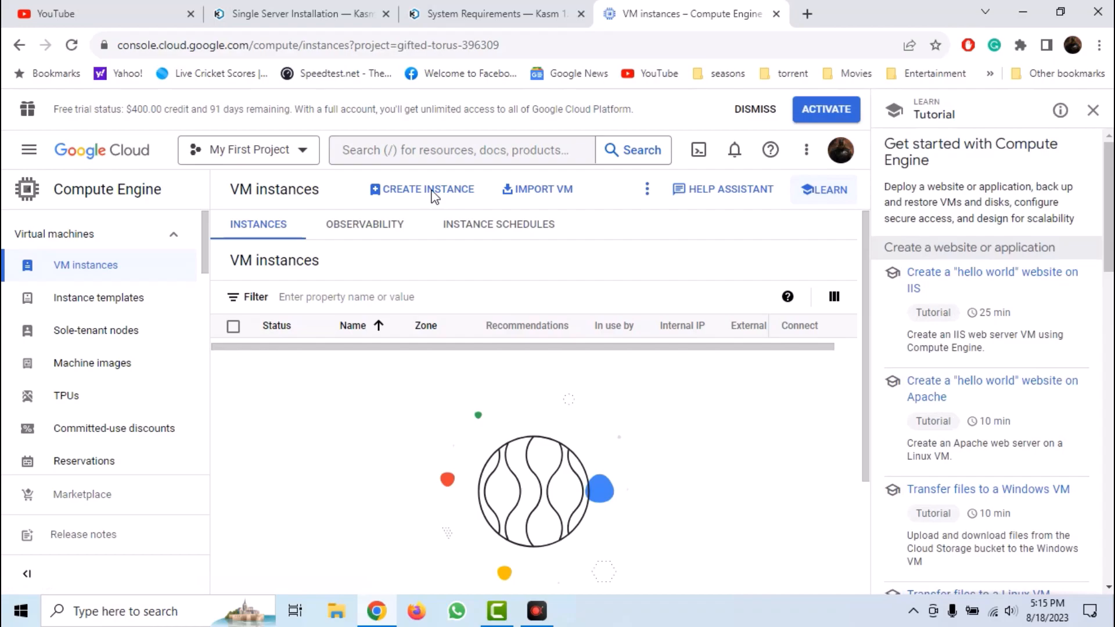
pyautogui.click(426, 190)
pyautogui.write('K')
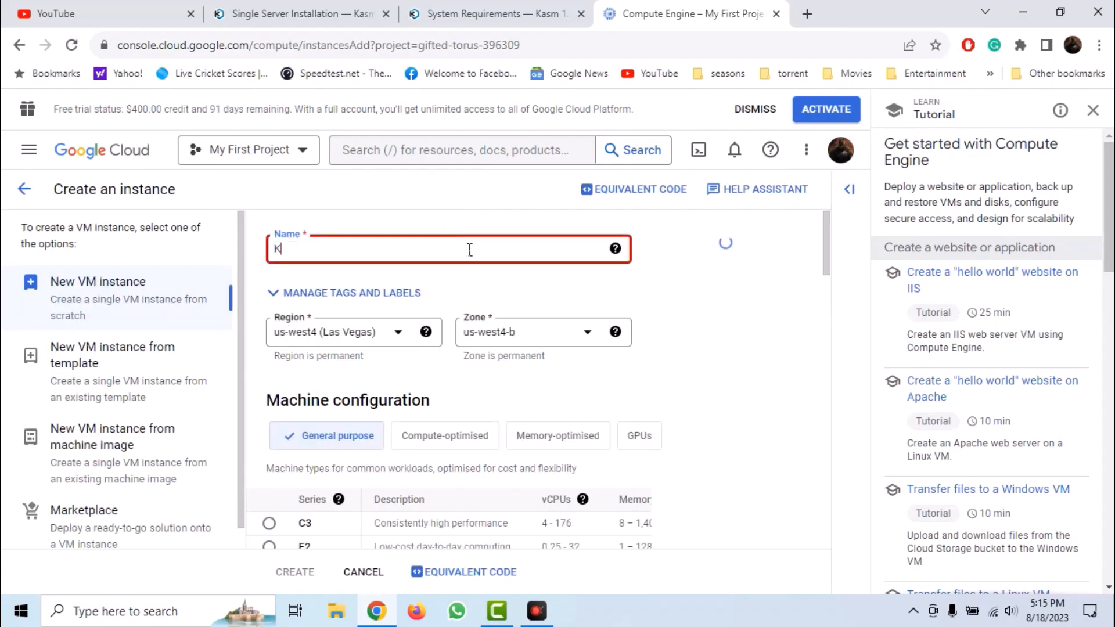
pyautogui.write('asm')
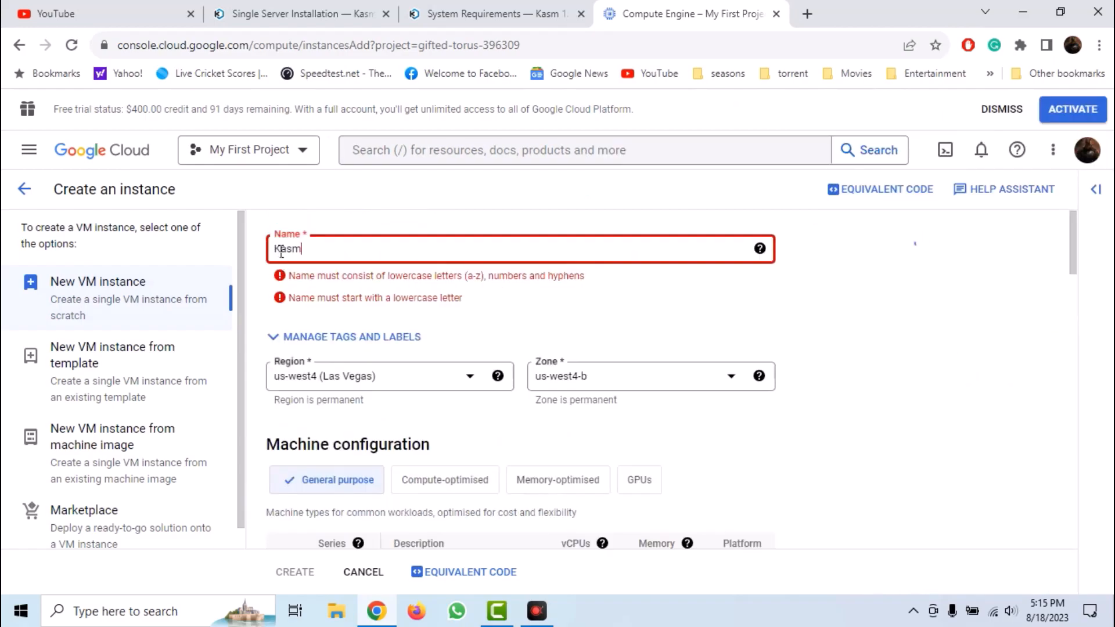
pyautogui.write('kasm')
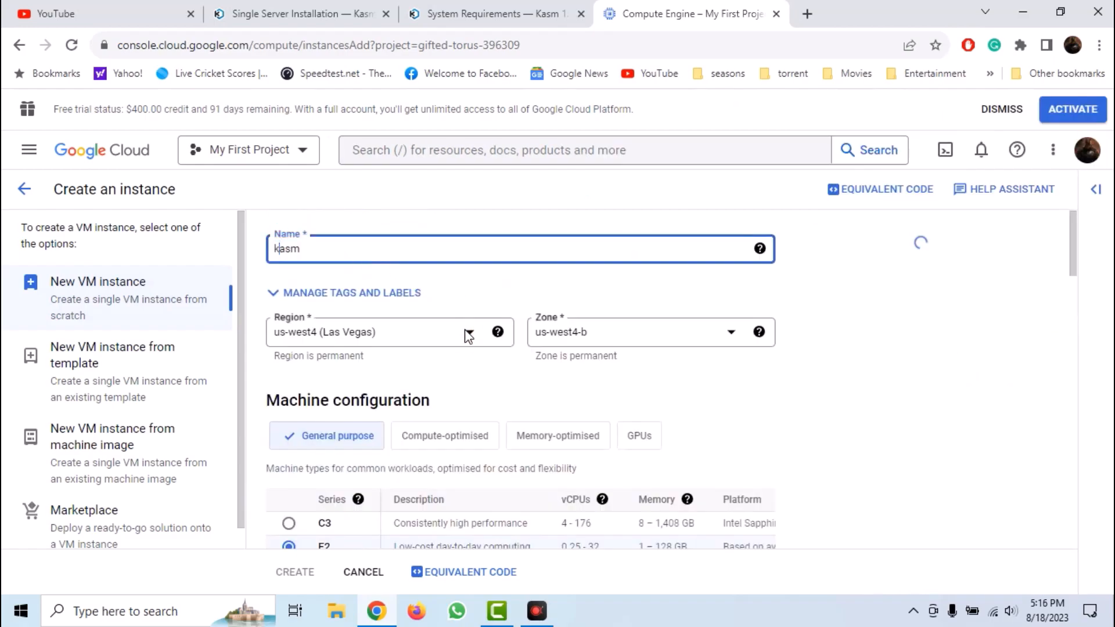
# Step: Keep region us-west4, choose e2-standard-4 with Standard provisioning
pyautogui.click(468, 332)
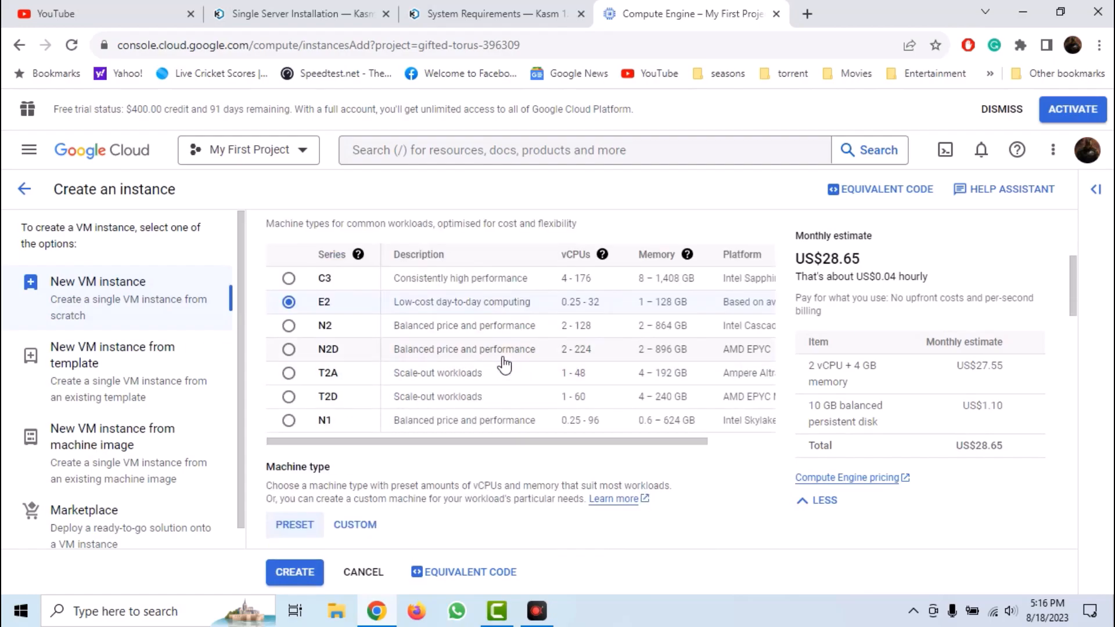
pyautogui.moveTo(300, 492)
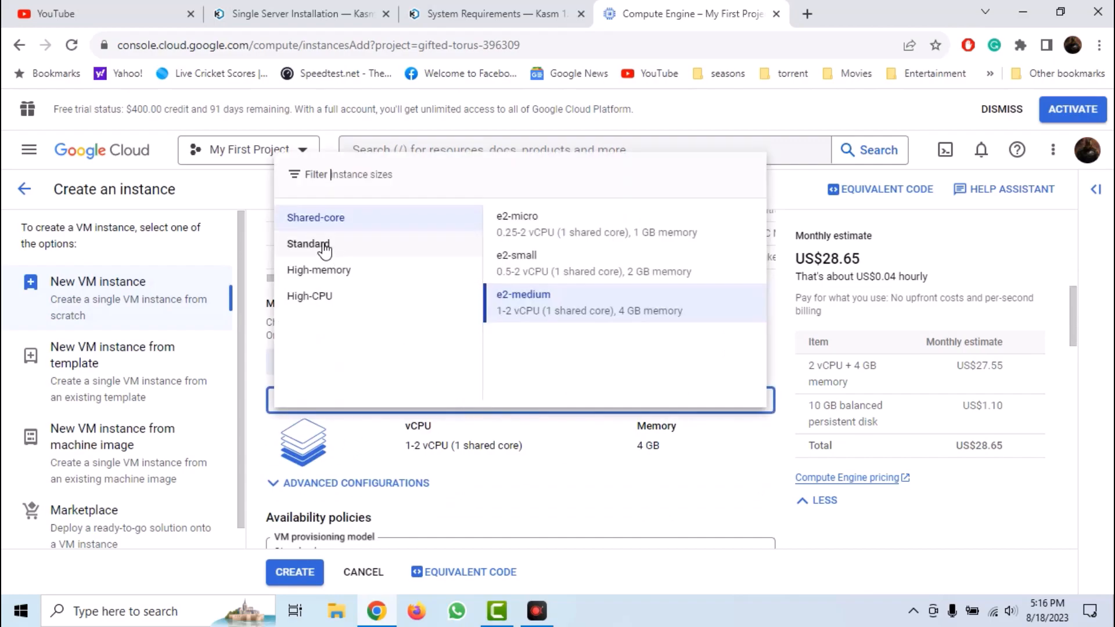
pyautogui.click(308, 242)
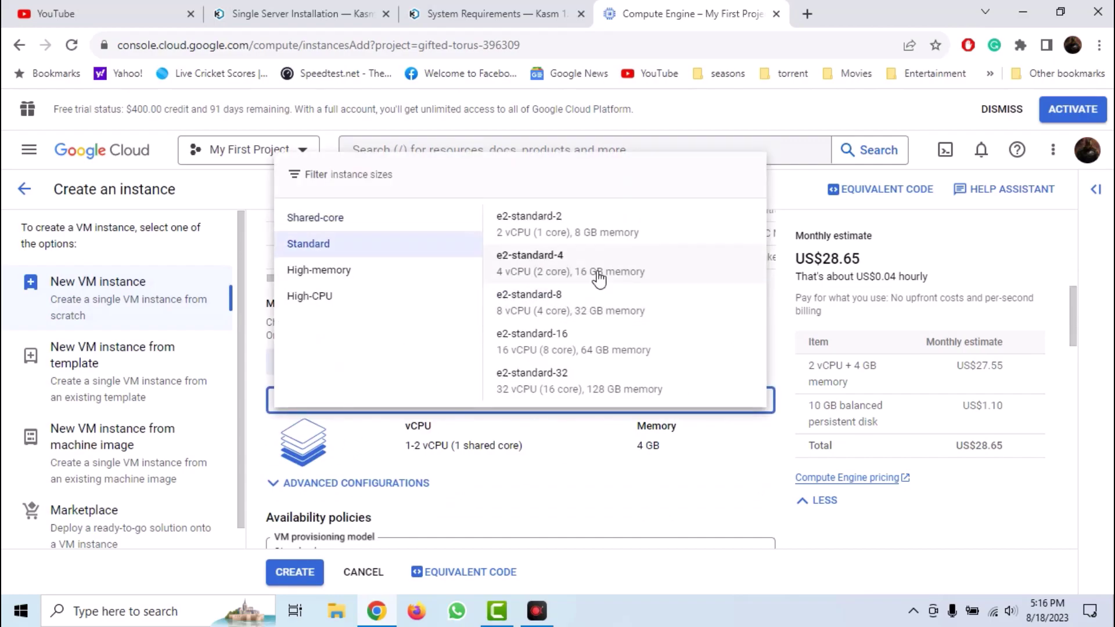
pyautogui.moveTo(604, 277)
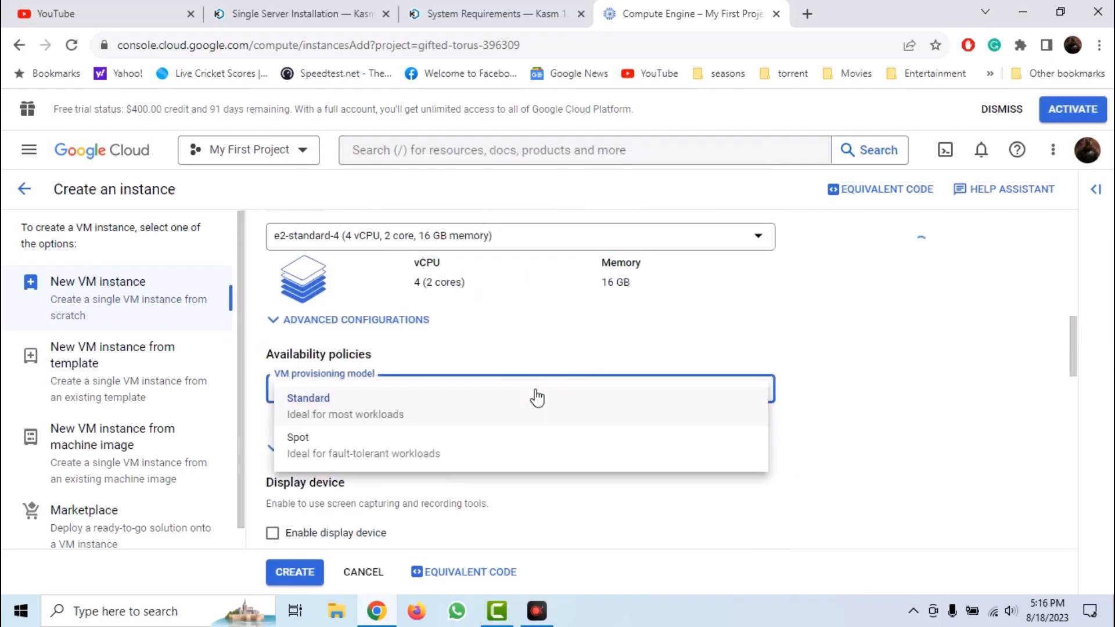
pyautogui.click(308, 398)
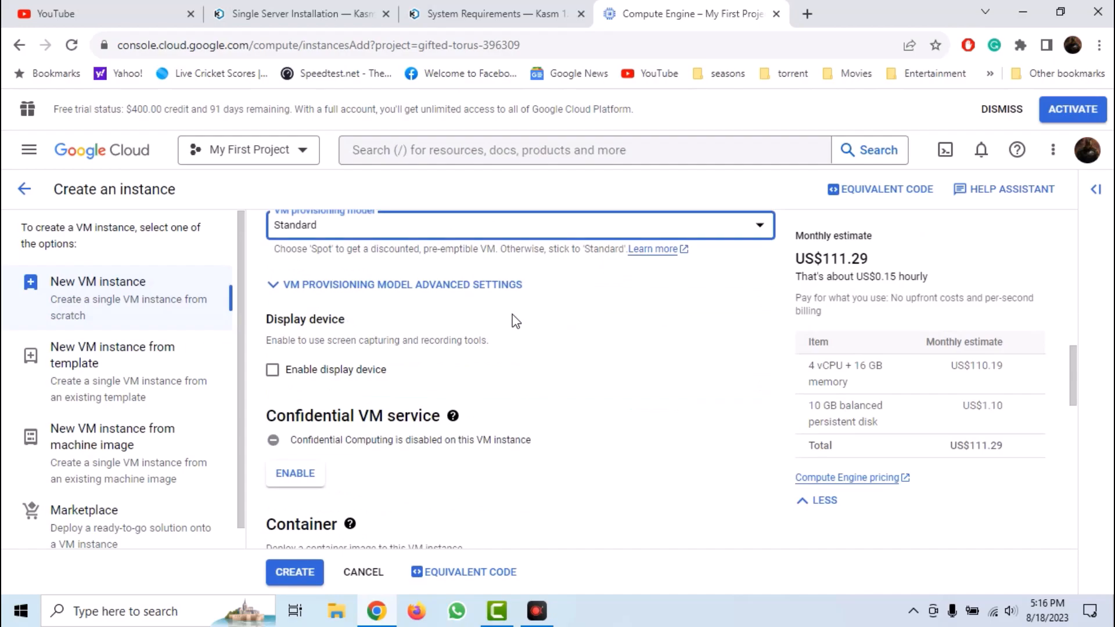
pyautogui.scroll(-3)
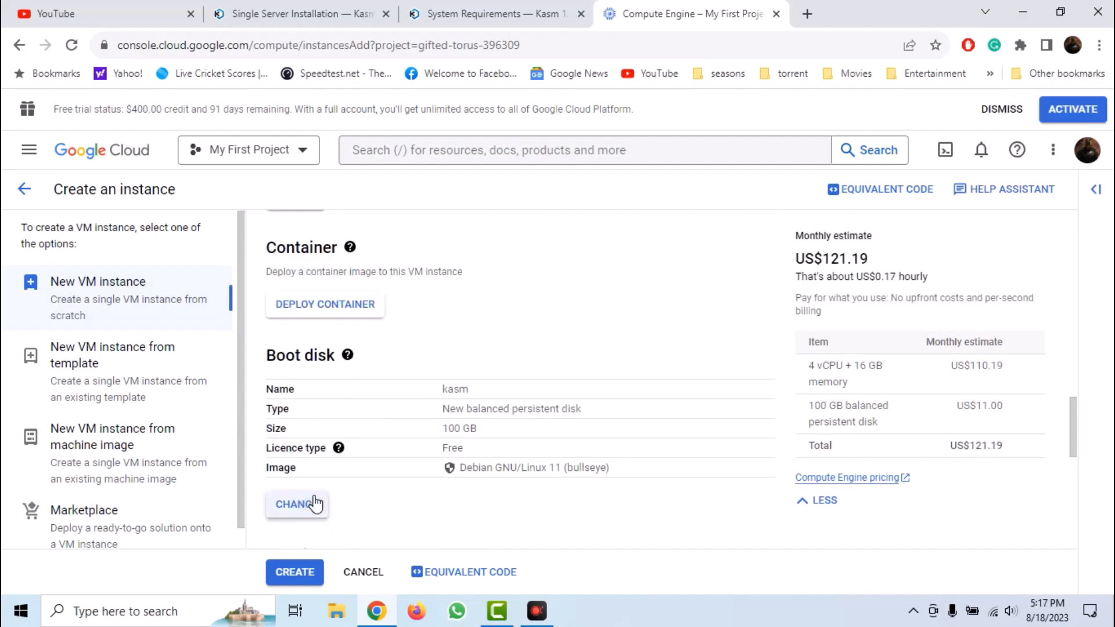
# Step: Change the boot disk image to Ubuntu 20.04 LTS for x86/64
pyautogui.click(296, 504)
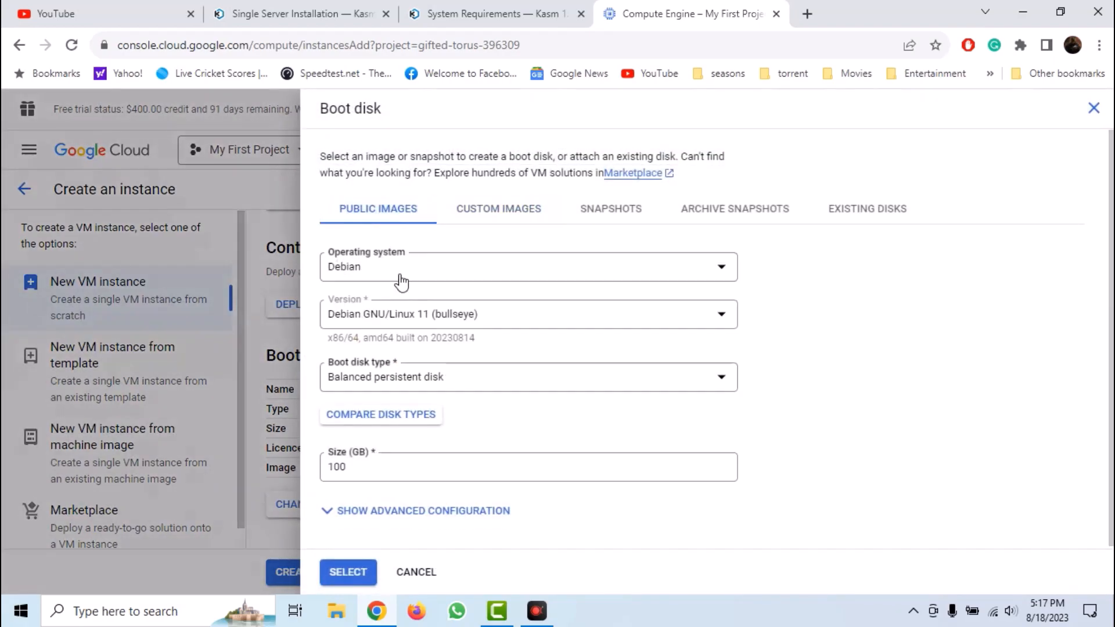
pyautogui.write('ub')
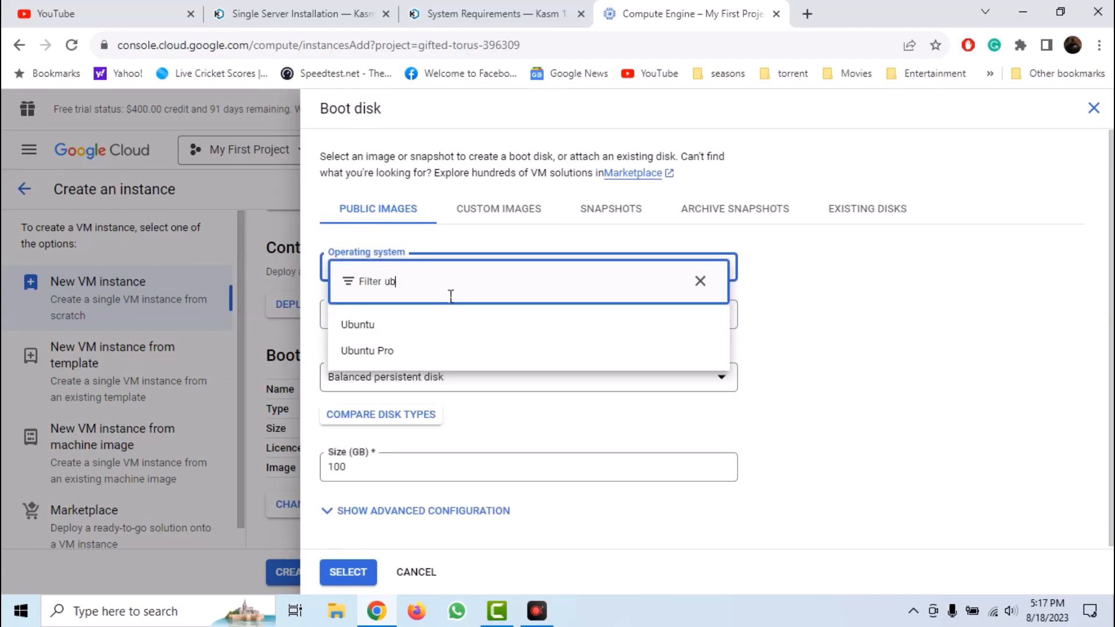
pyautogui.click(356, 324)
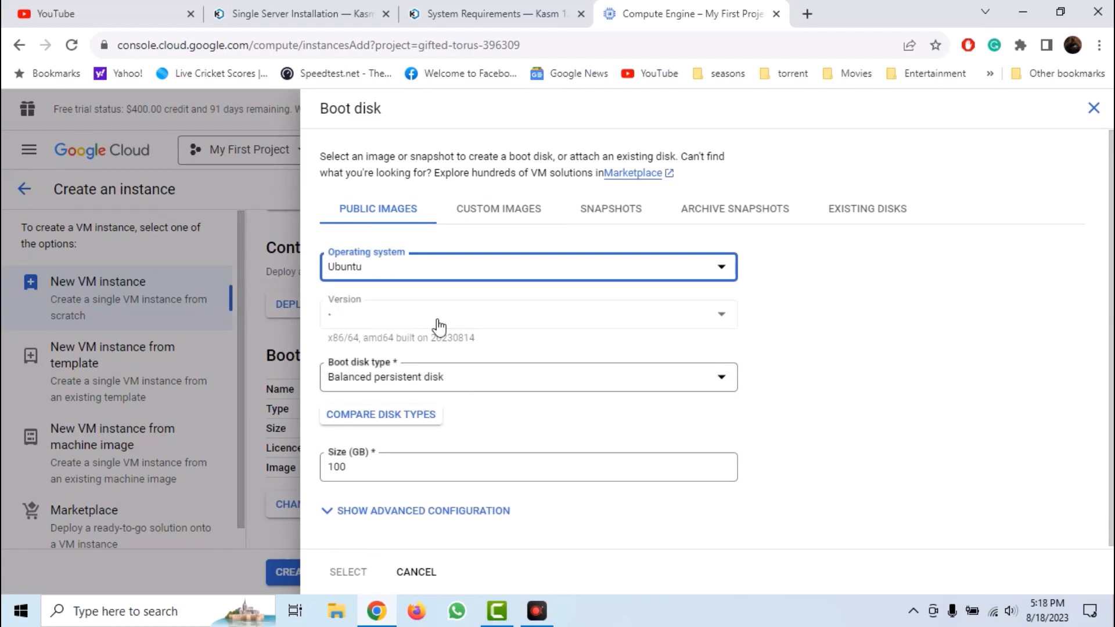
pyautogui.click(527, 314)
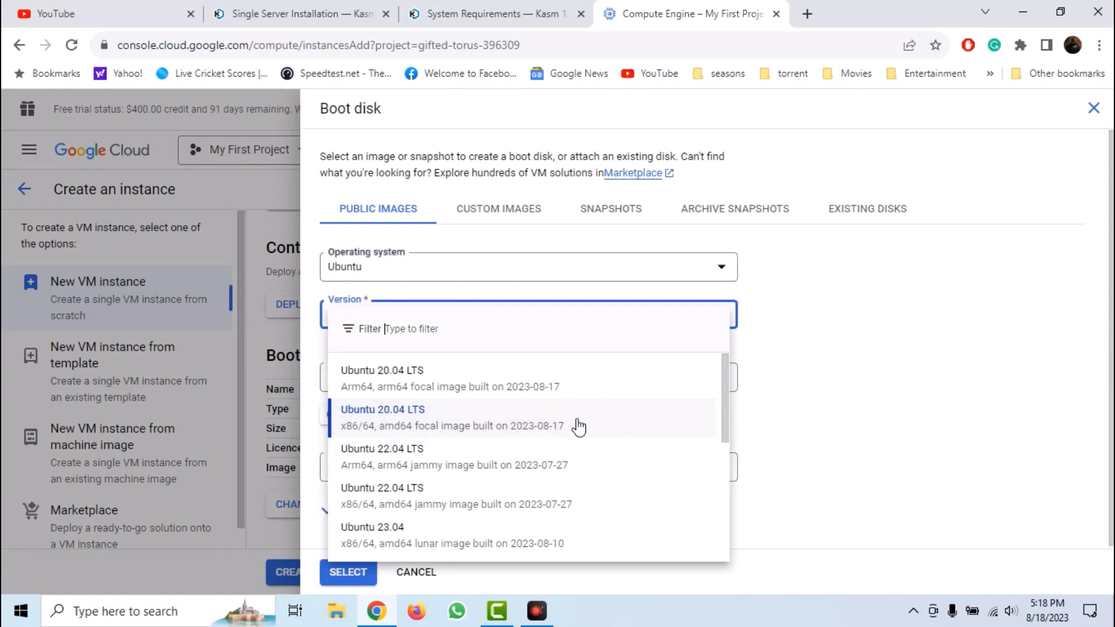
pyautogui.click(451, 418)
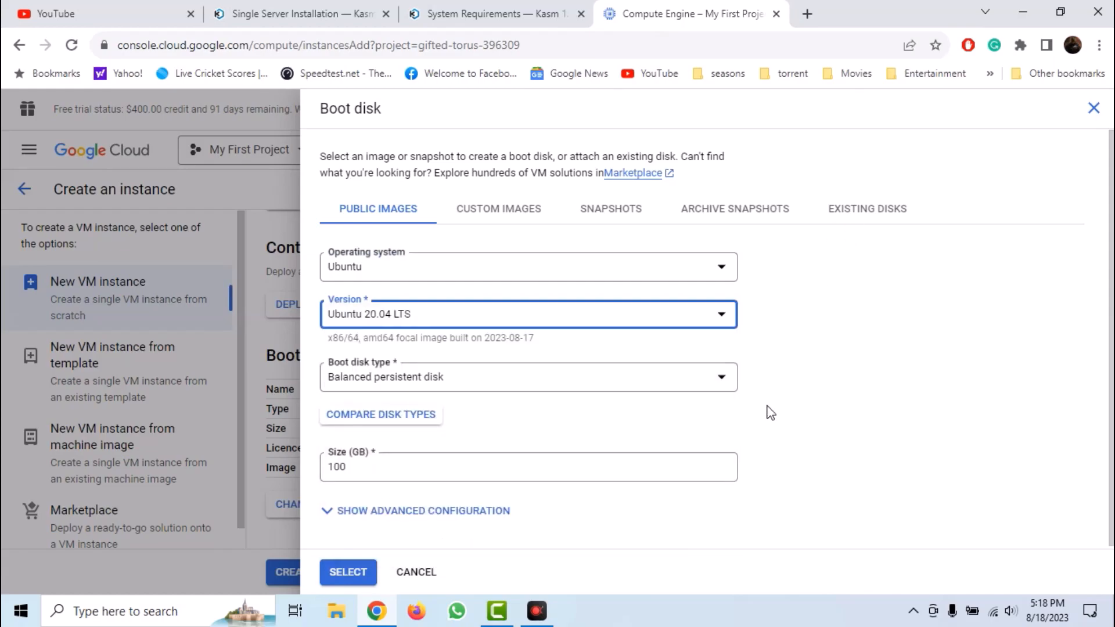
pyautogui.click(348, 571)
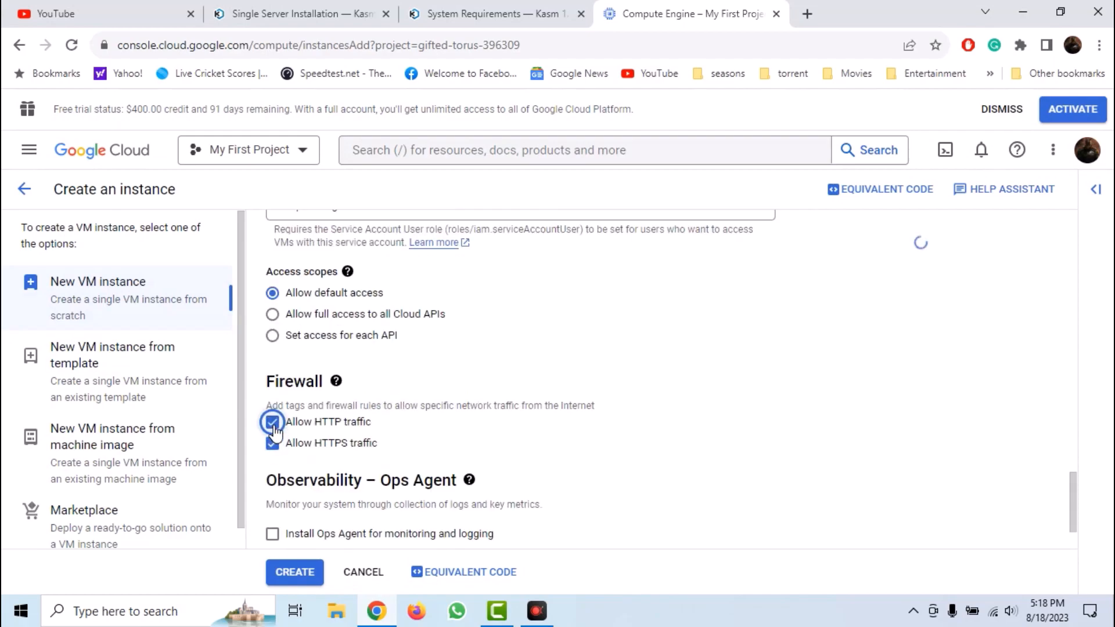
# Step: Allow HTTP traffic in the firewall settings and create the kasm VM instance
pyautogui.click(271, 443)
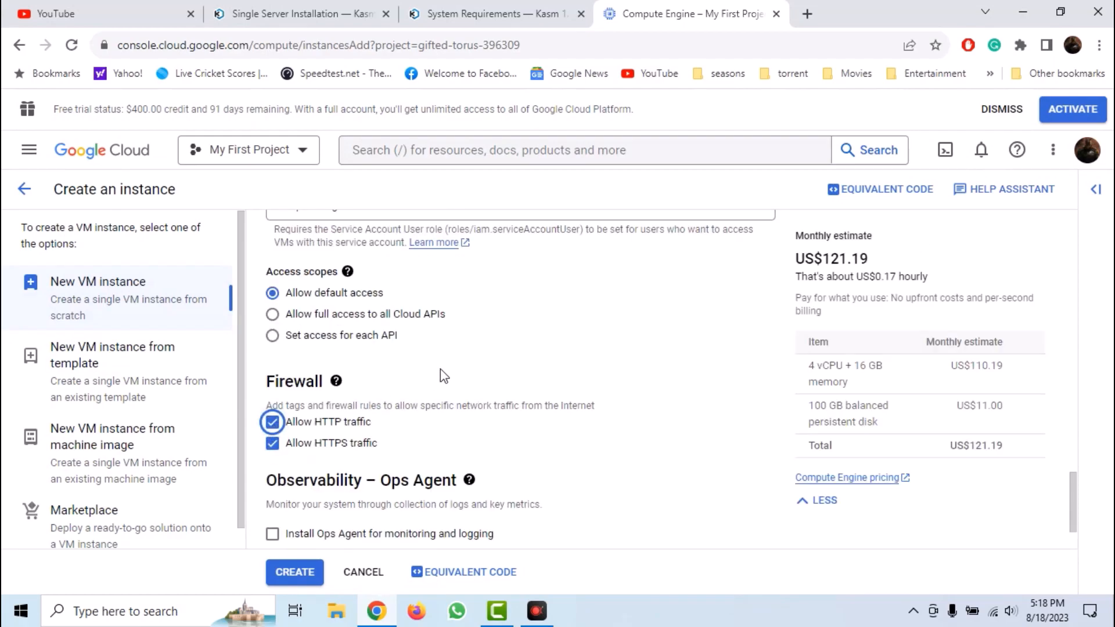
pyautogui.scroll(-3)
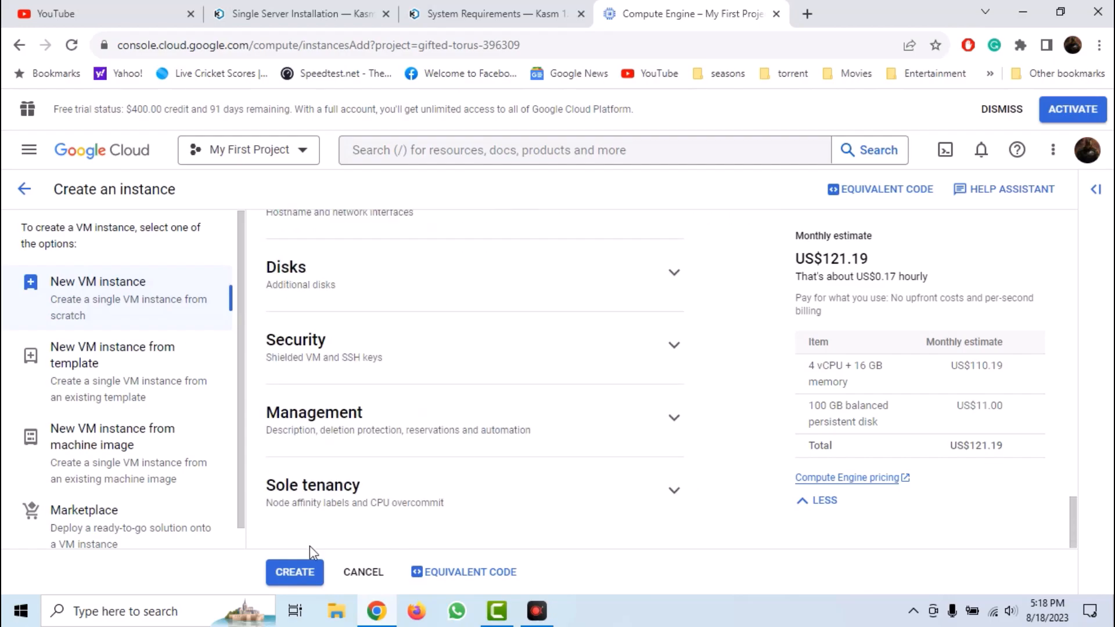
pyautogui.click(293, 571)
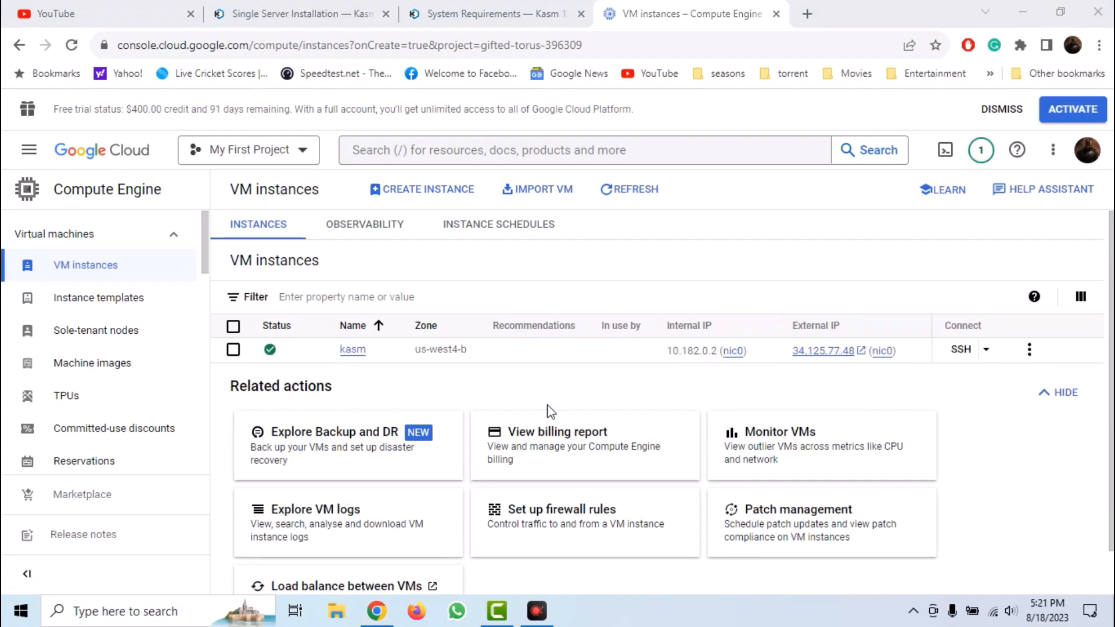
# Step: Open an enlarged SSH-in-browser session to the kasm VM and authorise the connection
pyautogui.click(960, 350)
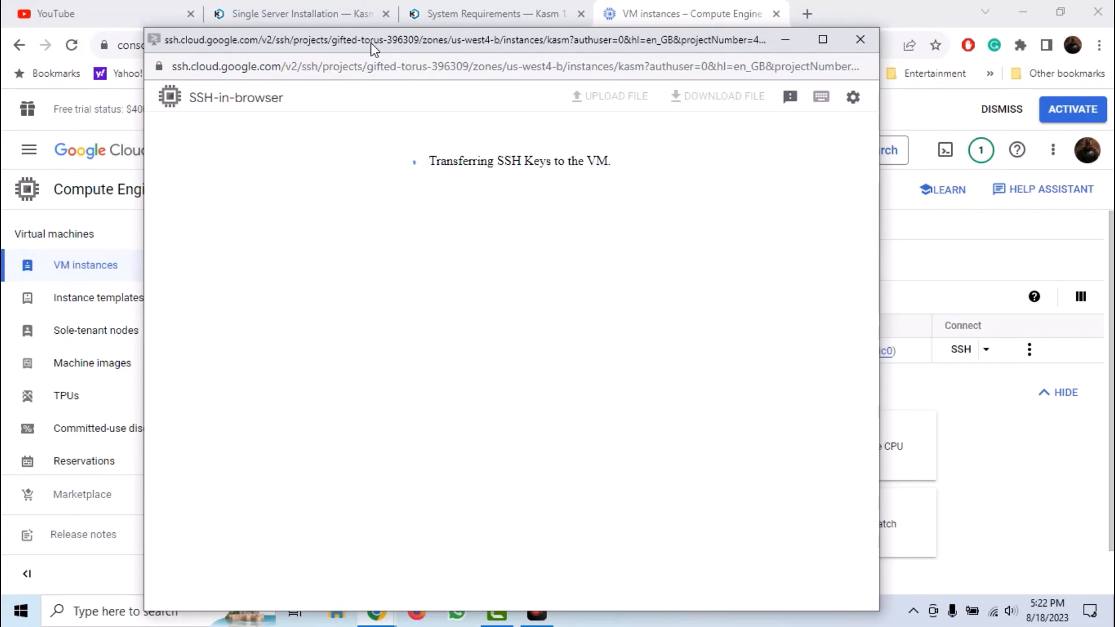
pyautogui.click(821, 40)
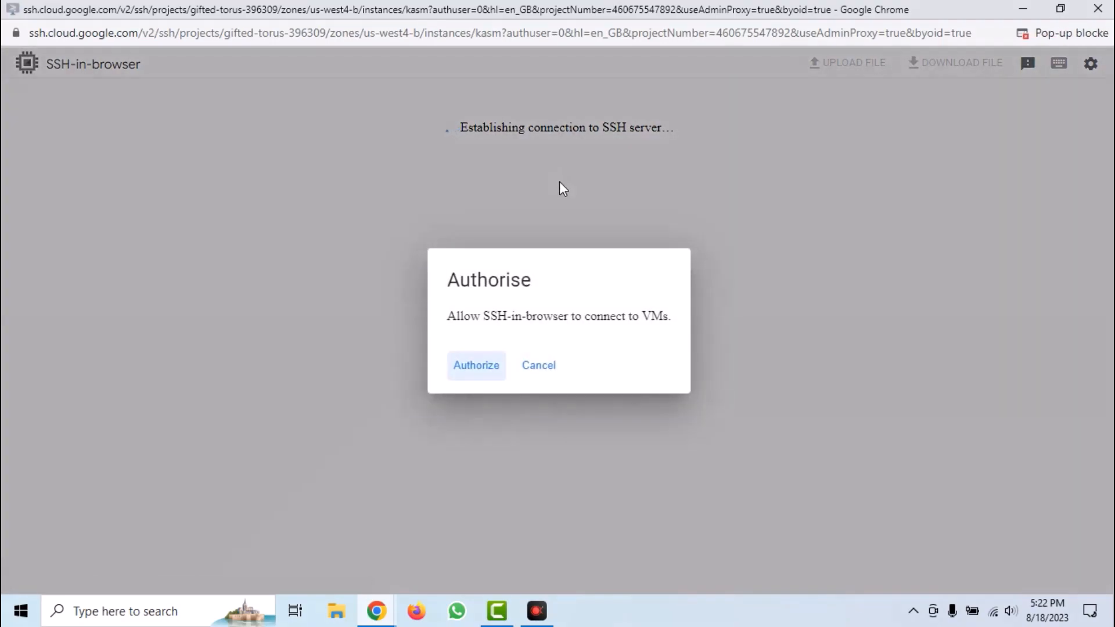
pyautogui.click(476, 364)
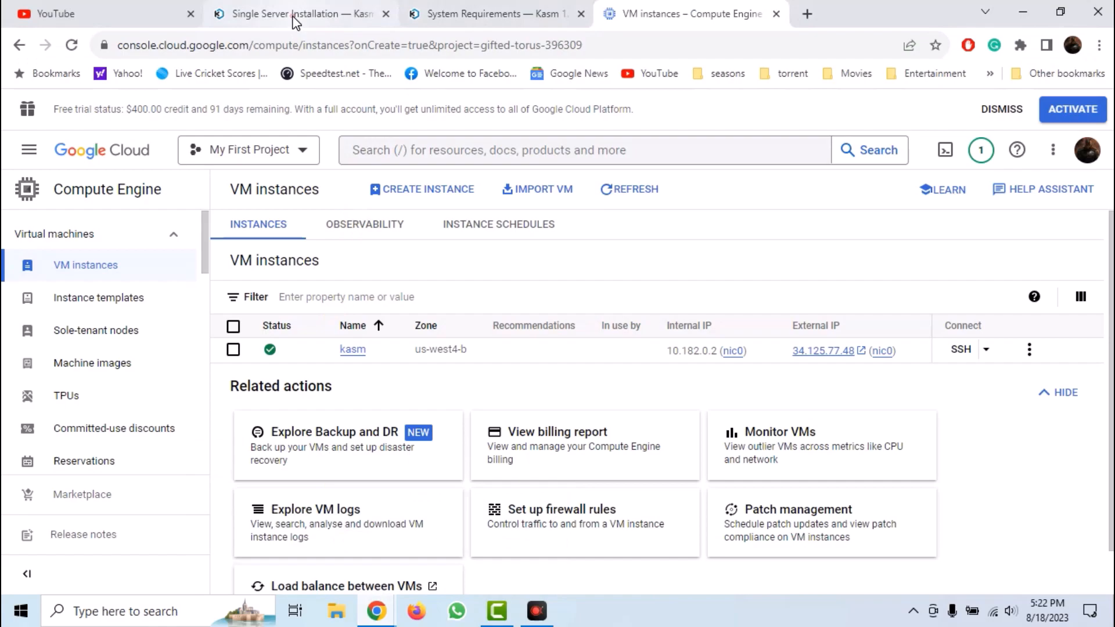
# Step: Download the Kasm 1.13.1 release archive with curl -O and extract it with tar -xf
pyautogui.click(291, 14)
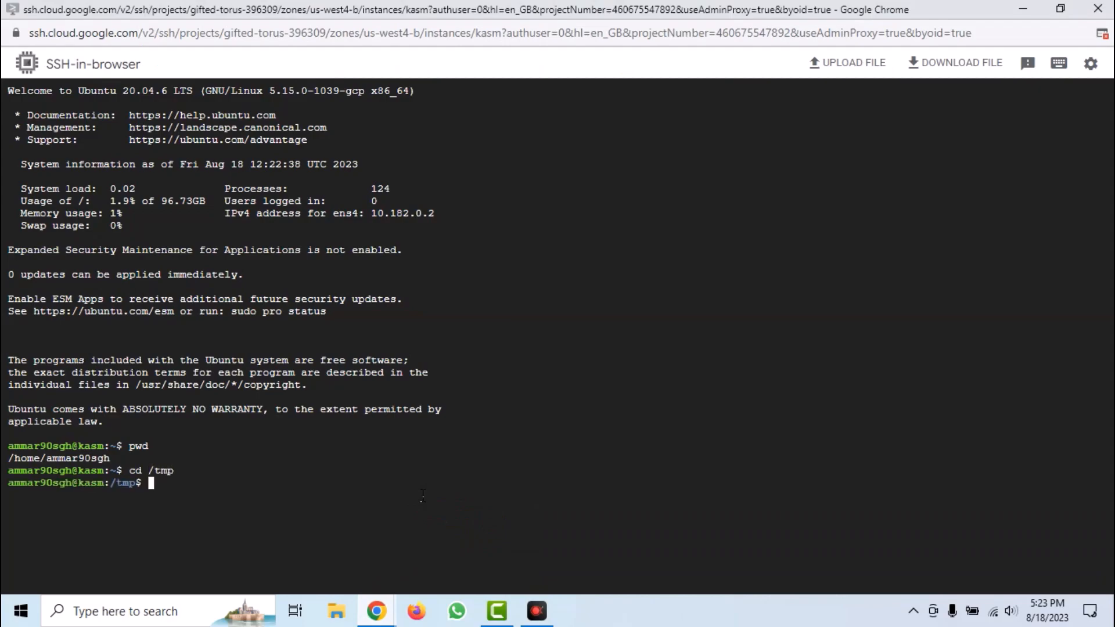
pyautogui.write('curl -O https://kasm-static-content.s3.amazonaws.com/kasm_release_1.13.1.421524.tar.gz')
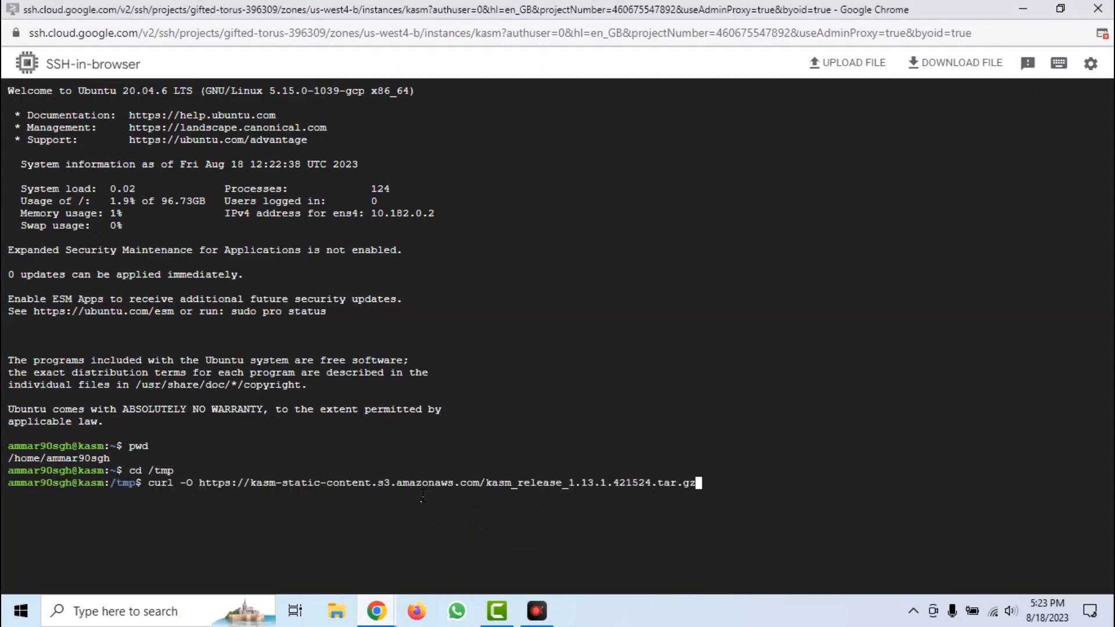
pyautogui.press('Return')
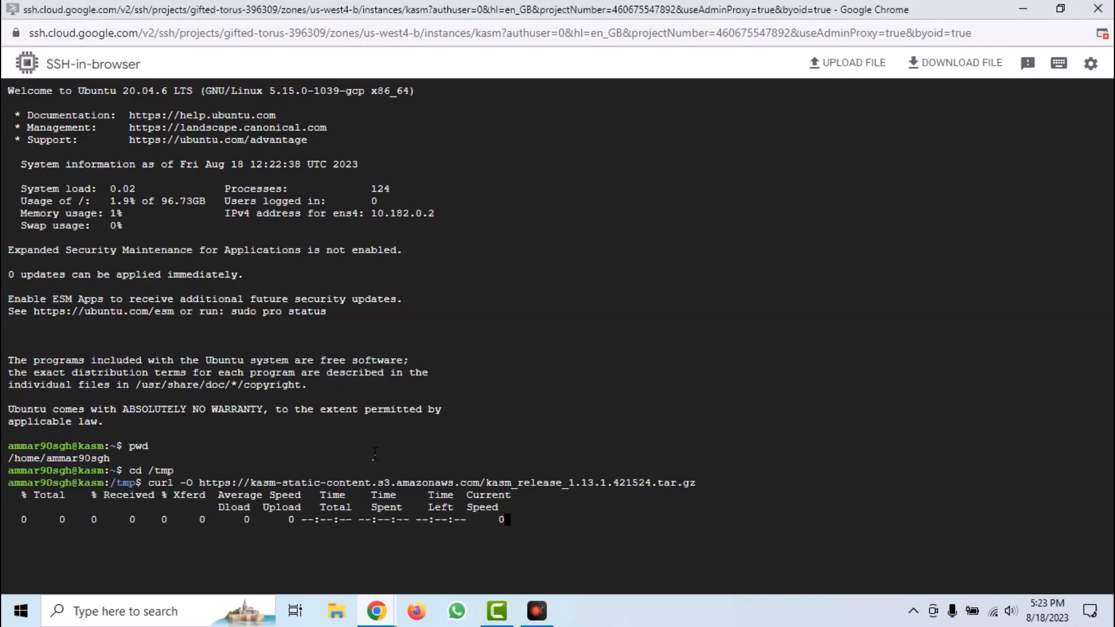
pyautogui.moveTo(376, 610)
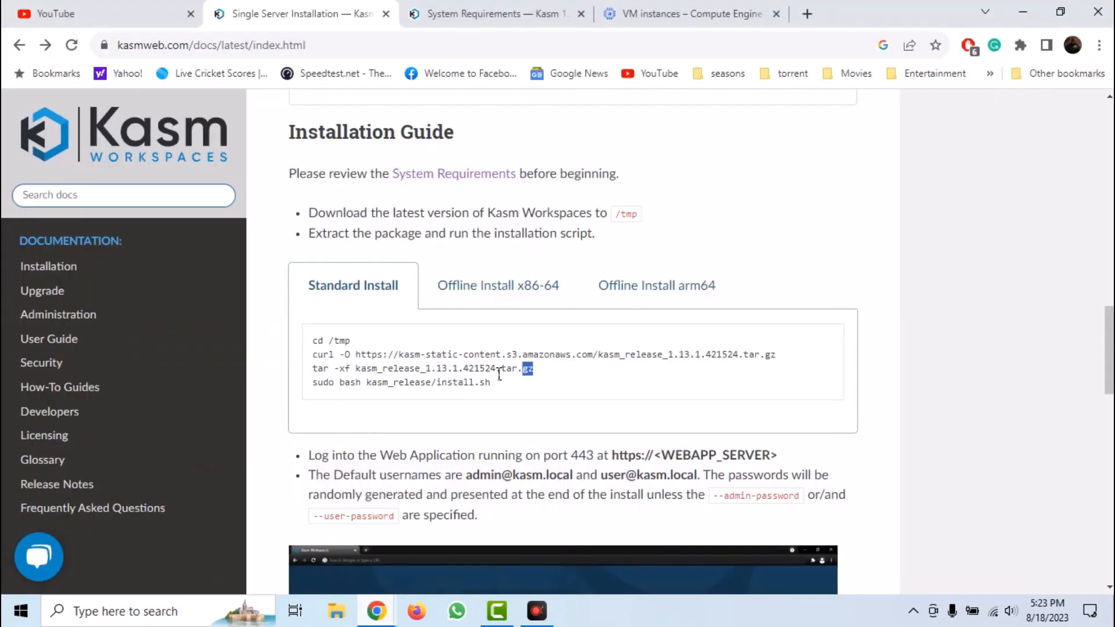
pyautogui.tripleClick(423, 368)
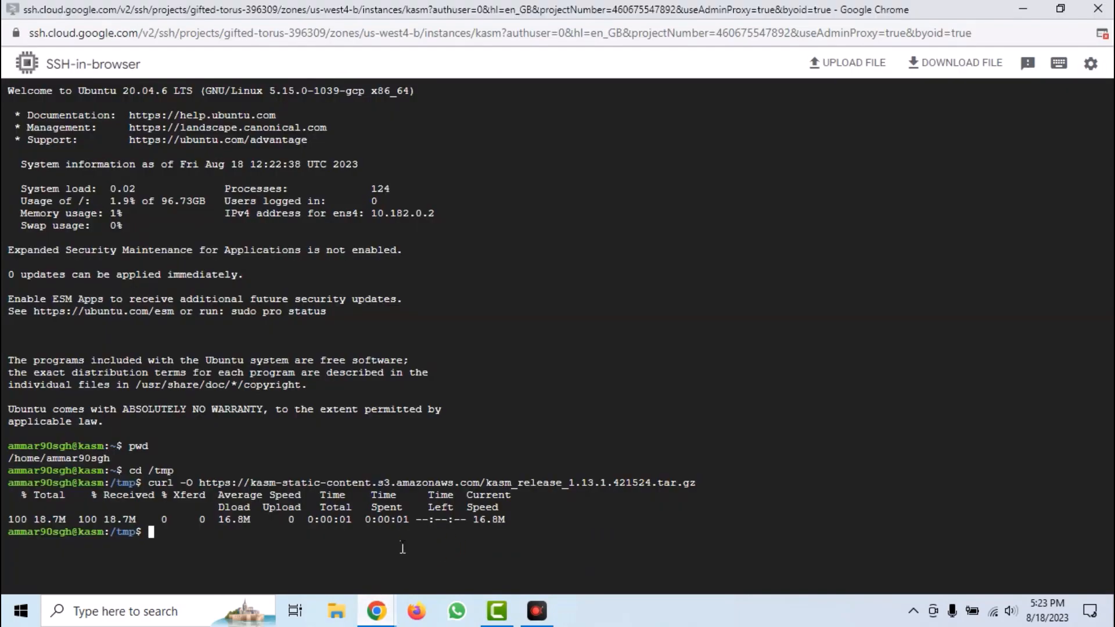
pyautogui.write('tar -xf kasm_release_1.13.1.421524.tar.gz')
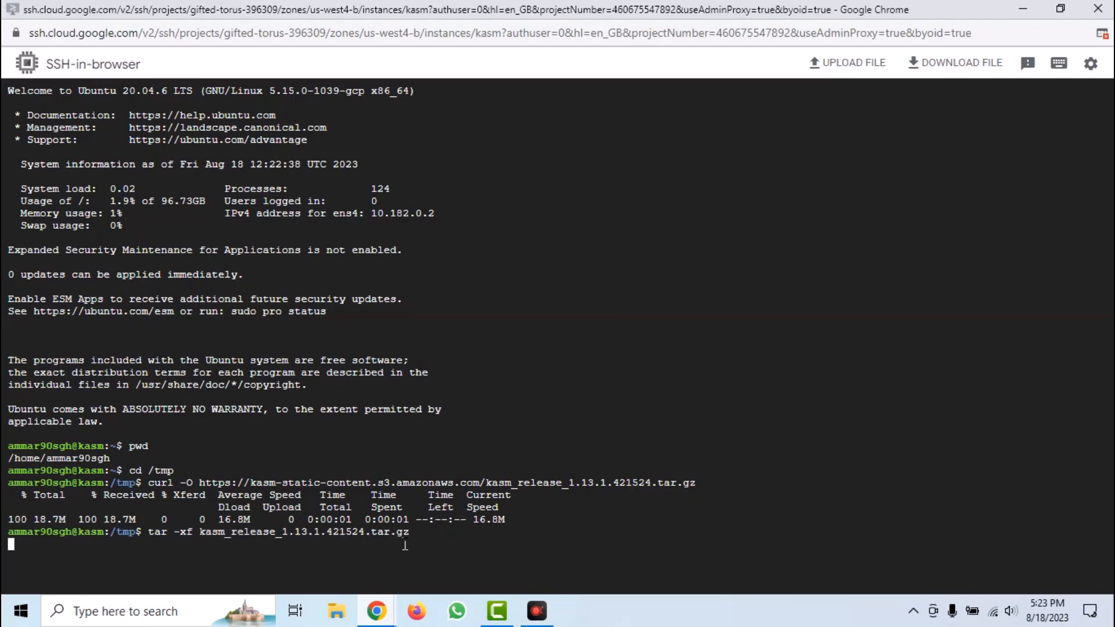
pyautogui.moveTo(375, 610)
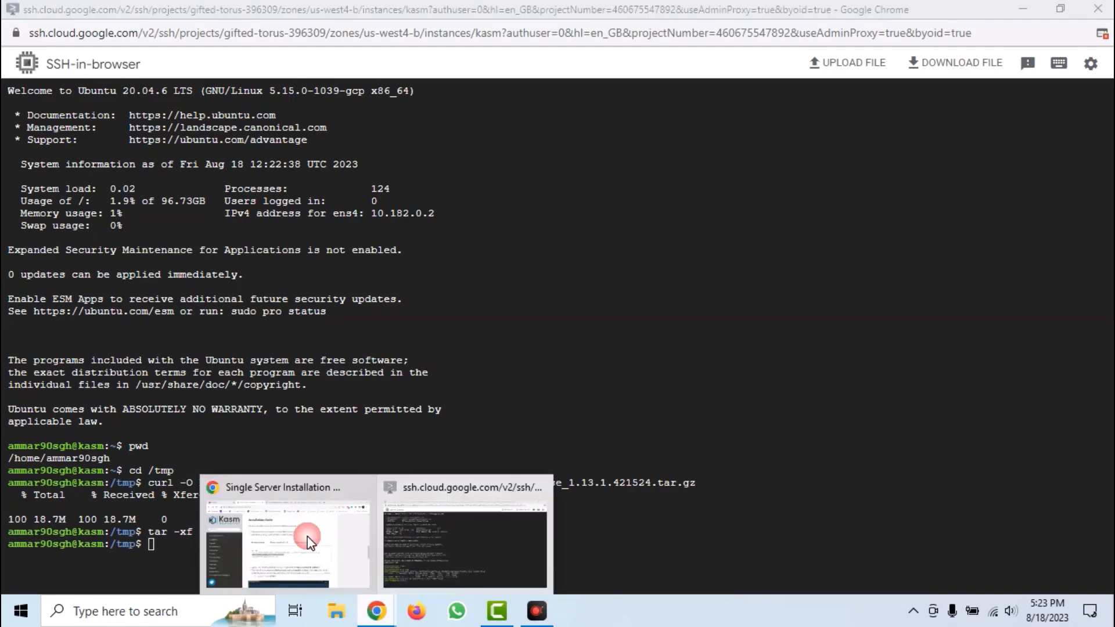
pyautogui.click(287, 537)
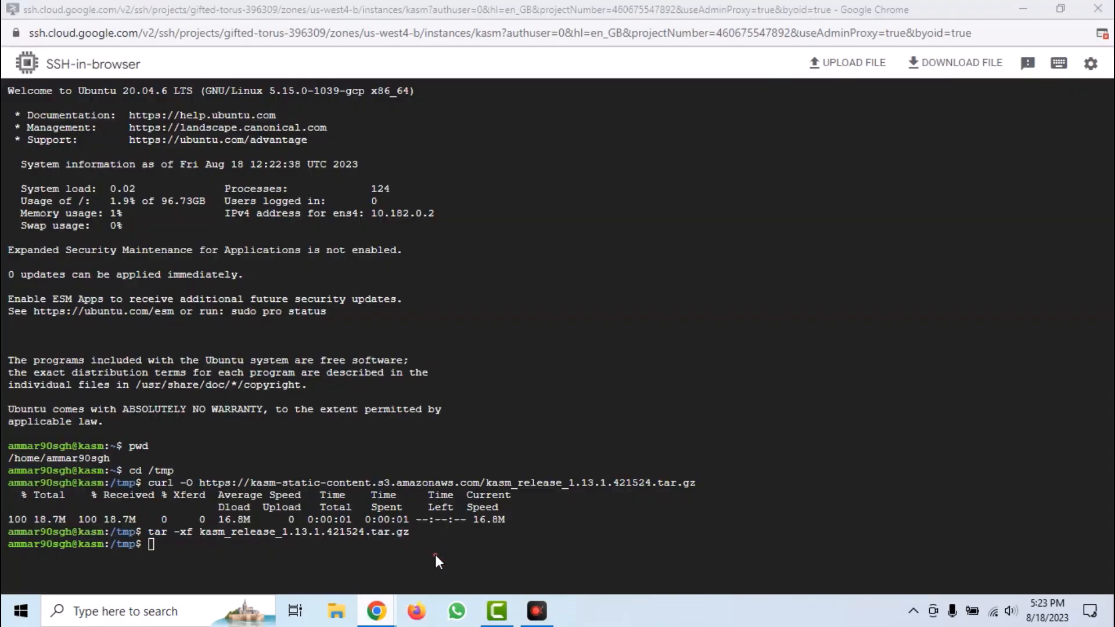
# Step: Run sudo bash kasm_release/install.sh, accept the EULA and confirm the swap file size
pyautogui.write('sudo bash kasm_release/install.sh')
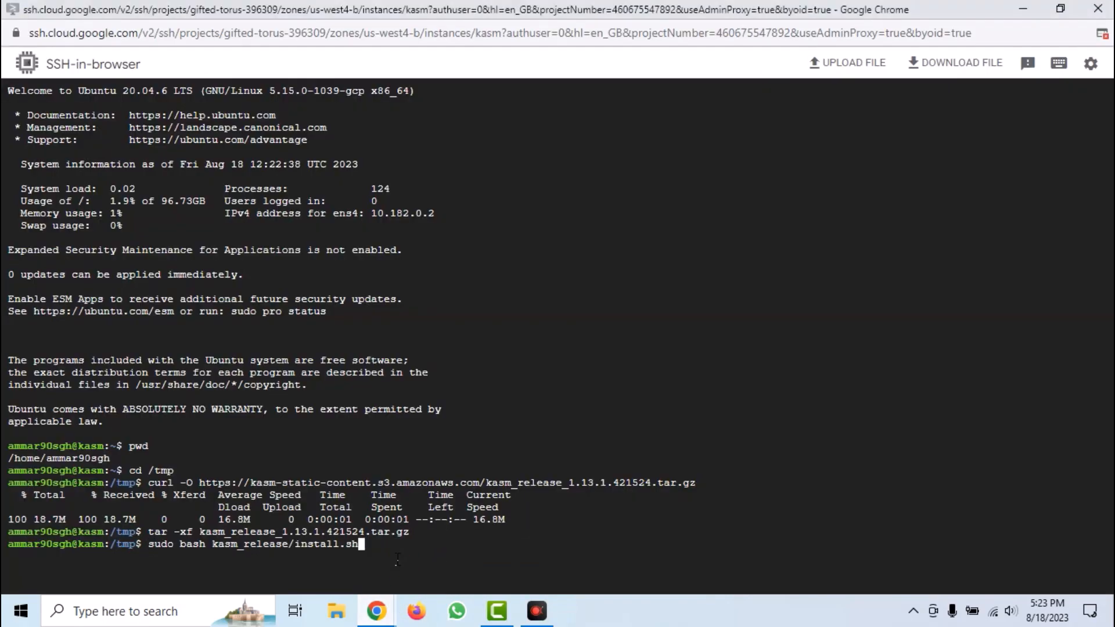
pyautogui.press('Return')
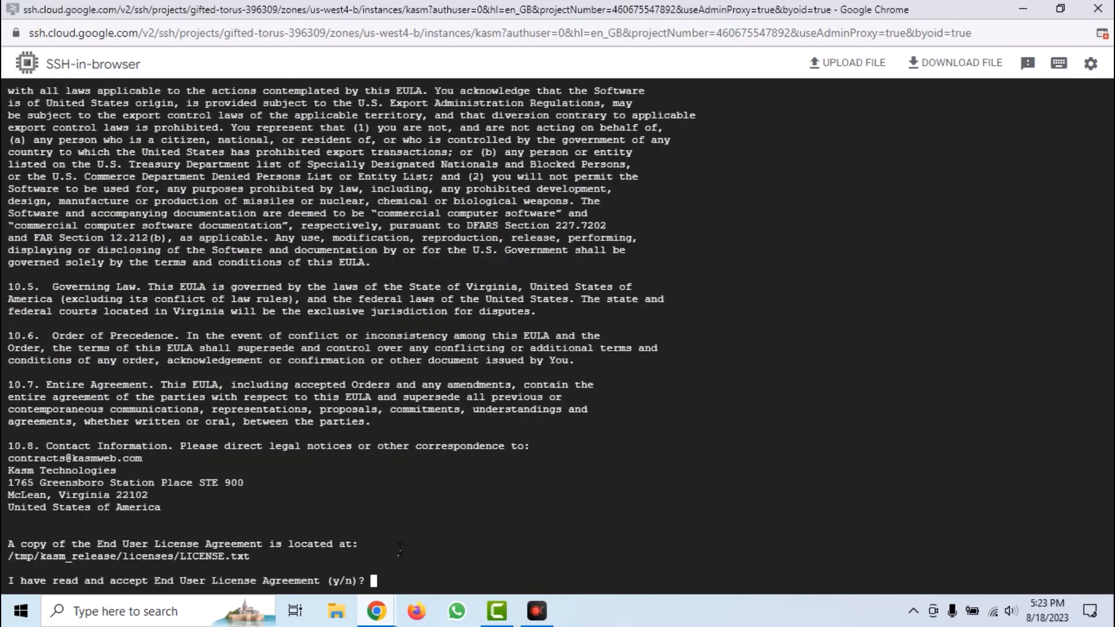
pyautogui.moveTo(409, 516)
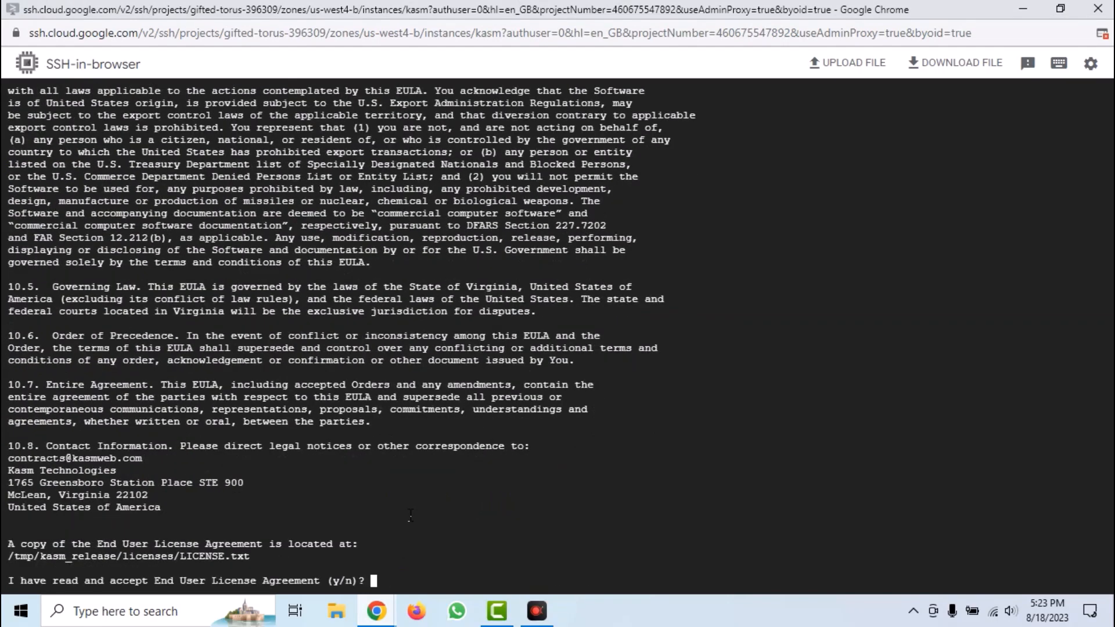
pyautogui.write('y')
pyautogui.write('1')
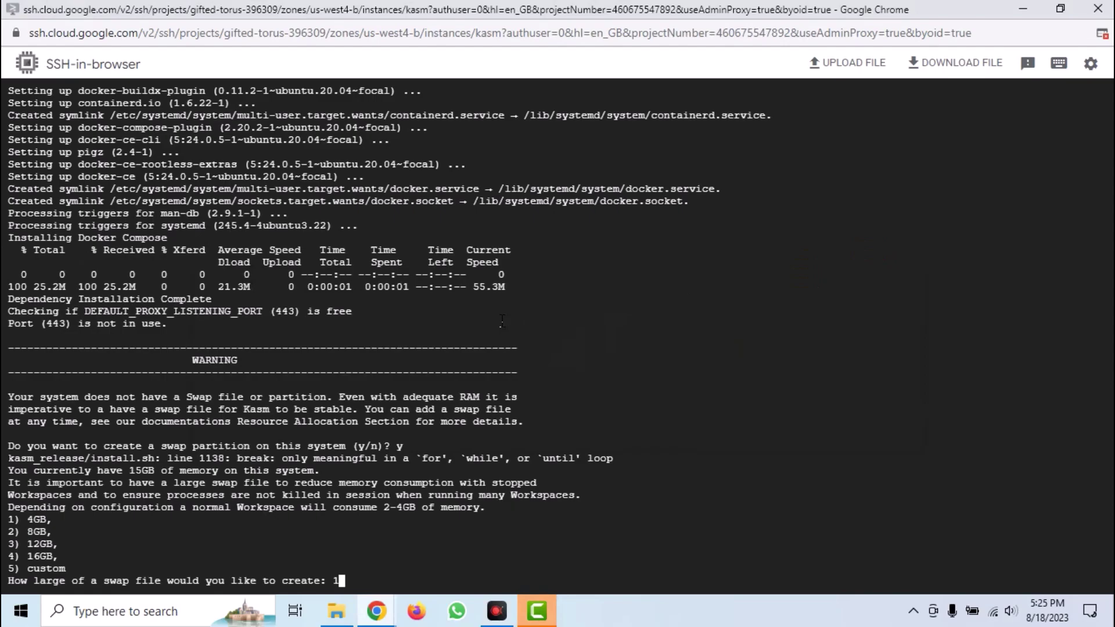
pyautogui.press('Return')
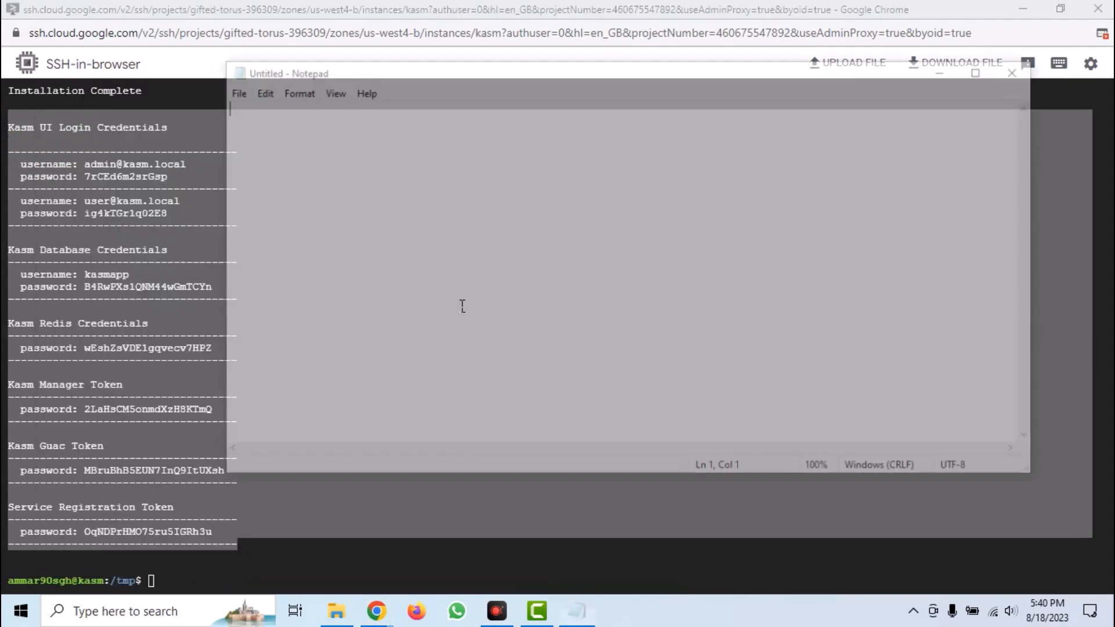
# Step: Save the Kasm credentials Notepad document to the Desktop
pyautogui.click(230, 89)
pyautogui.write('ka')
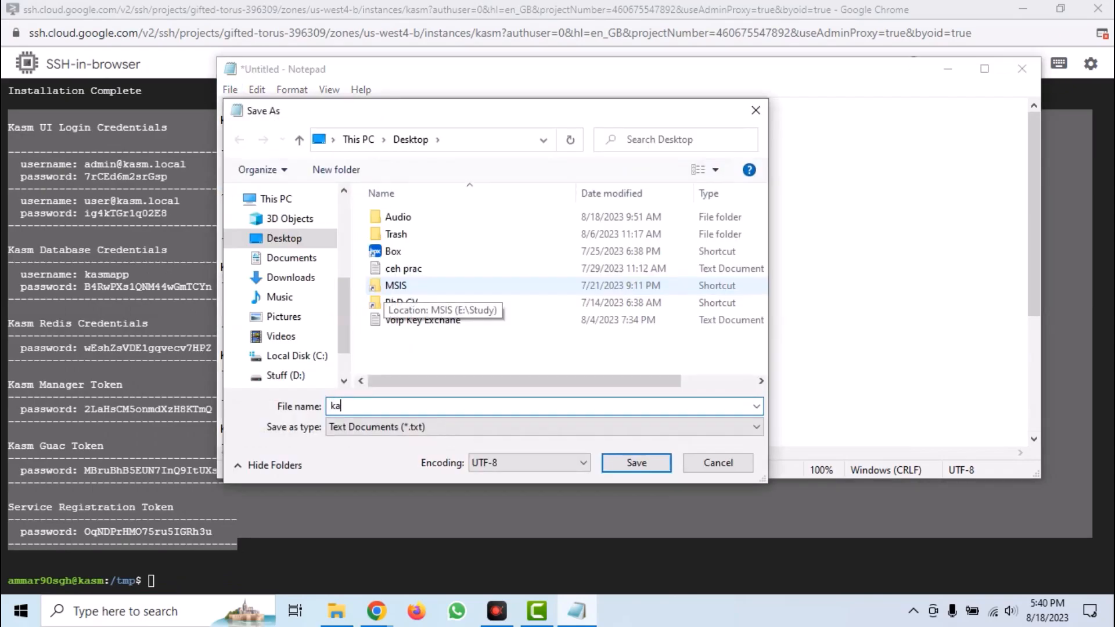
pyautogui.click(635, 463)
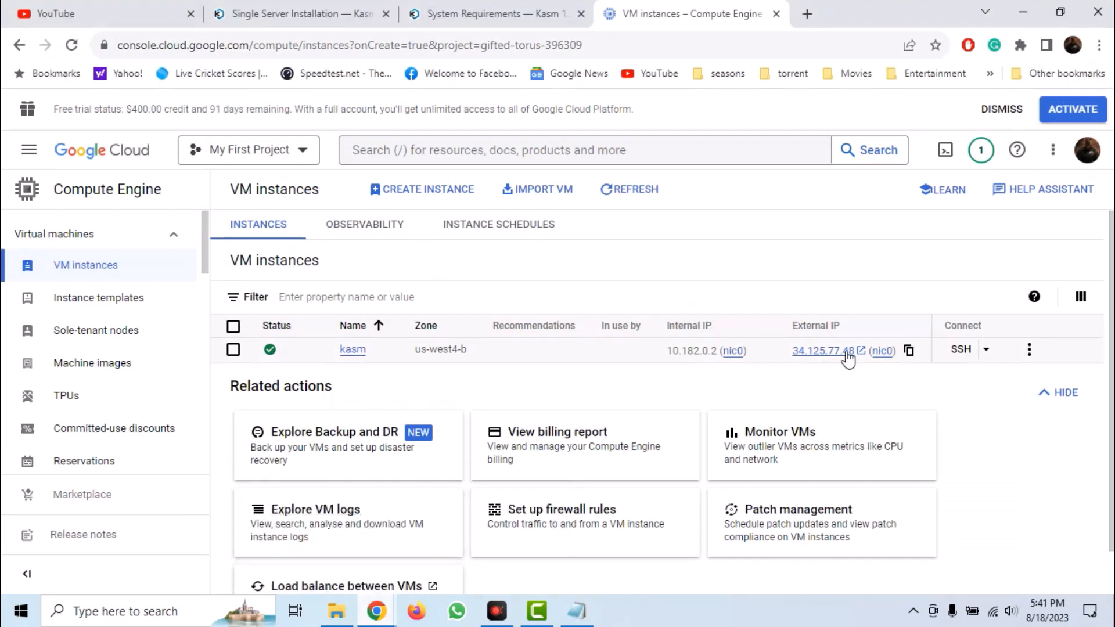
pyautogui.moveTo(860, 356)
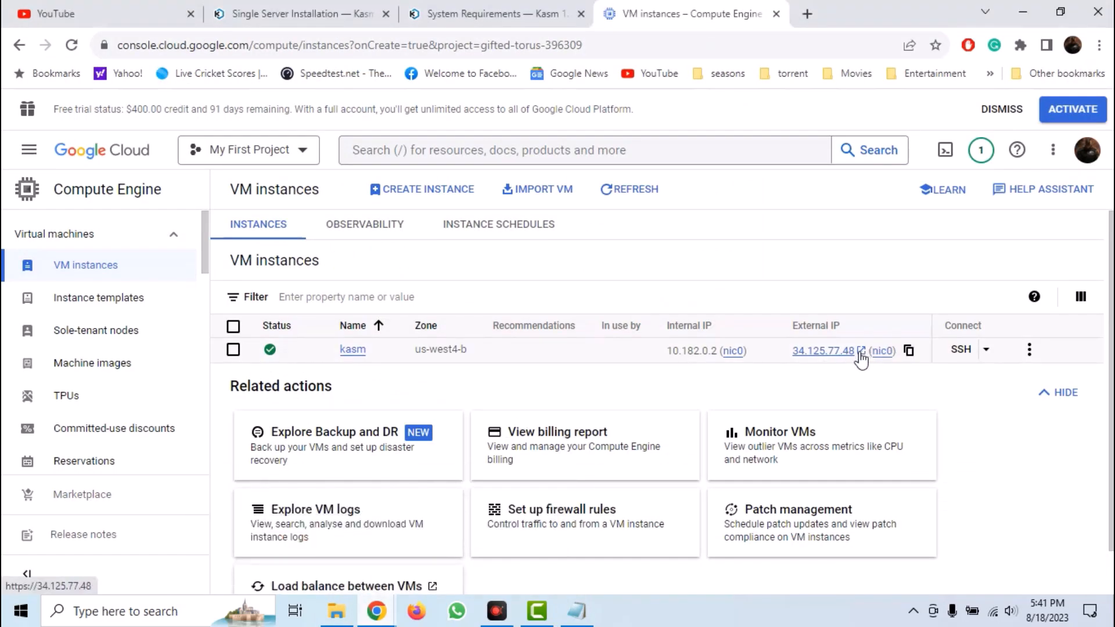
pyautogui.moveTo(828, 352)
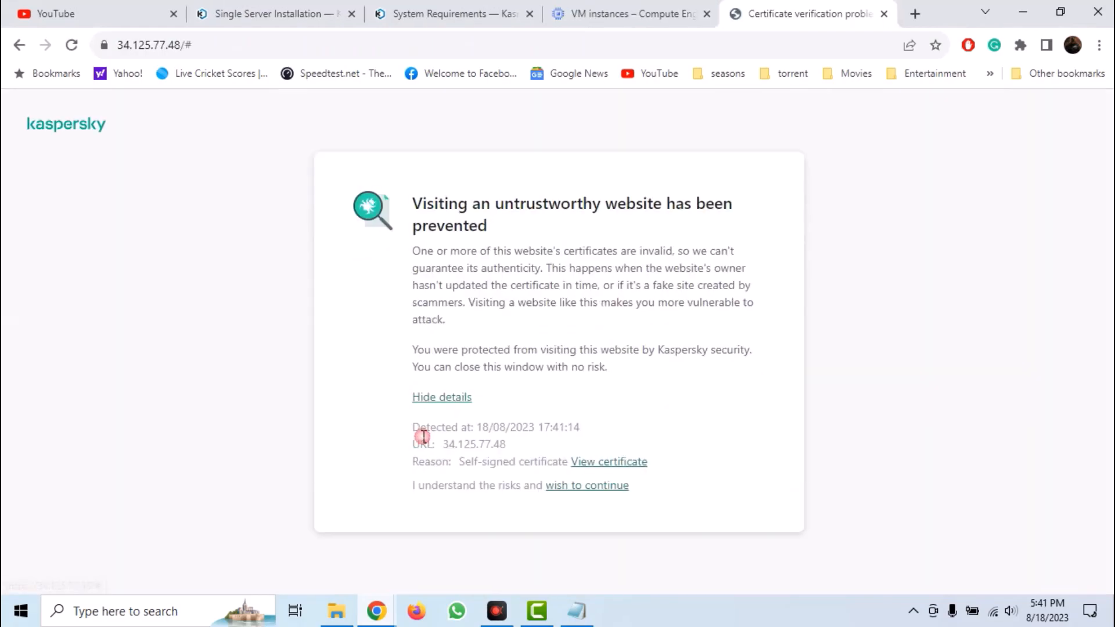
# Step: Continue past the self-signed certificate warning to reach the Kasm Workspaces login page
pyautogui.click(585, 485)
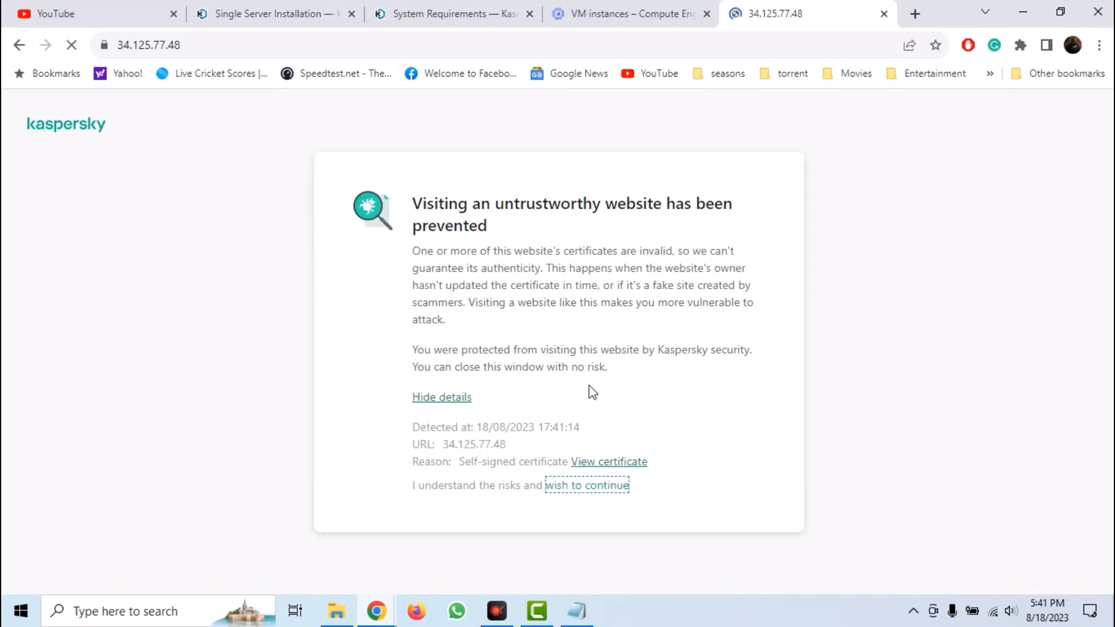
pyautogui.click(585, 486)
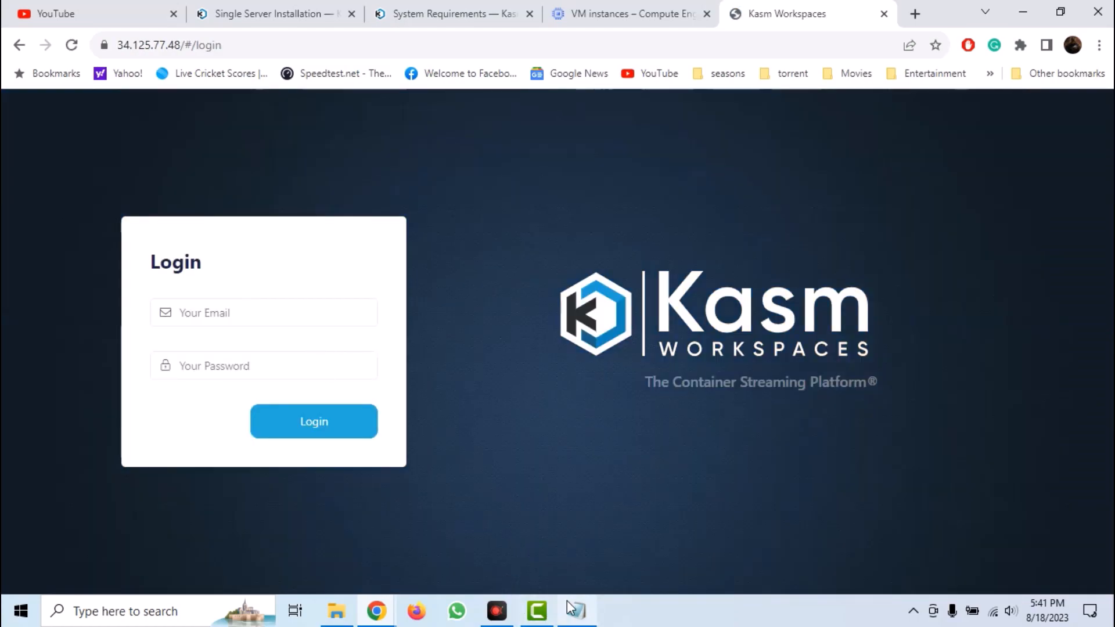
# Step: Log in to Kasm as admin using the password copied from the Notepad credentials file
pyautogui.click(576, 610)
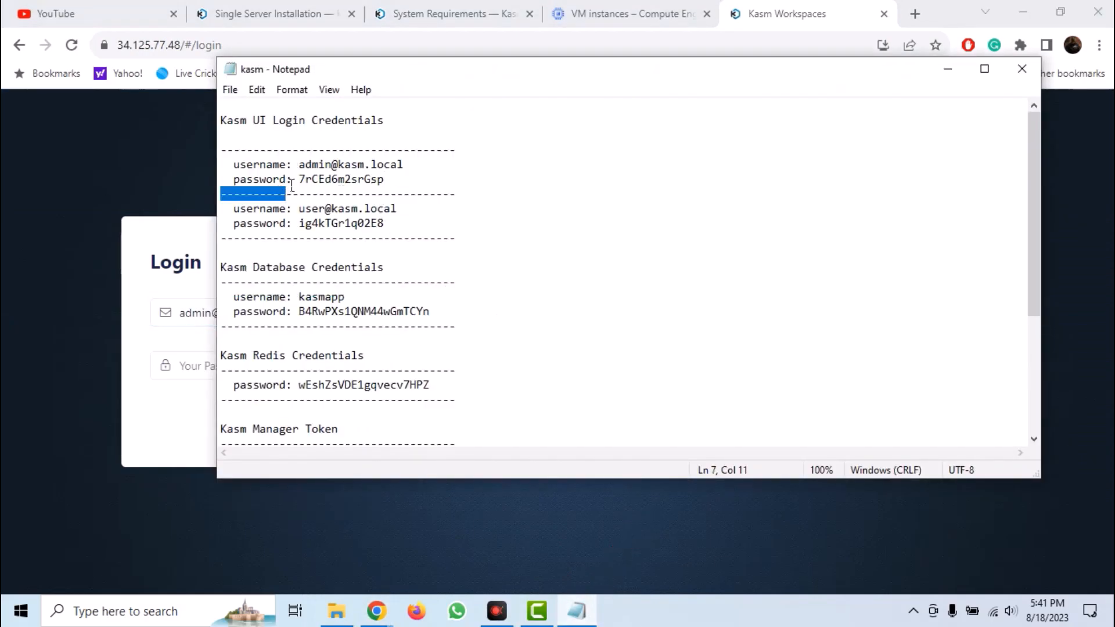
pyautogui.doubleClick(340, 179)
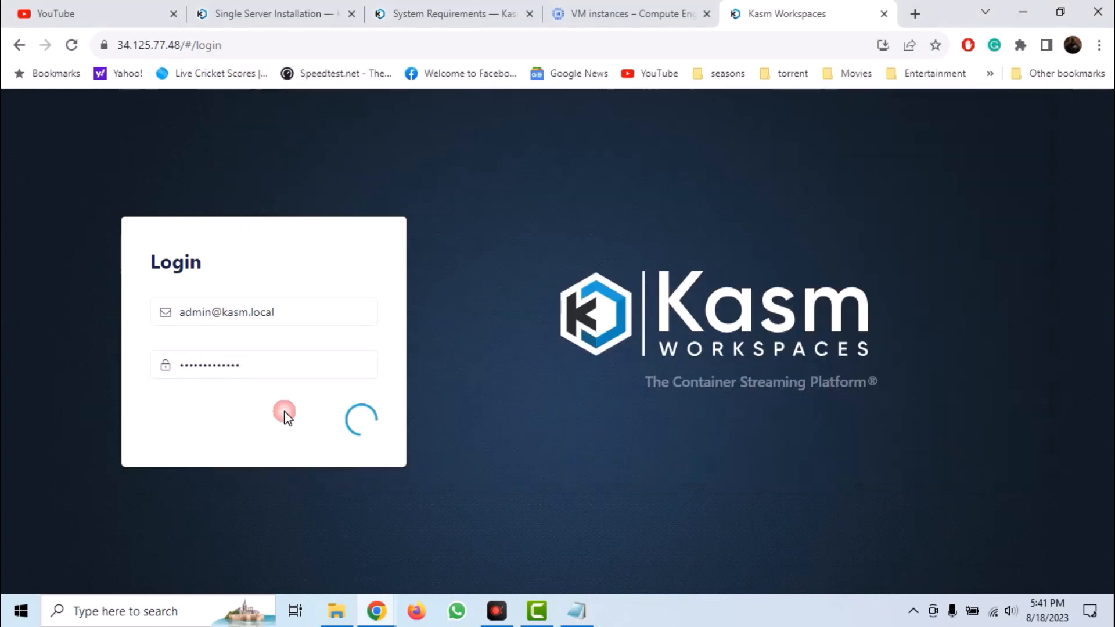
pyautogui.click(283, 413)
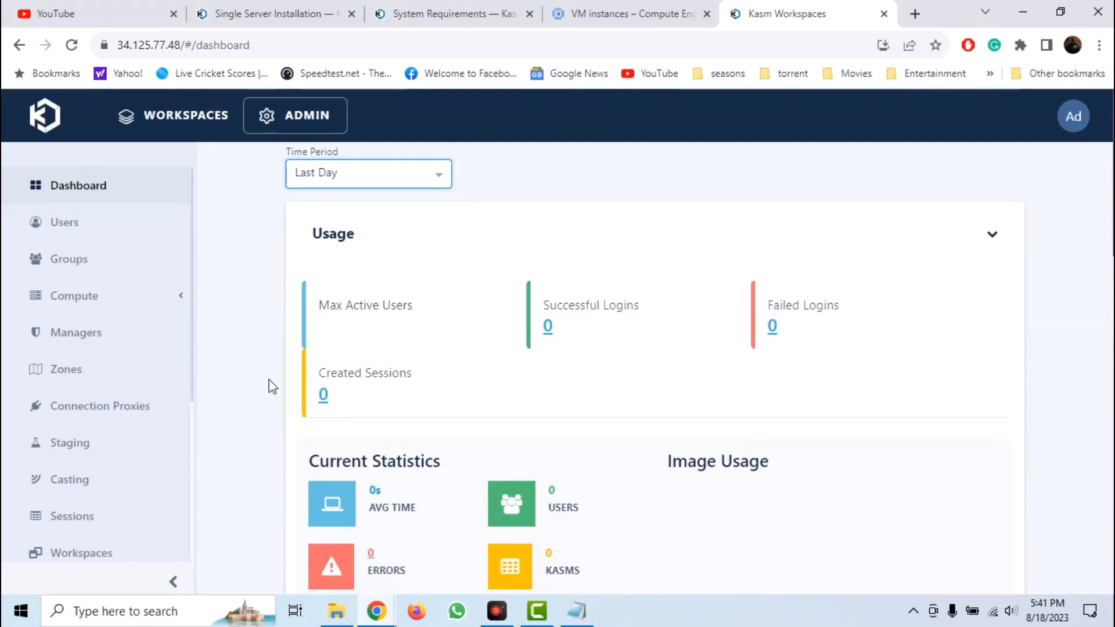
pyautogui.moveTo(288, 302)
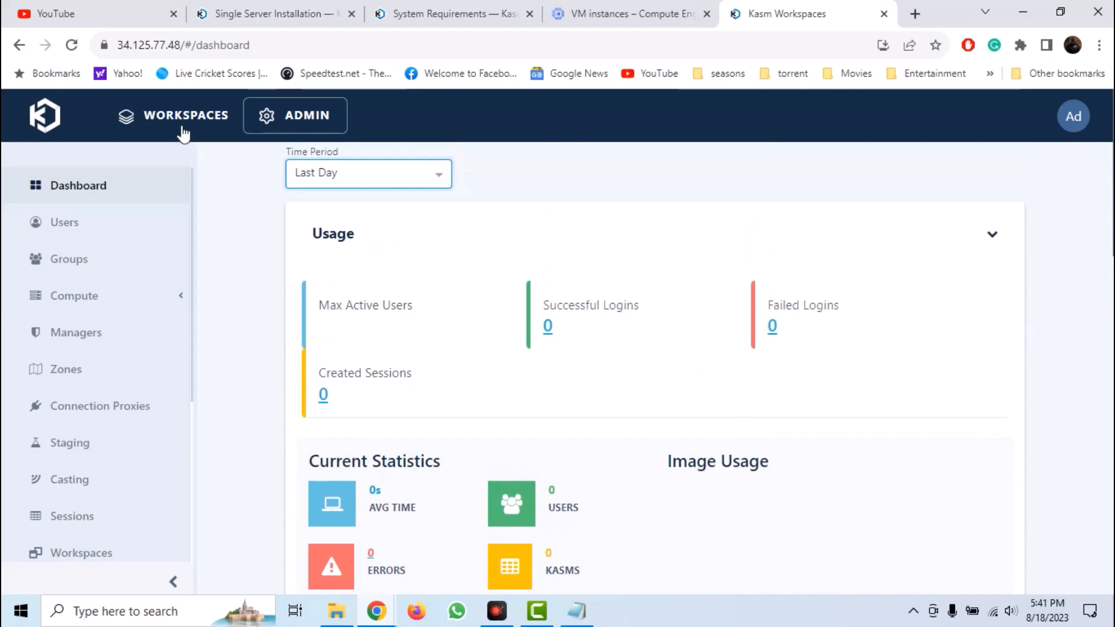
# Step: Dismiss the no-workspaces prompt on the Workspaces dashboard with Do not show again ticked
pyautogui.click(186, 115)
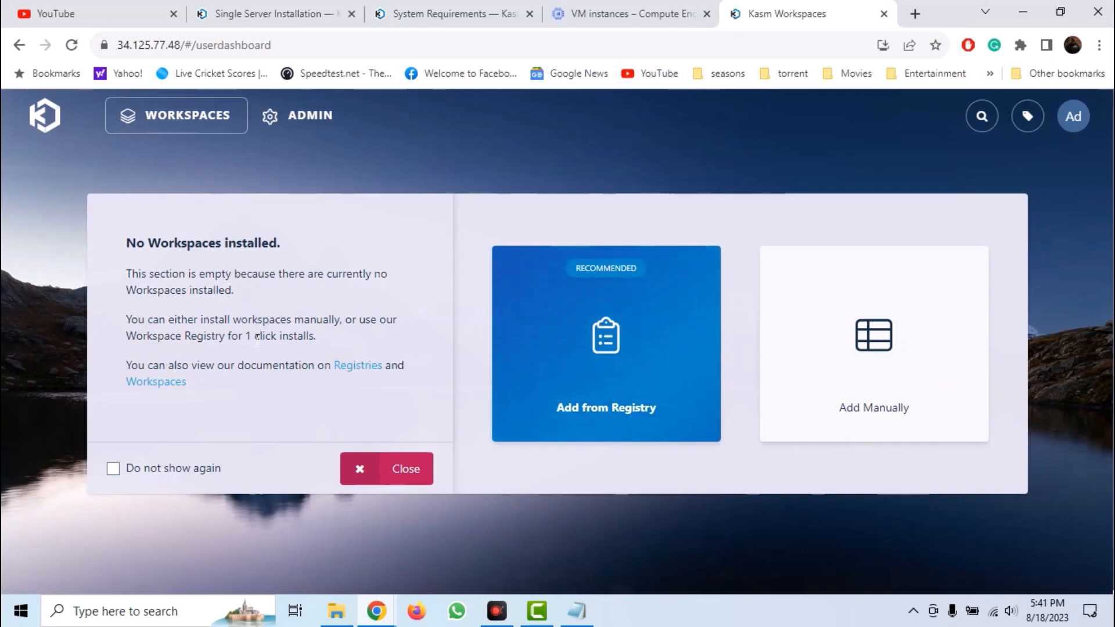
pyautogui.click(112, 468)
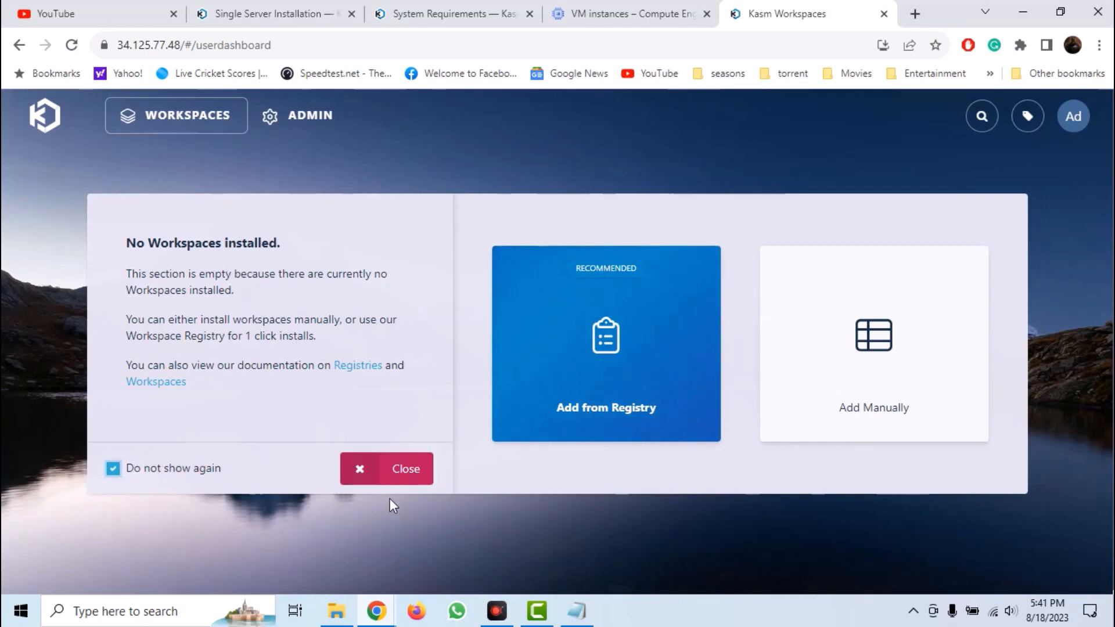
pyautogui.click(385, 468)
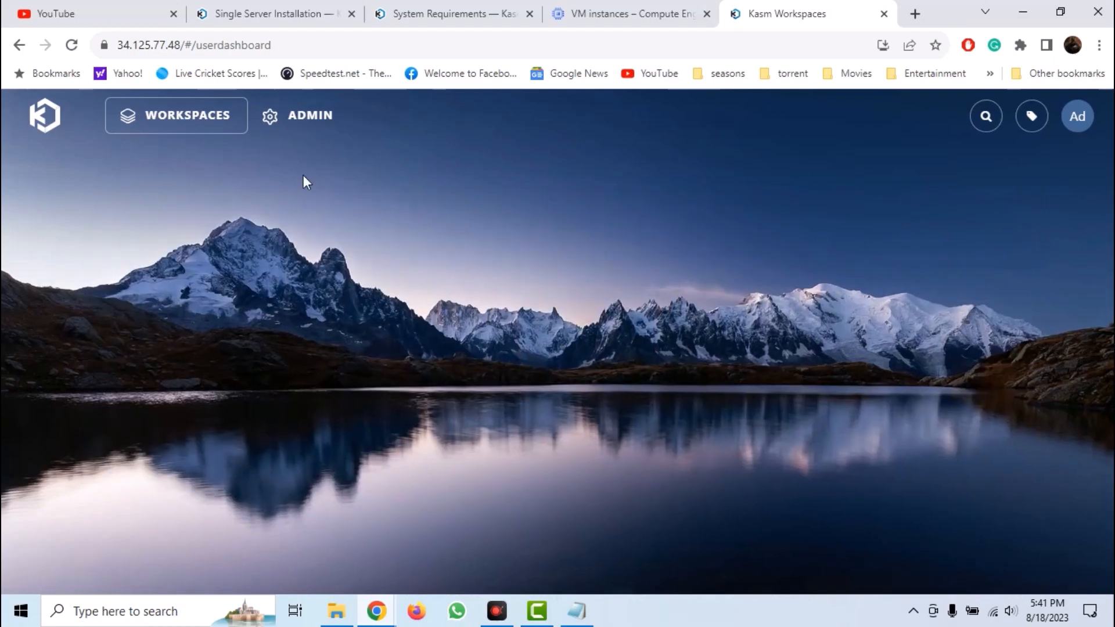
# Step: Review the admin dashboard showing a Healthy server and go to the admin Workspaces list
pyautogui.click(309, 115)
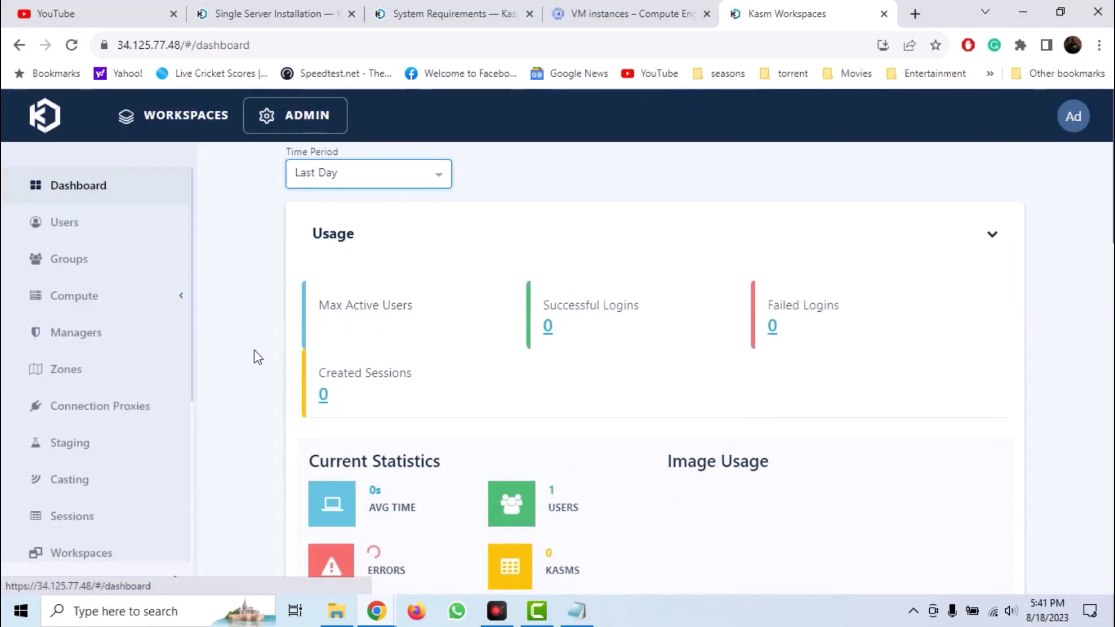
pyautogui.scroll(-3)
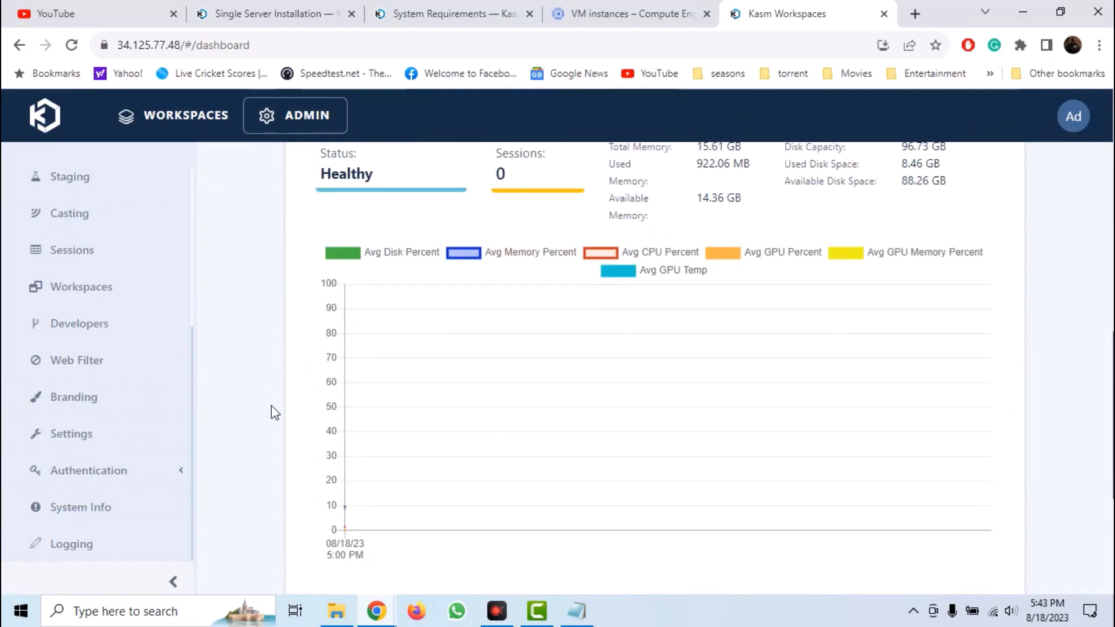
pyautogui.click(81, 287)
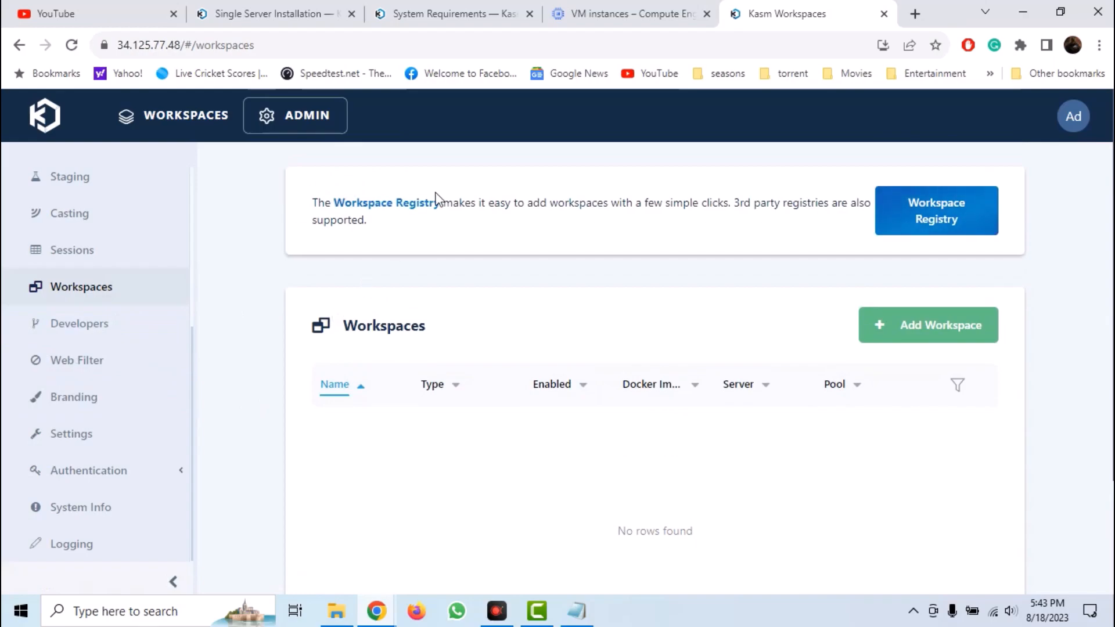
# Step: Install the Chrome and Brave workspaces from the Workspace Registry
pyautogui.click(936, 210)
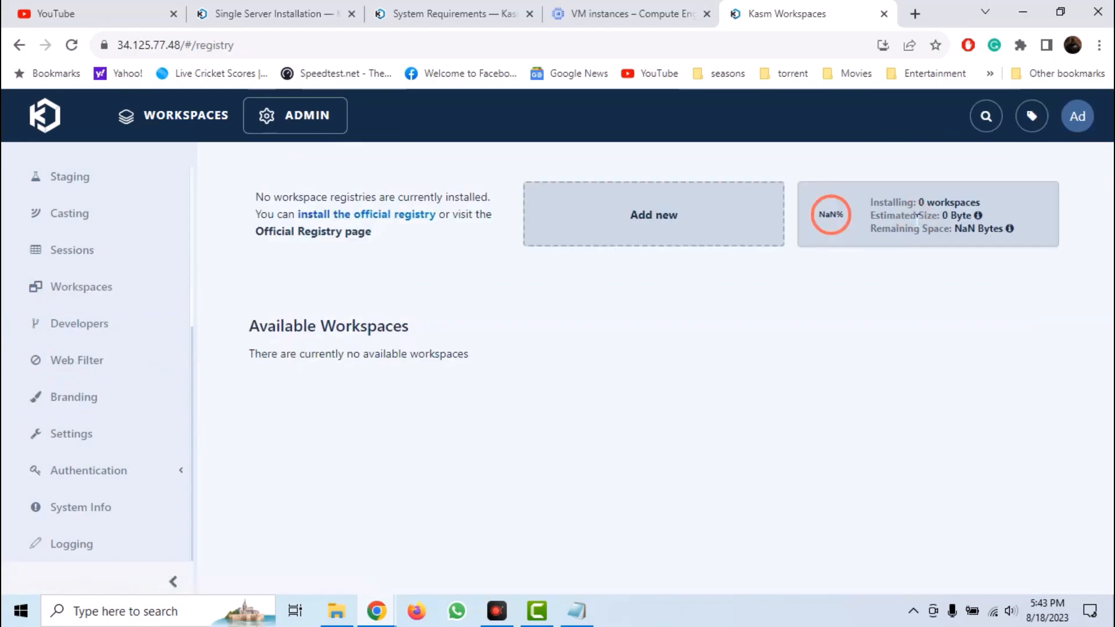
pyautogui.click(366, 213)
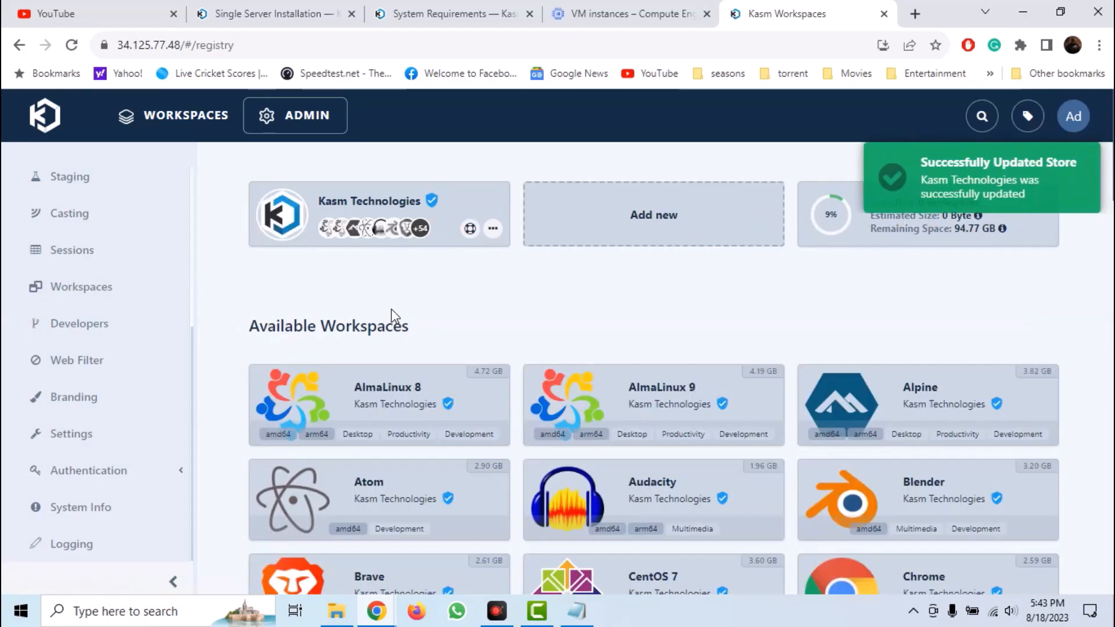
pyautogui.scroll(-3)
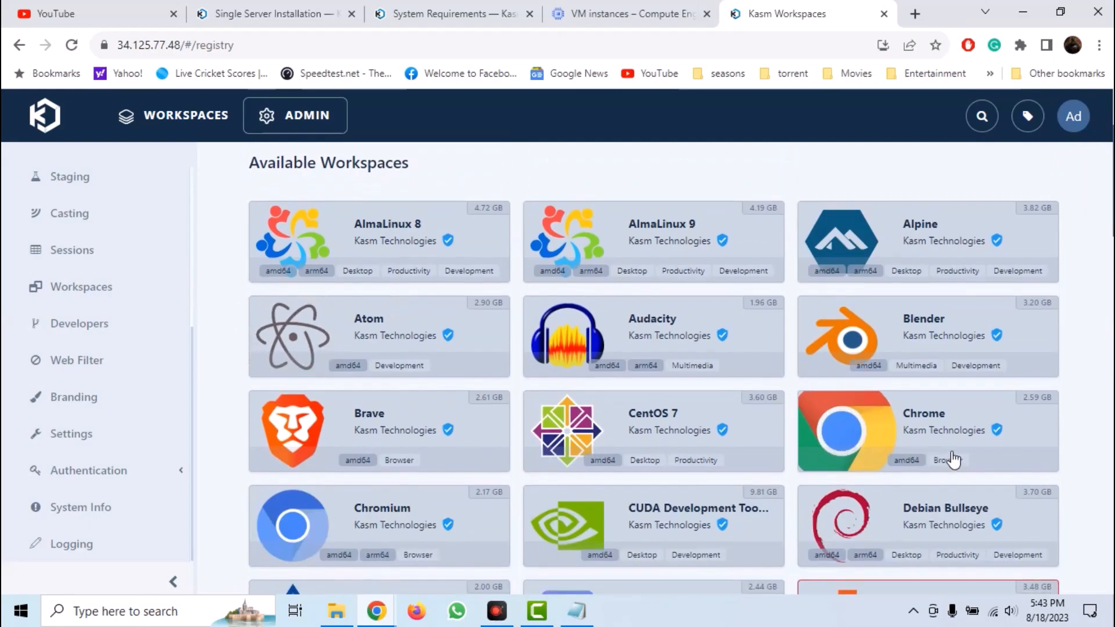
pyautogui.click(924, 430)
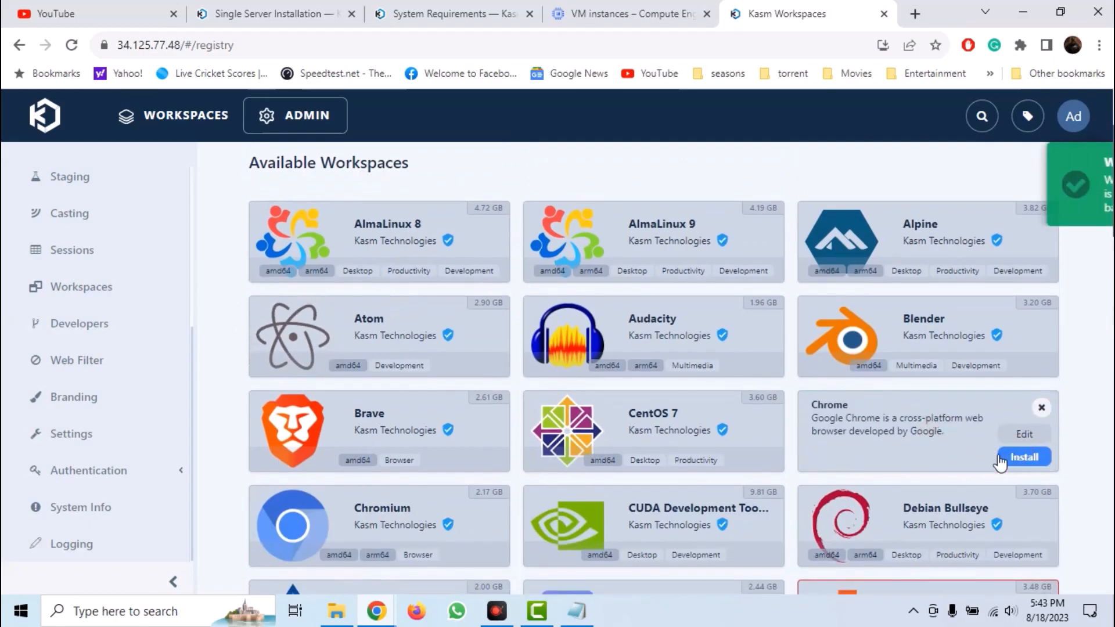
pyautogui.click(1022, 457)
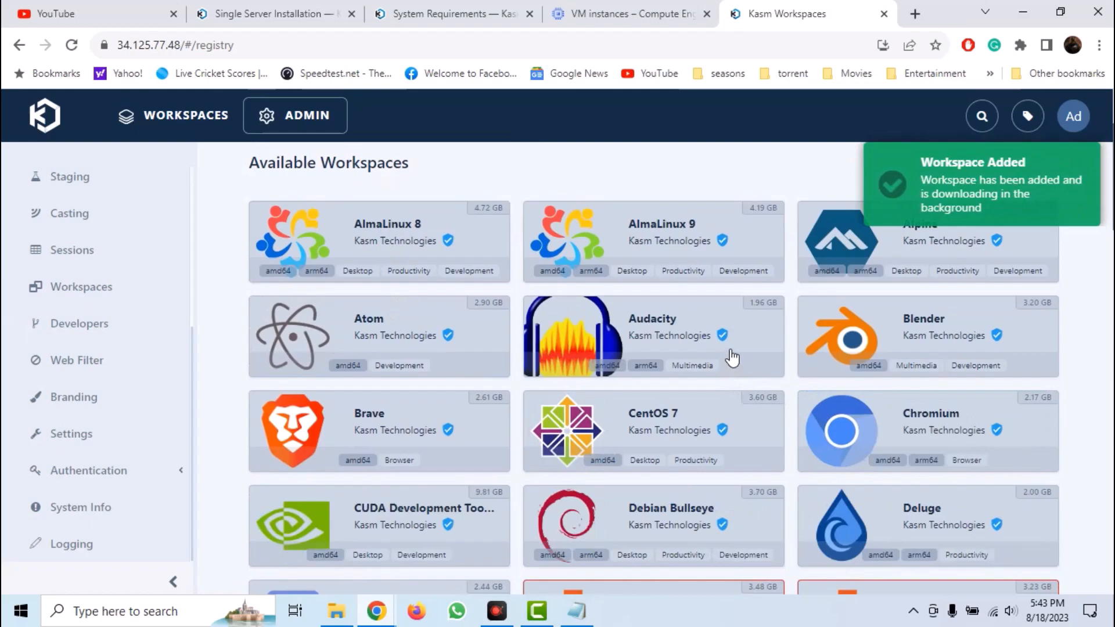
pyautogui.scroll(-3)
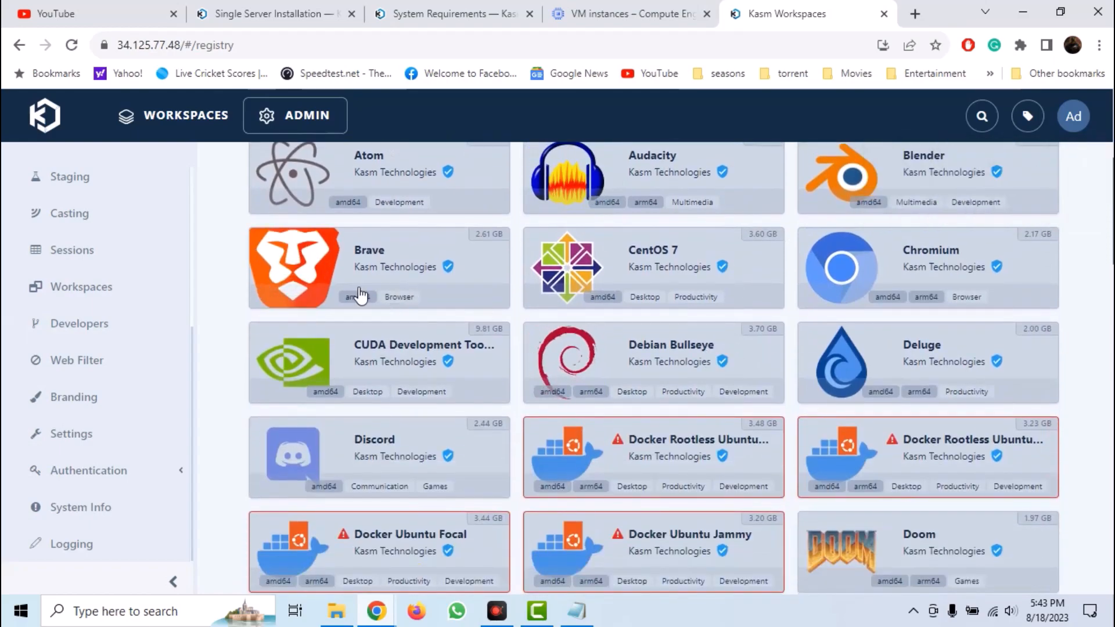
pyautogui.click(473, 293)
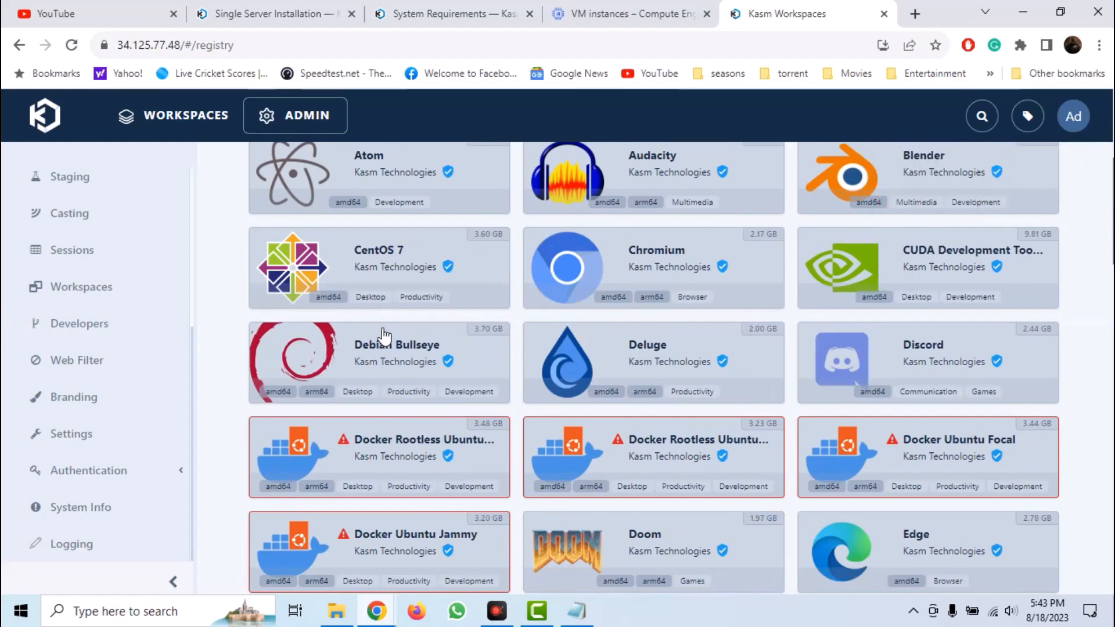
# Step: Install the Kali Linux and Trace Labs workspaces from the registry as well
pyautogui.scroll(-3)
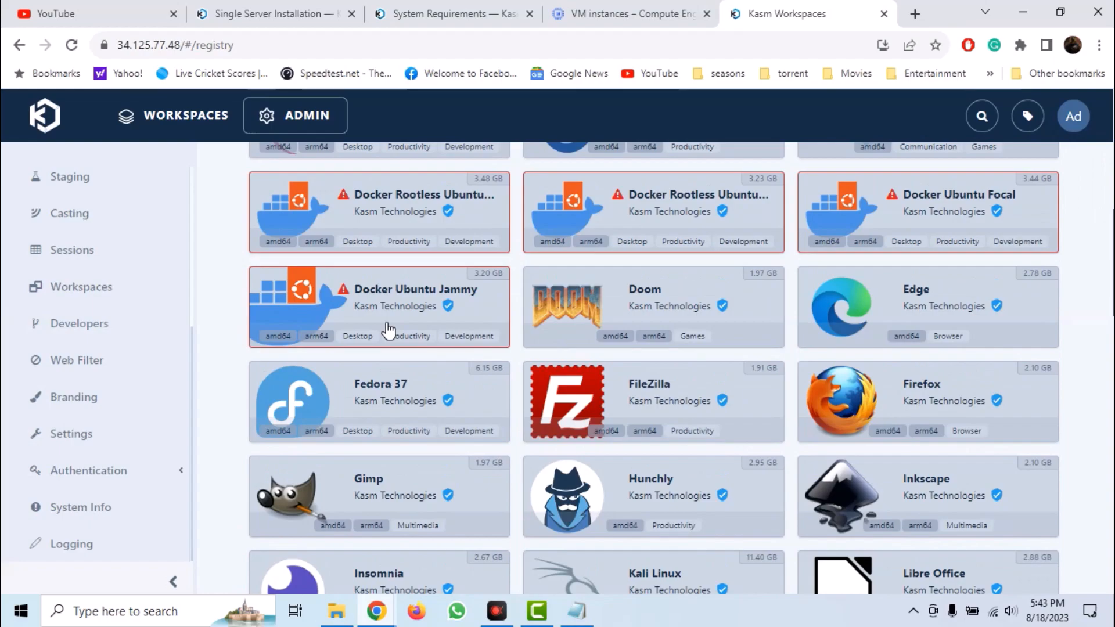
pyautogui.scroll(-3)
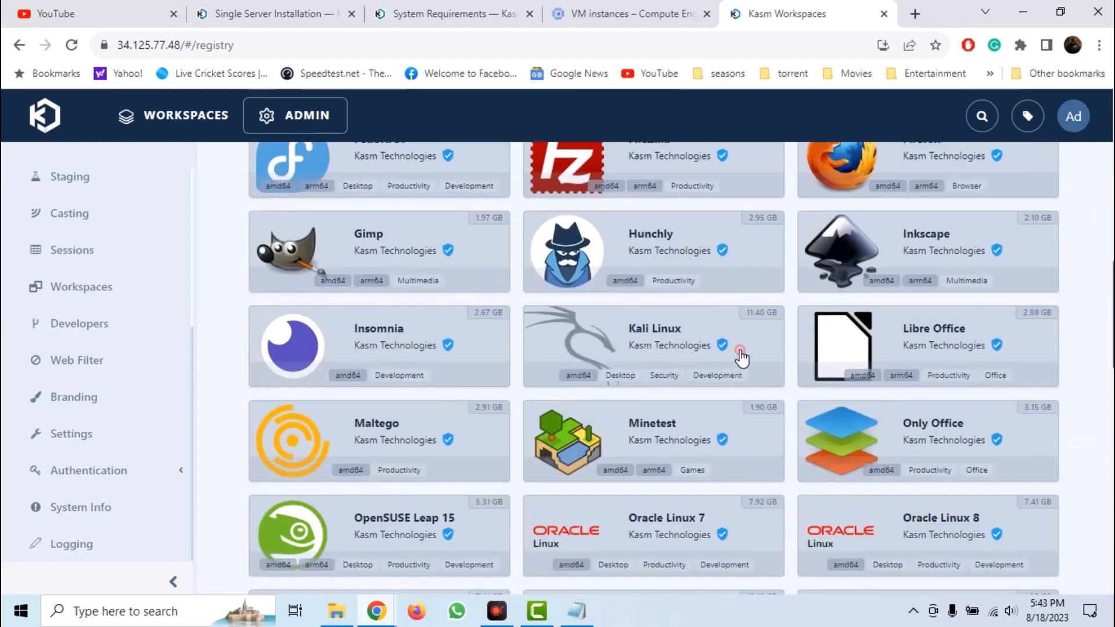
pyautogui.click(741, 353)
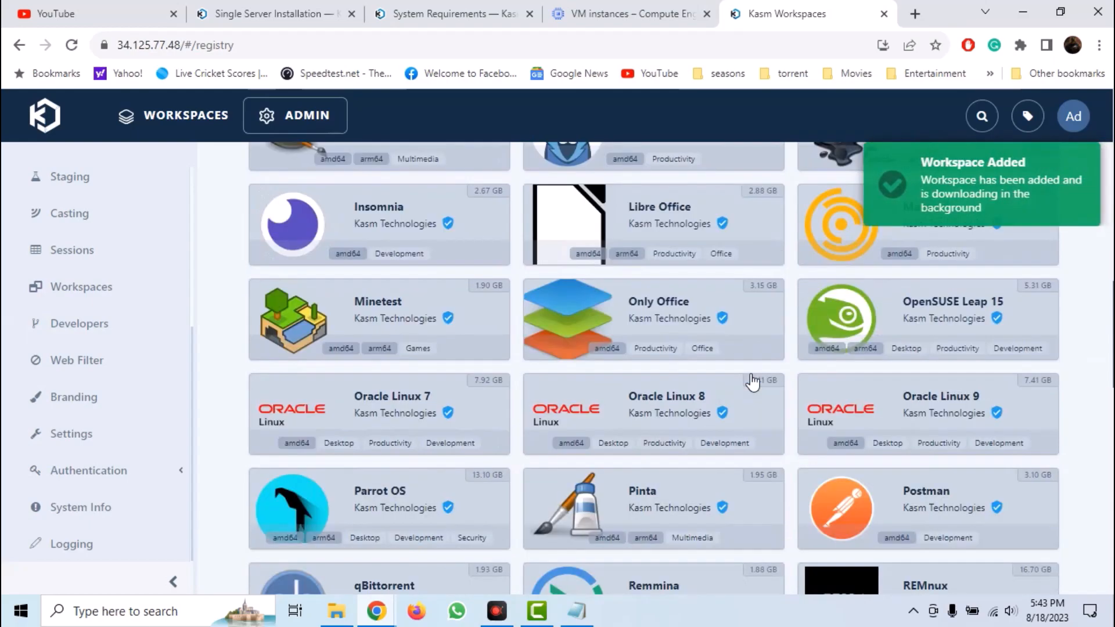
pyautogui.scroll(-3)
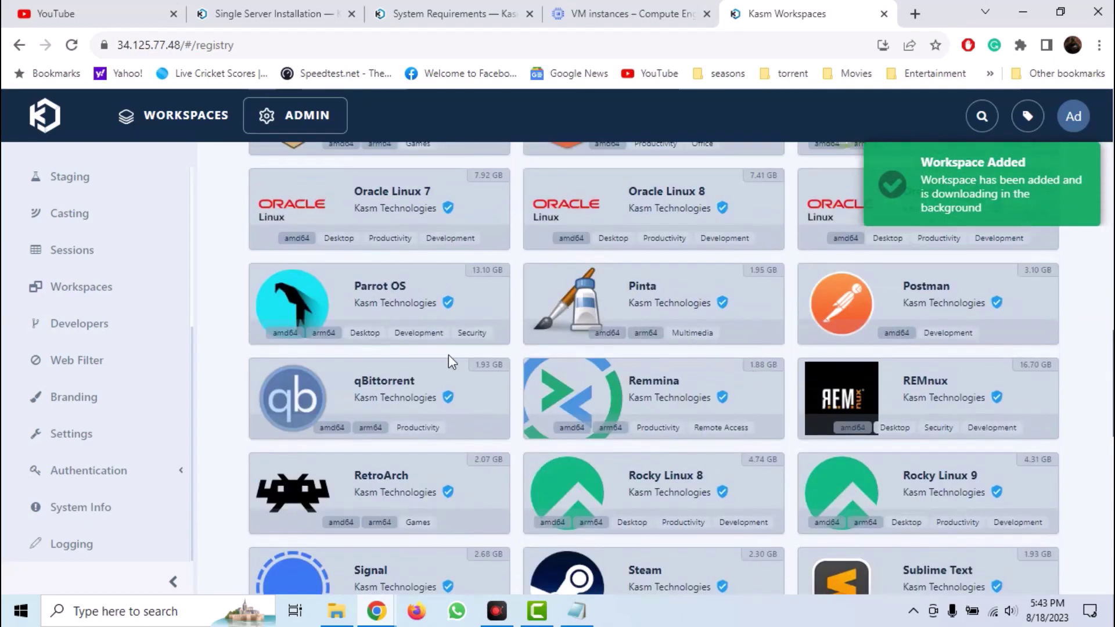
pyautogui.scroll(-3)
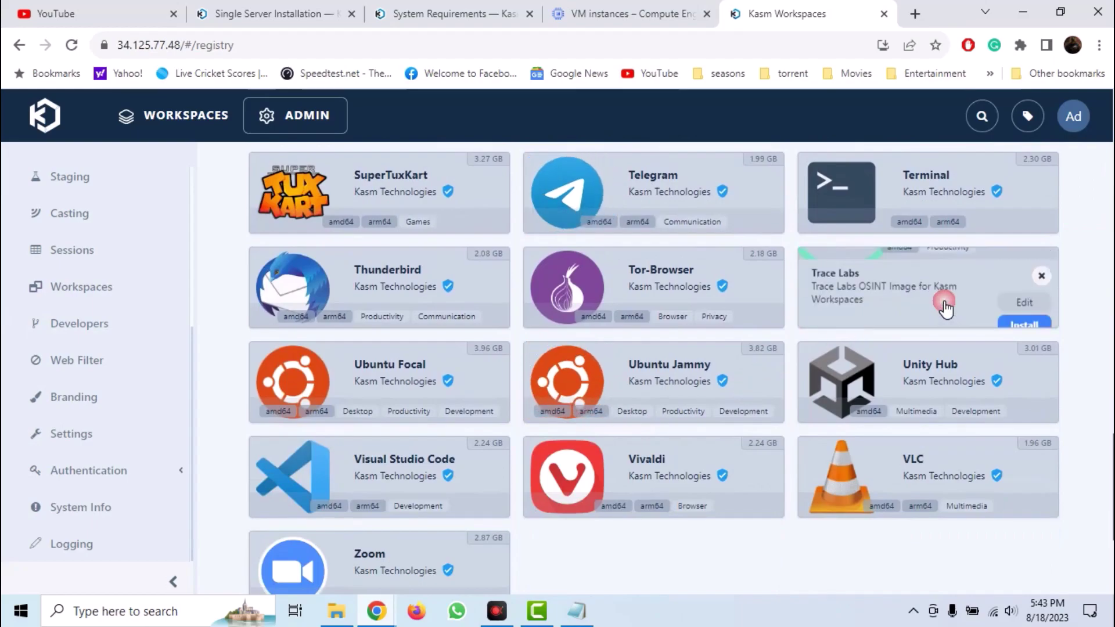
pyautogui.moveTo(1024, 314)
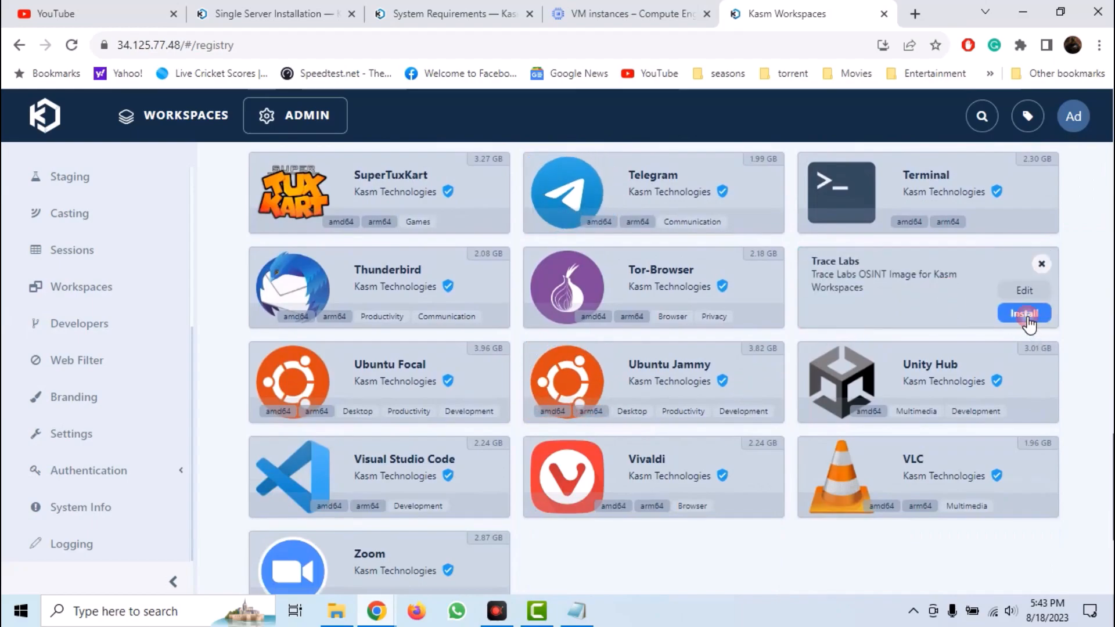
pyautogui.click(1023, 314)
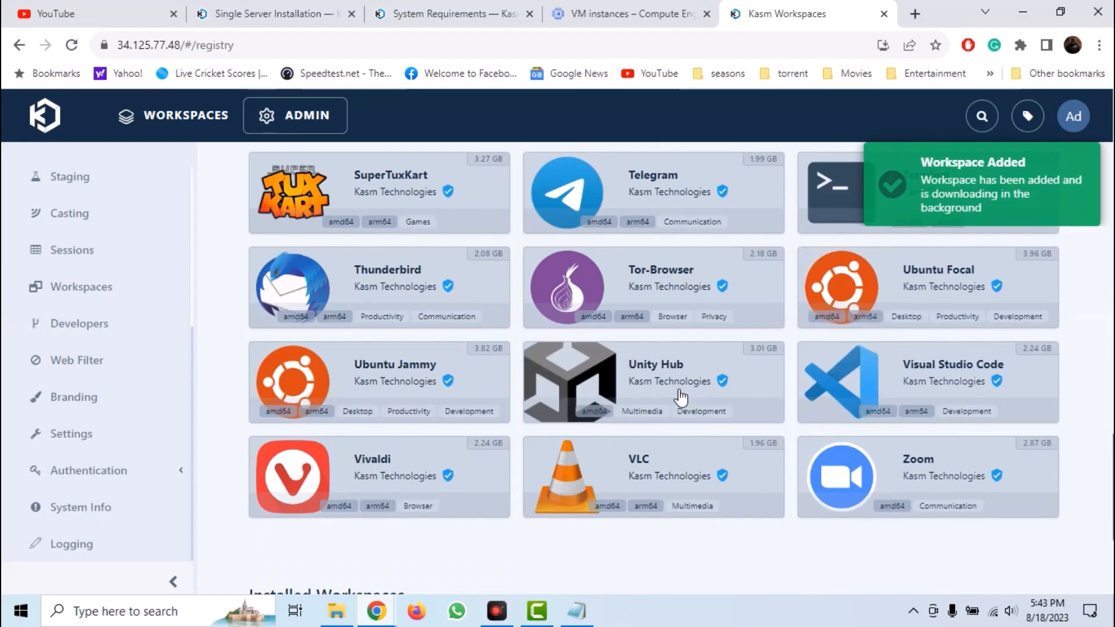
pyautogui.scroll(-3)
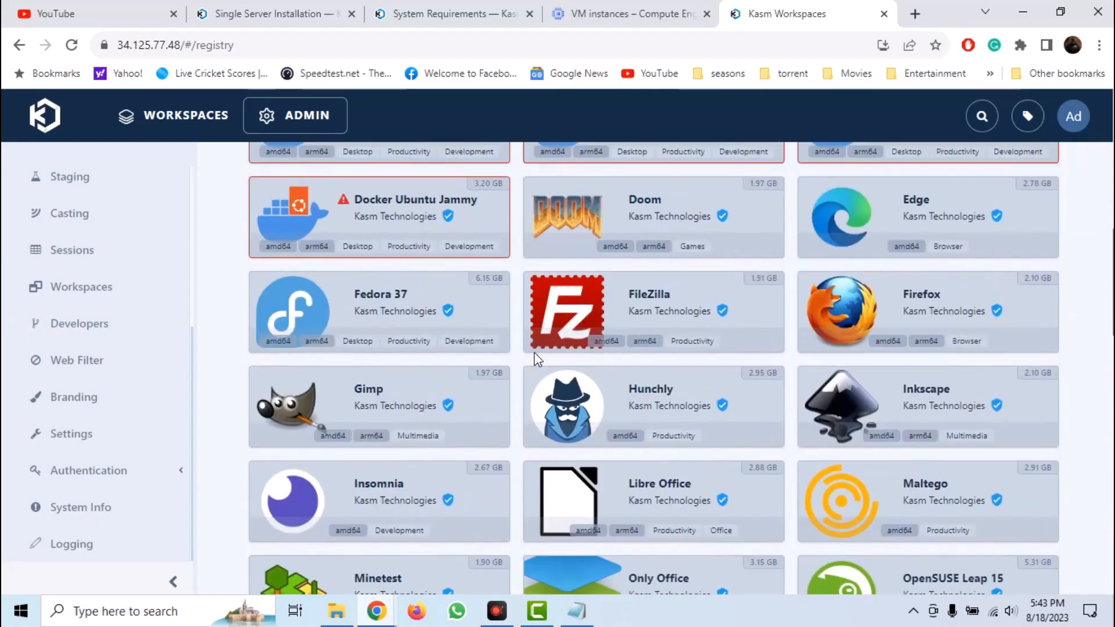
pyautogui.scroll(3)
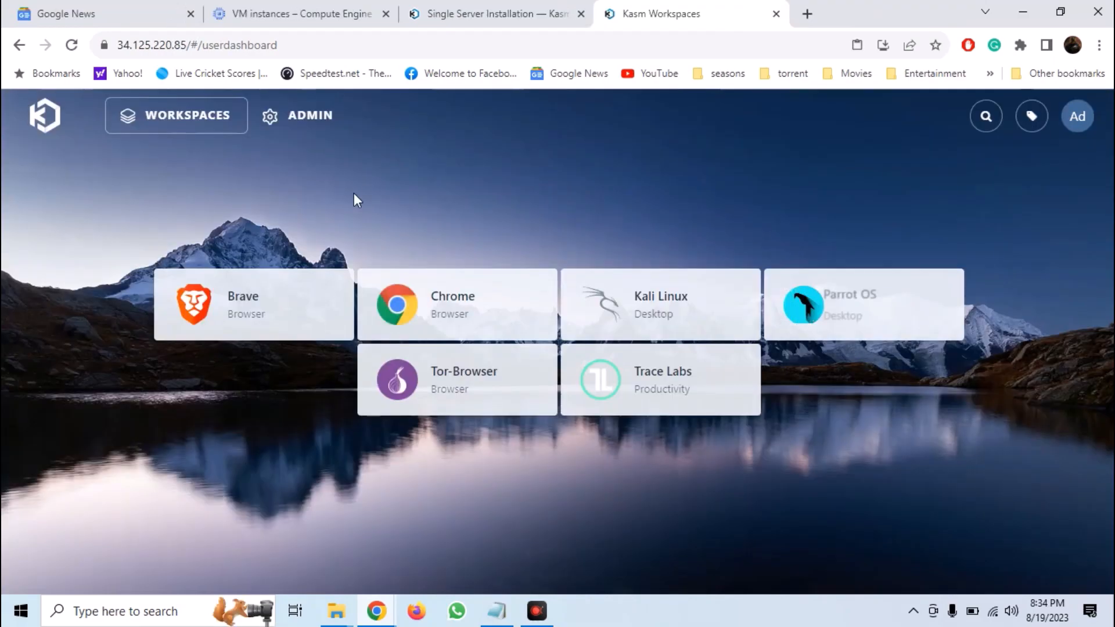
pyautogui.moveTo(331, 251)
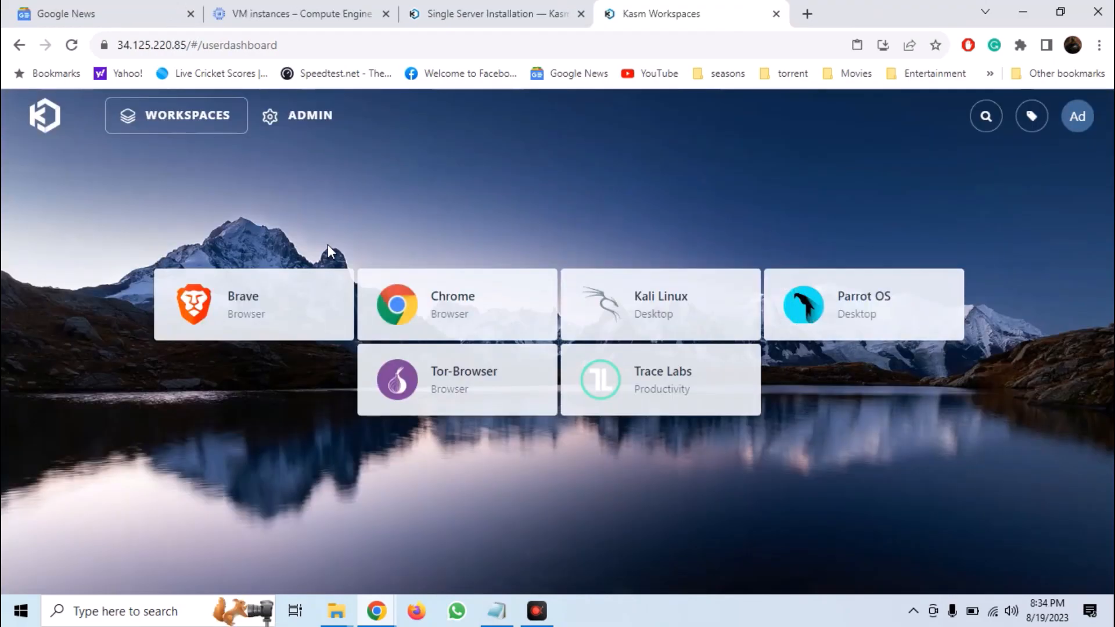
pyautogui.moveTo(334, 232)
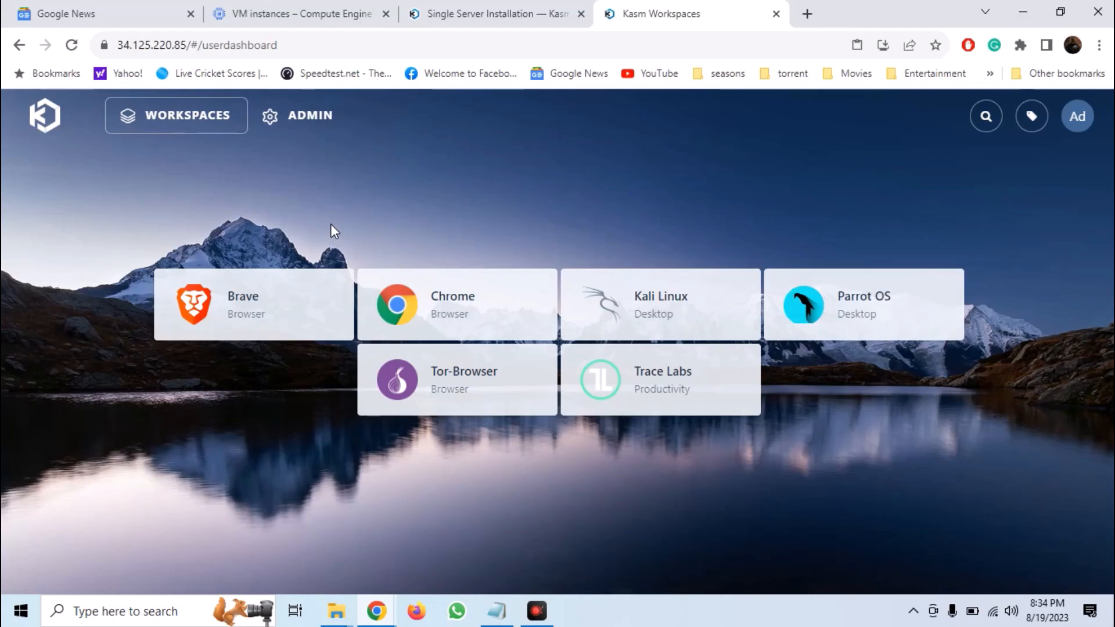
pyautogui.moveTo(284, 227)
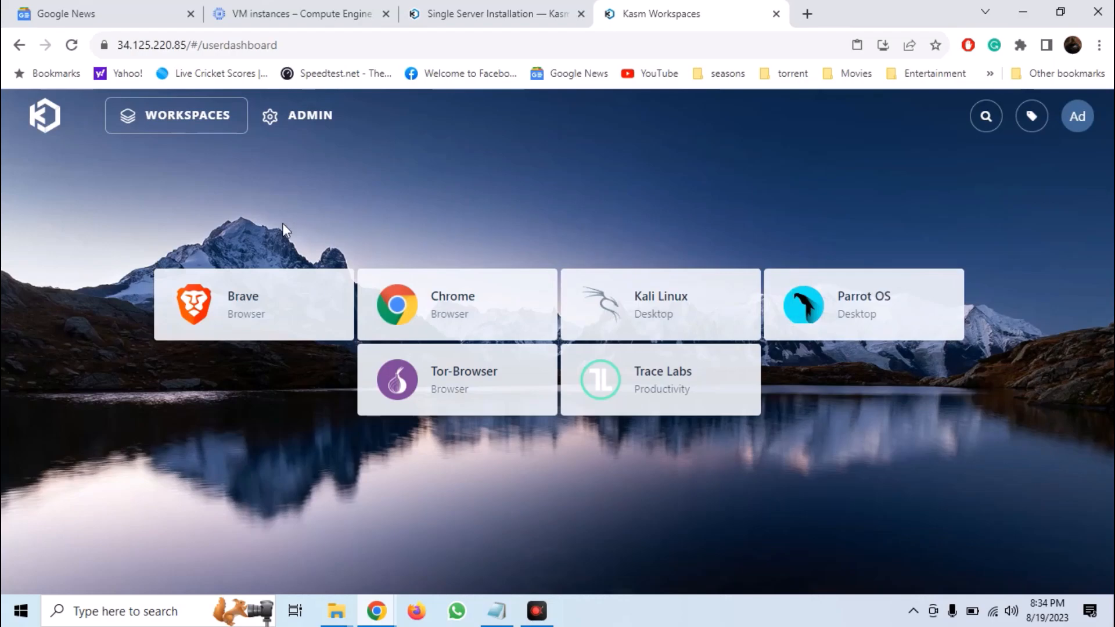
pyautogui.moveTo(255, 179)
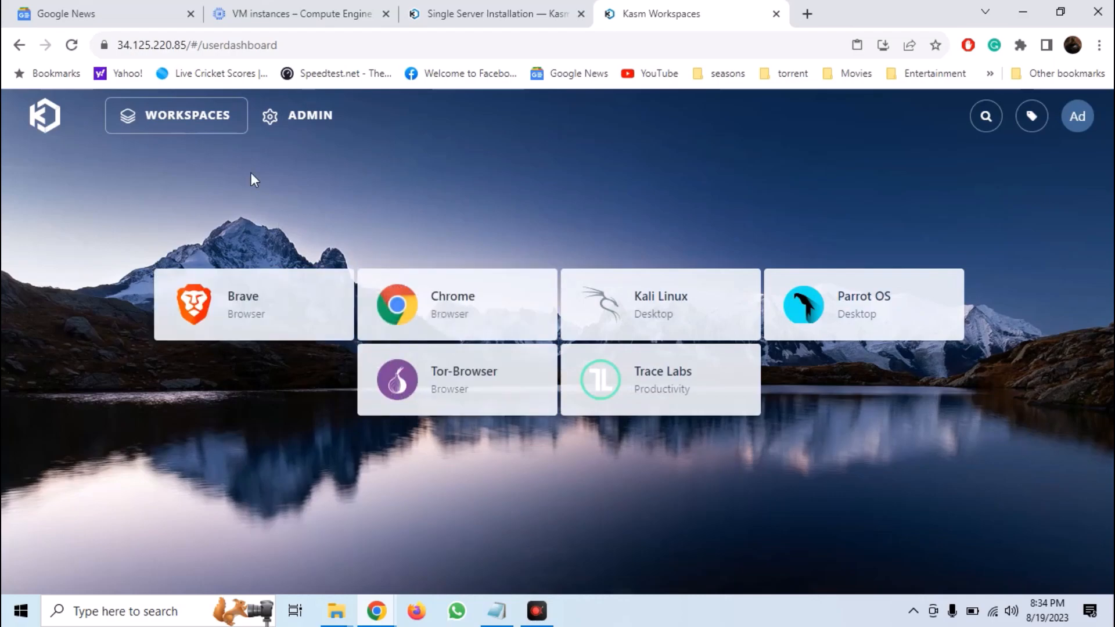
pyautogui.moveTo(280, 286)
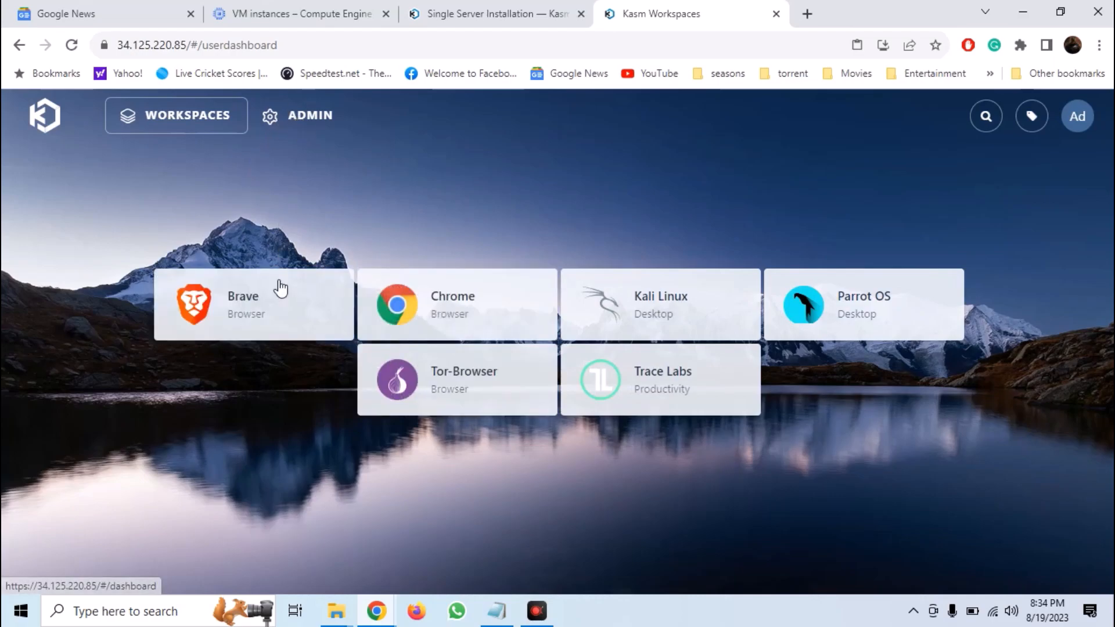
pyautogui.moveTo(451, 391)
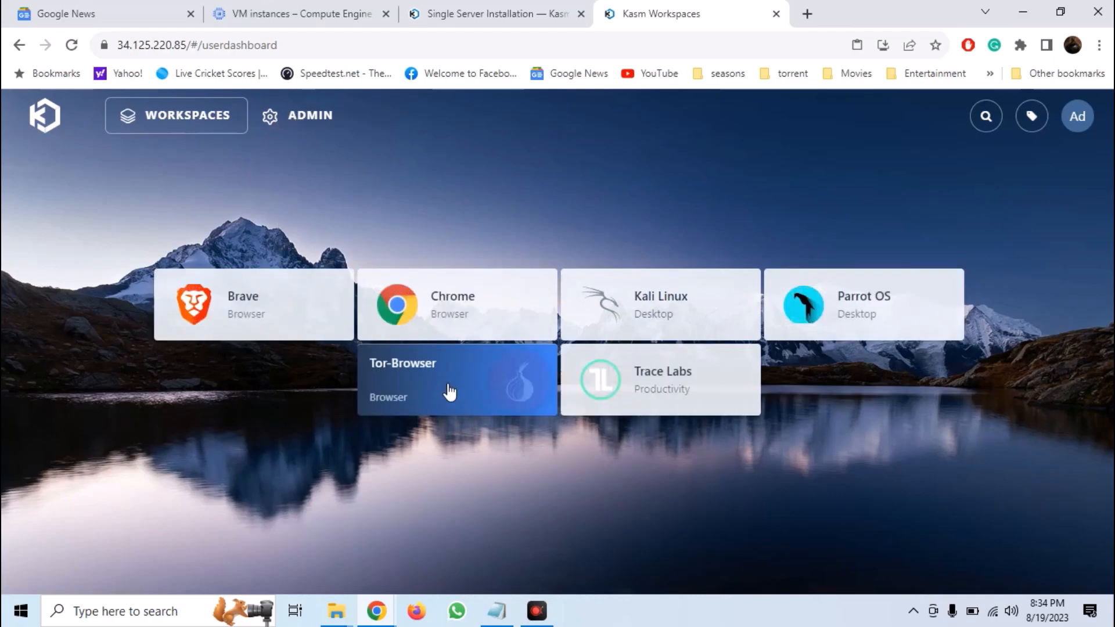
# Step: Switch from the user launcher to the admin dashboard with its usage and image statistics
pyautogui.click(294, 115)
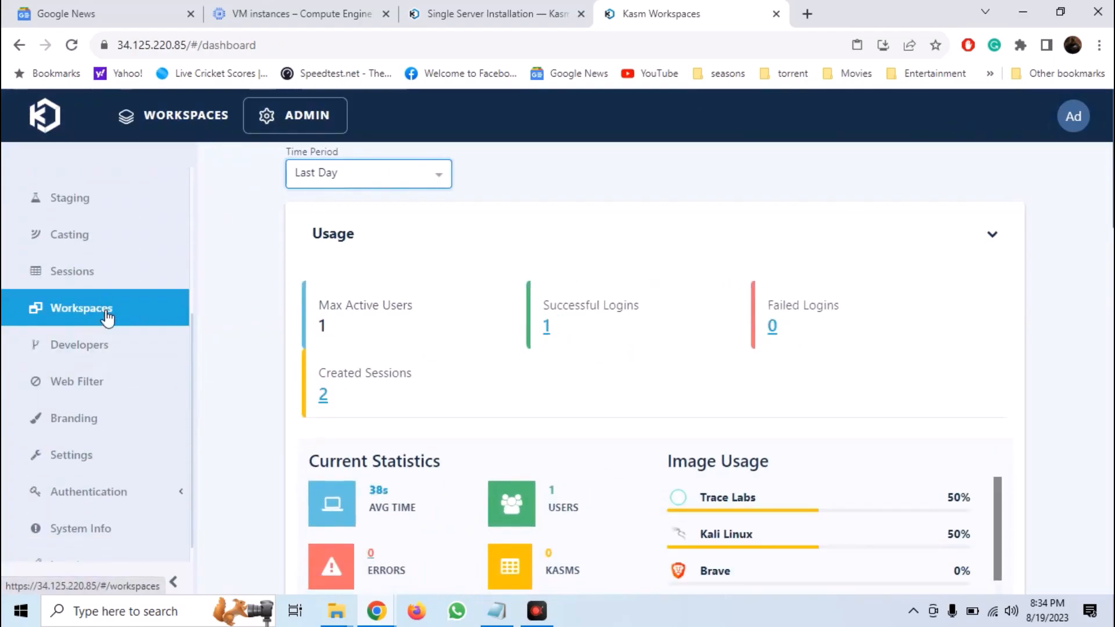
# Step: Locate the Kali Linux workspace in the configured workspaces list and view its settings
pyautogui.click(81, 307)
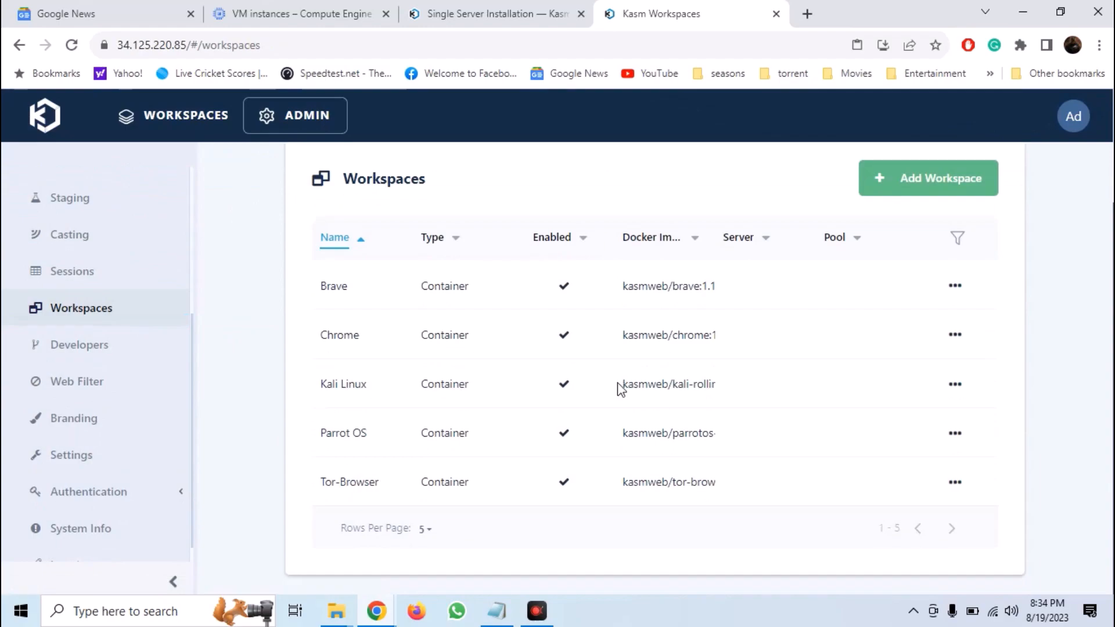
pyautogui.moveTo(350, 456)
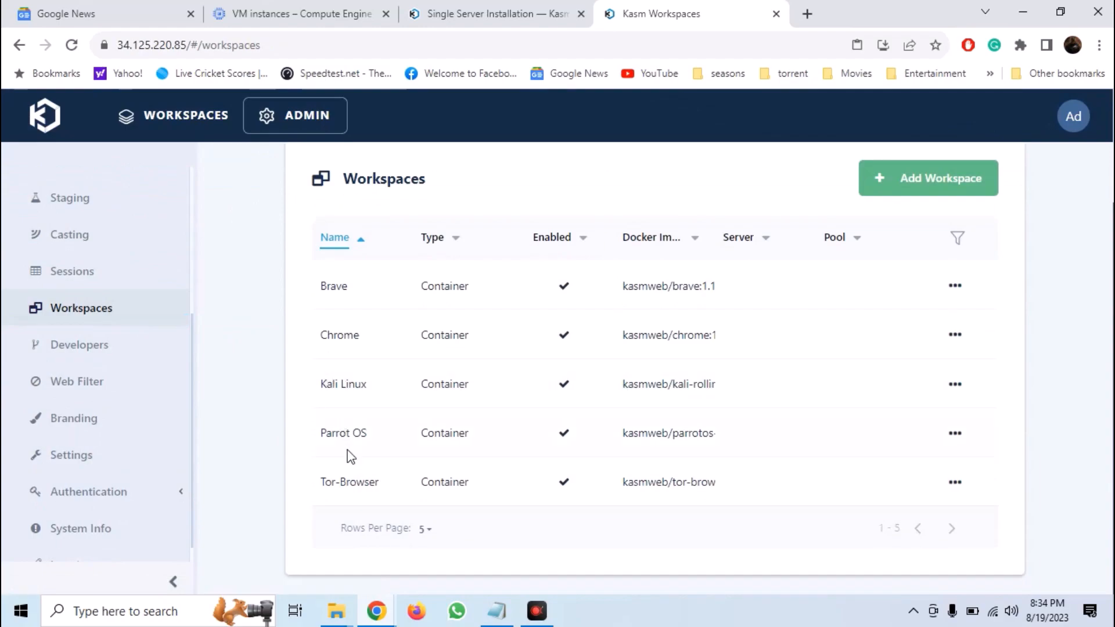
pyautogui.moveTo(773, 574)
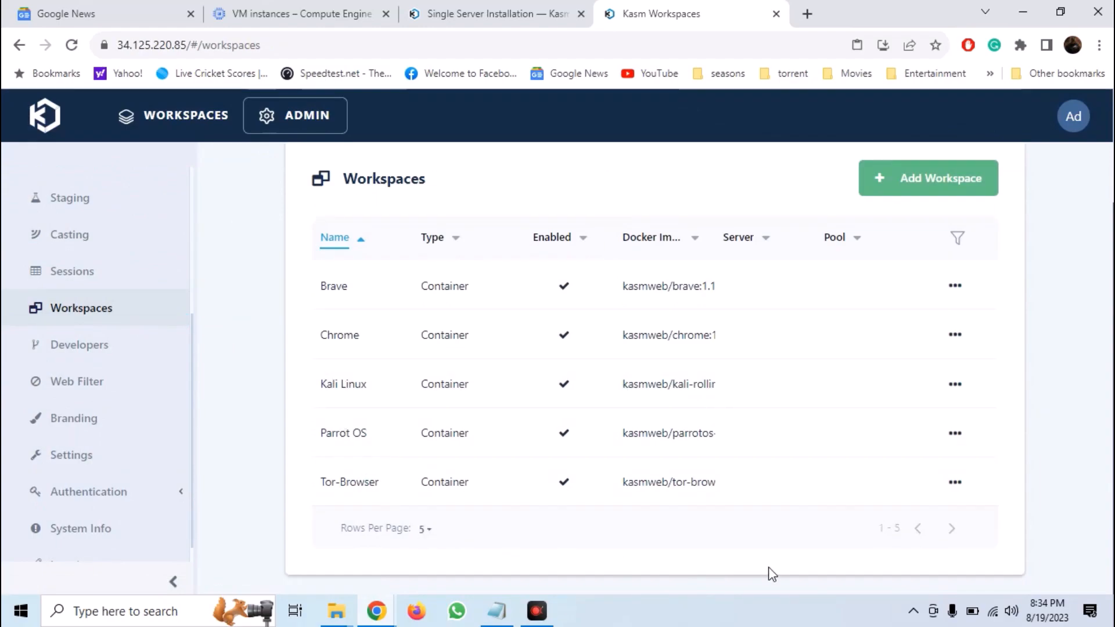
pyautogui.moveTo(945, 532)
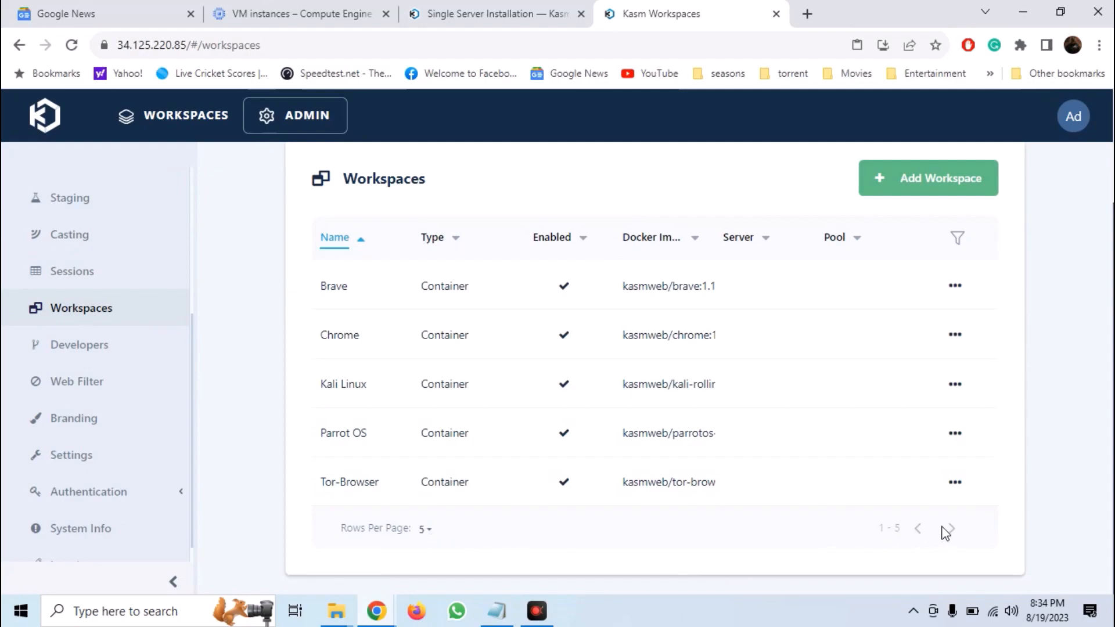
pyautogui.moveTo(951, 534)
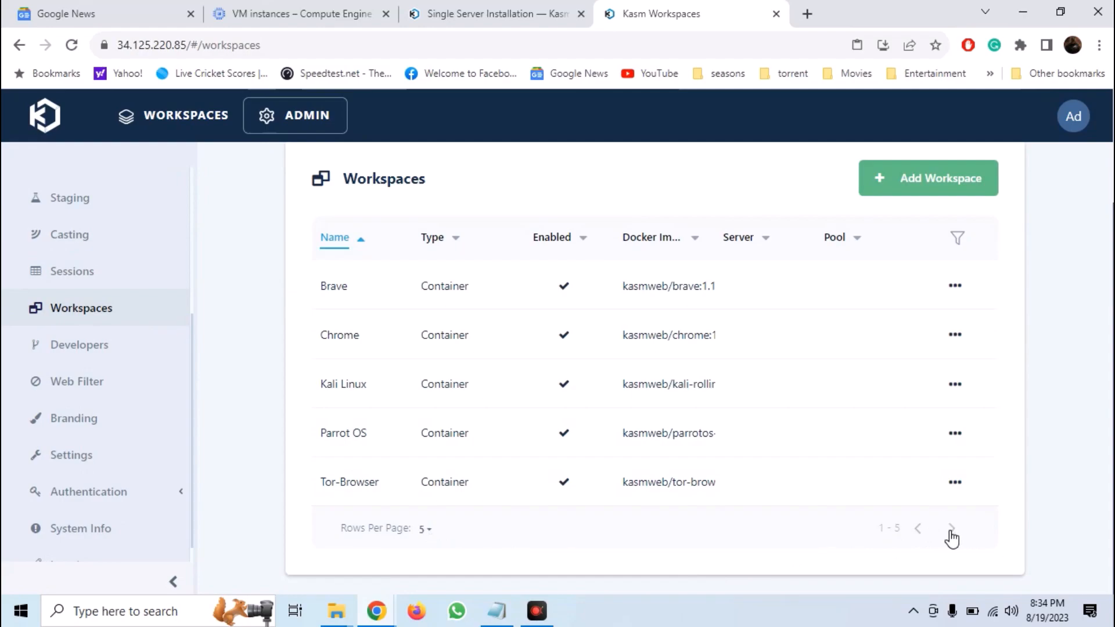
pyautogui.click(951, 529)
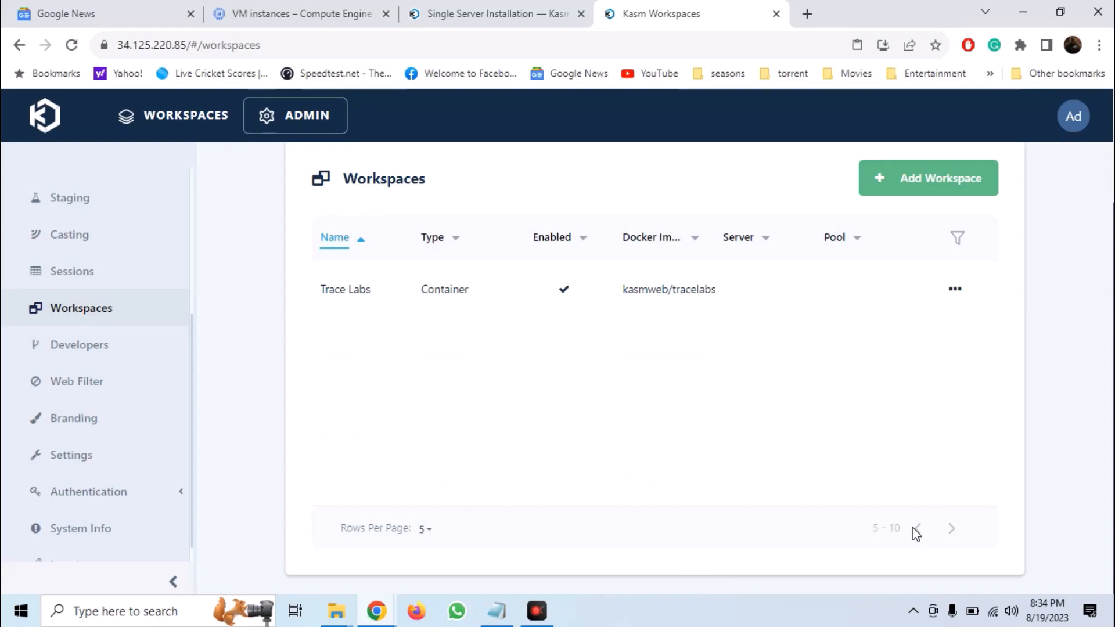
pyautogui.click(916, 528)
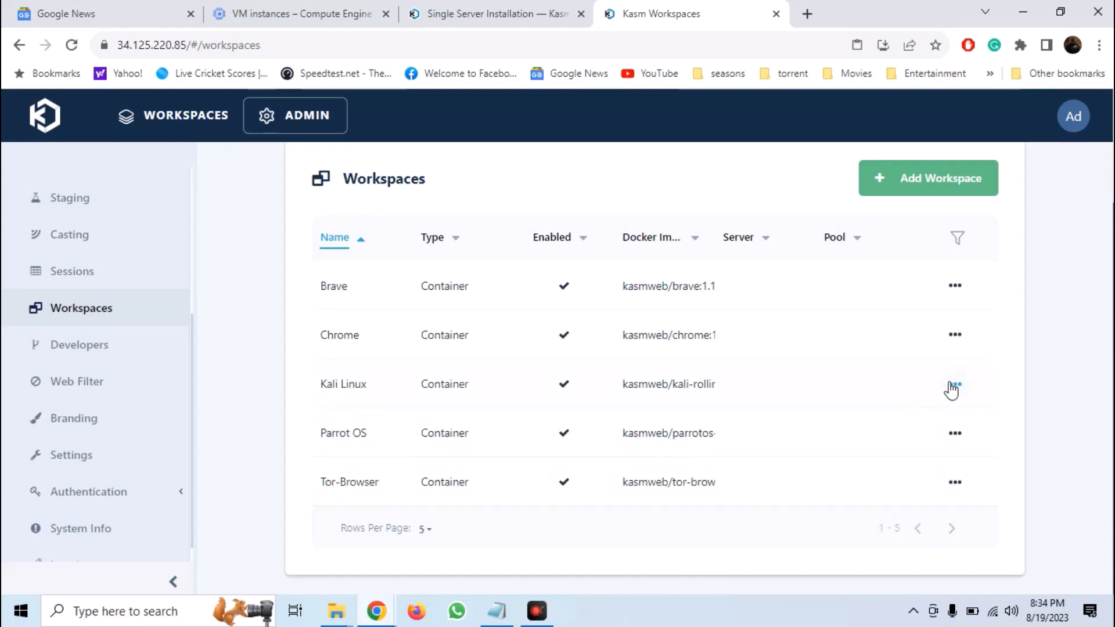
pyautogui.click(954, 384)
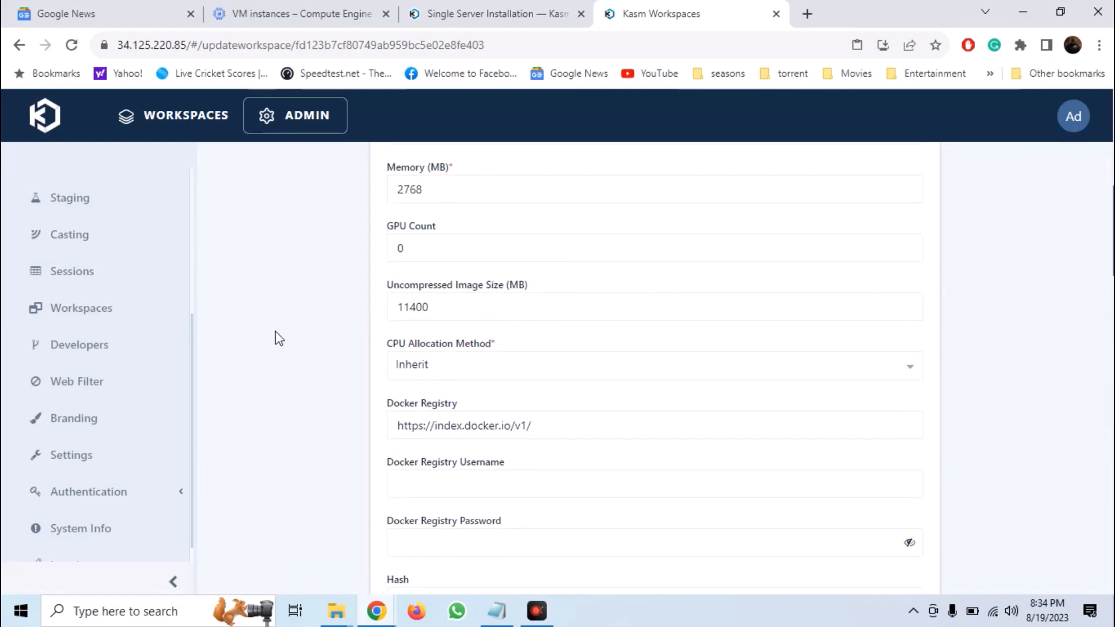
pyautogui.scroll(-3)
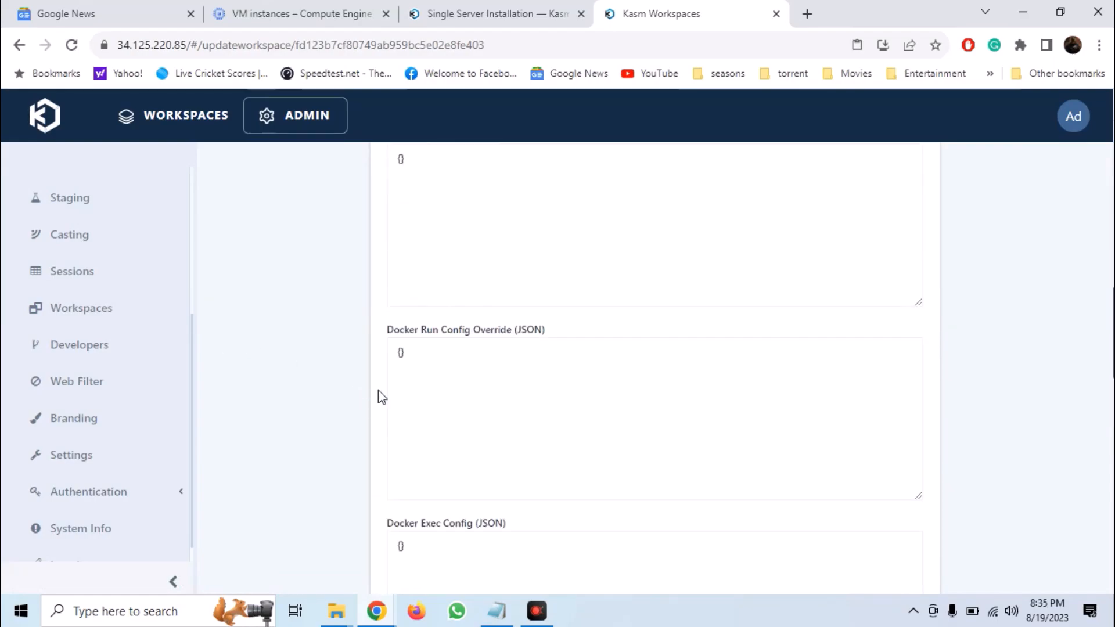
pyautogui.click(400, 353)
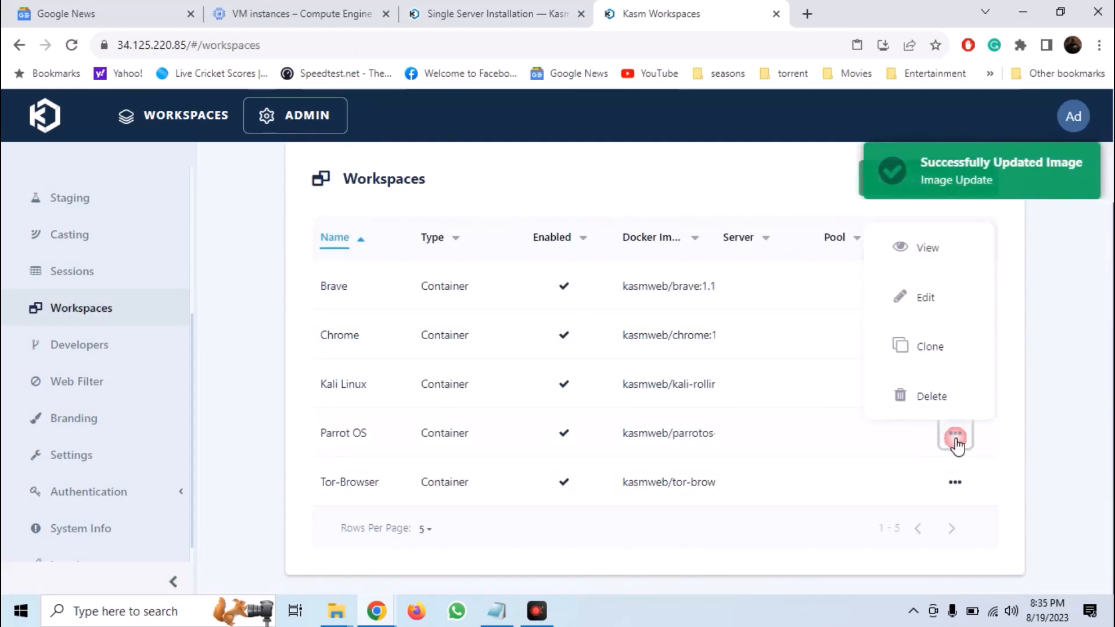
# Step: Edit the workspace's Docker Run Config Override JSON and submit the changes
pyautogui.click(926, 297)
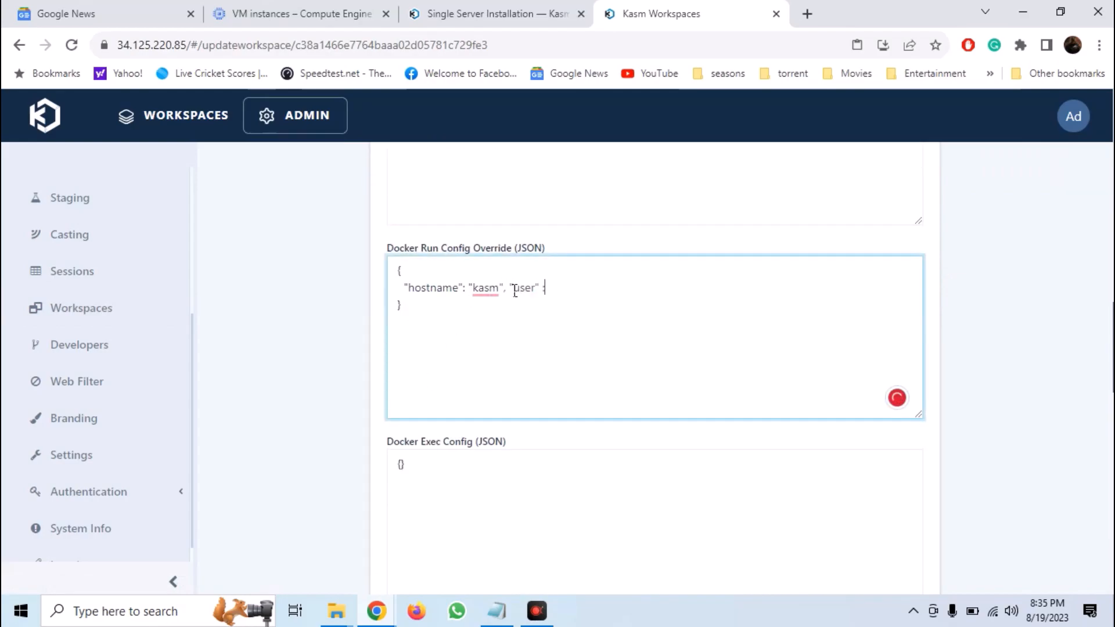
pyautogui.scroll(-3)
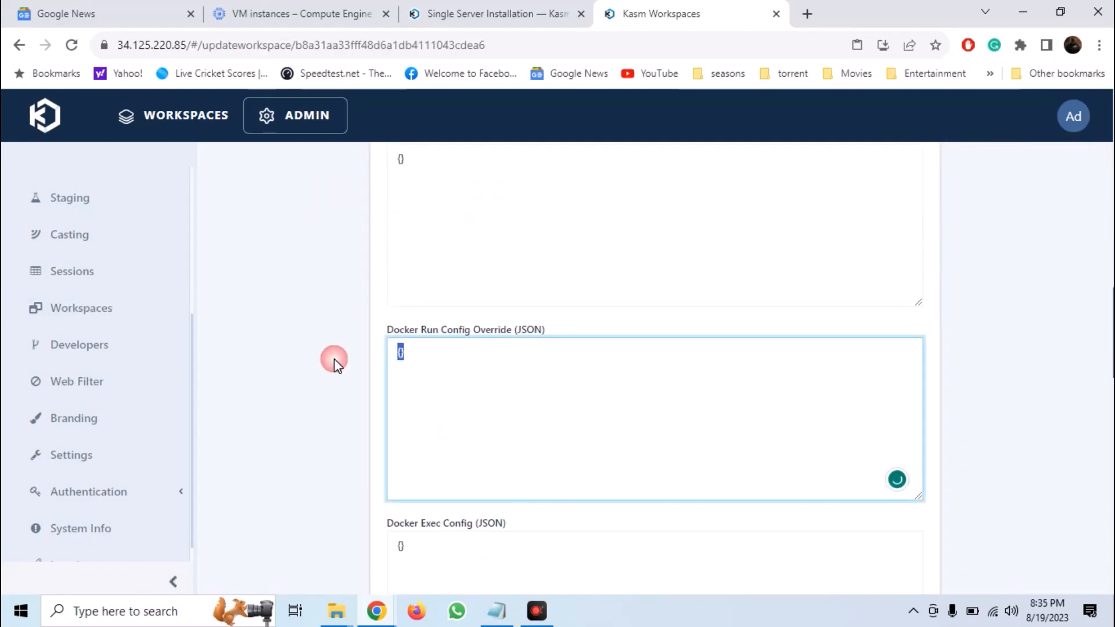
pyautogui.scroll(-3)
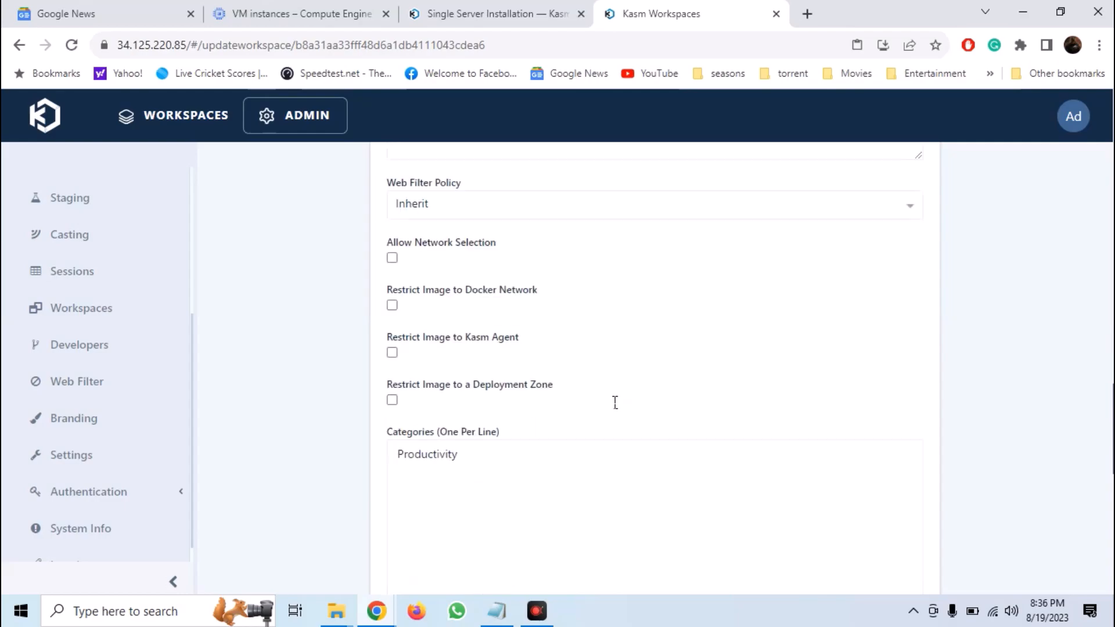
pyautogui.scroll(-3)
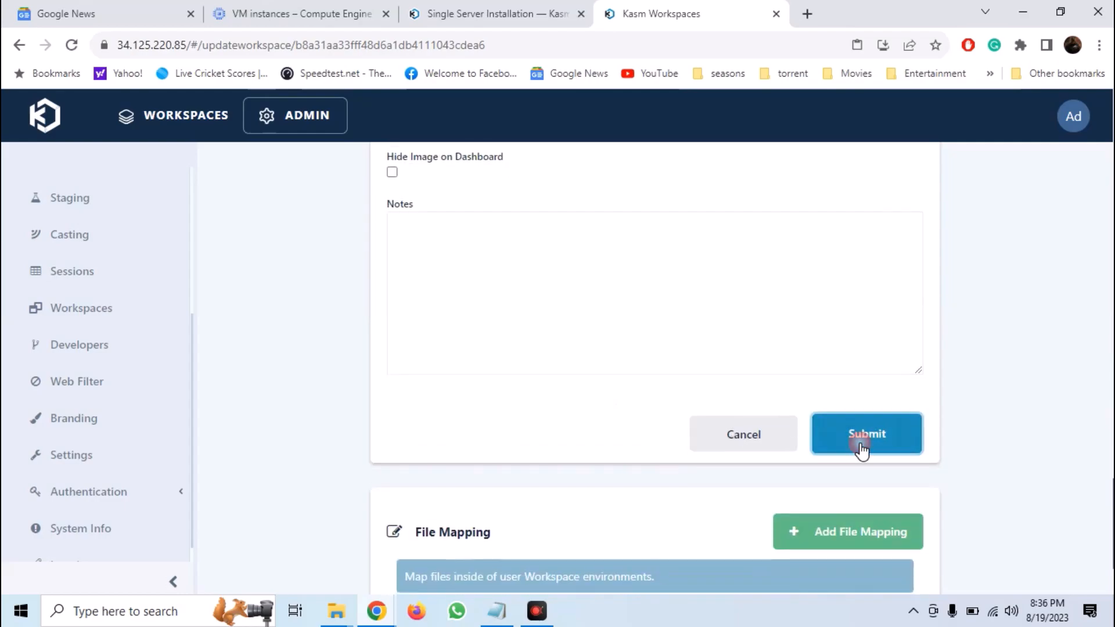
pyautogui.click(866, 433)
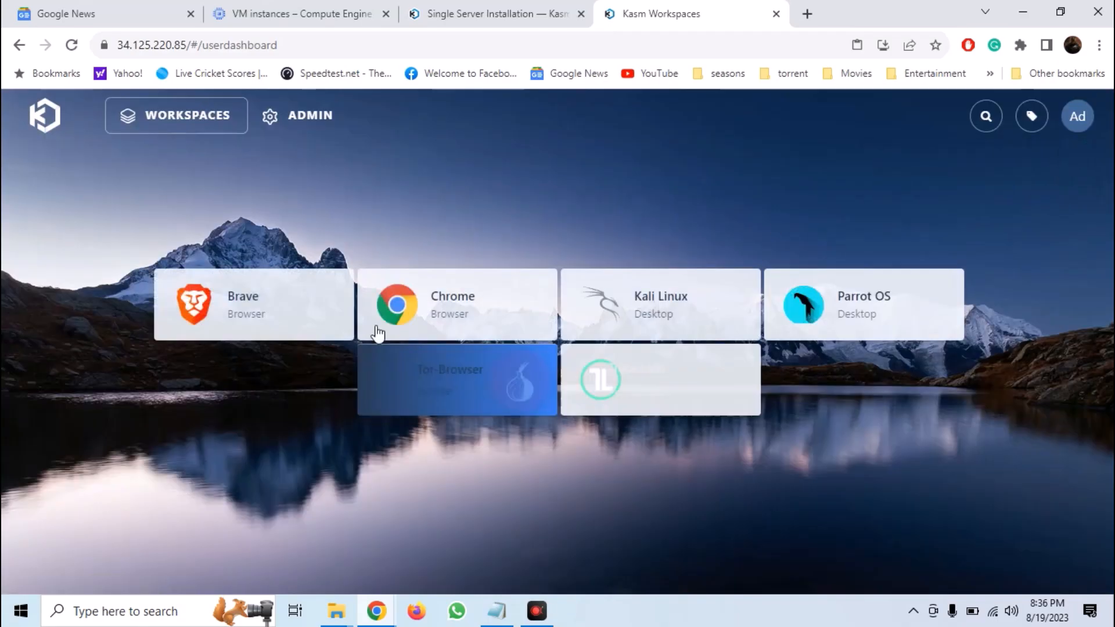
# Step: Launch a Brave session in a new tab and search for 'osint'
pyautogui.click(252, 305)
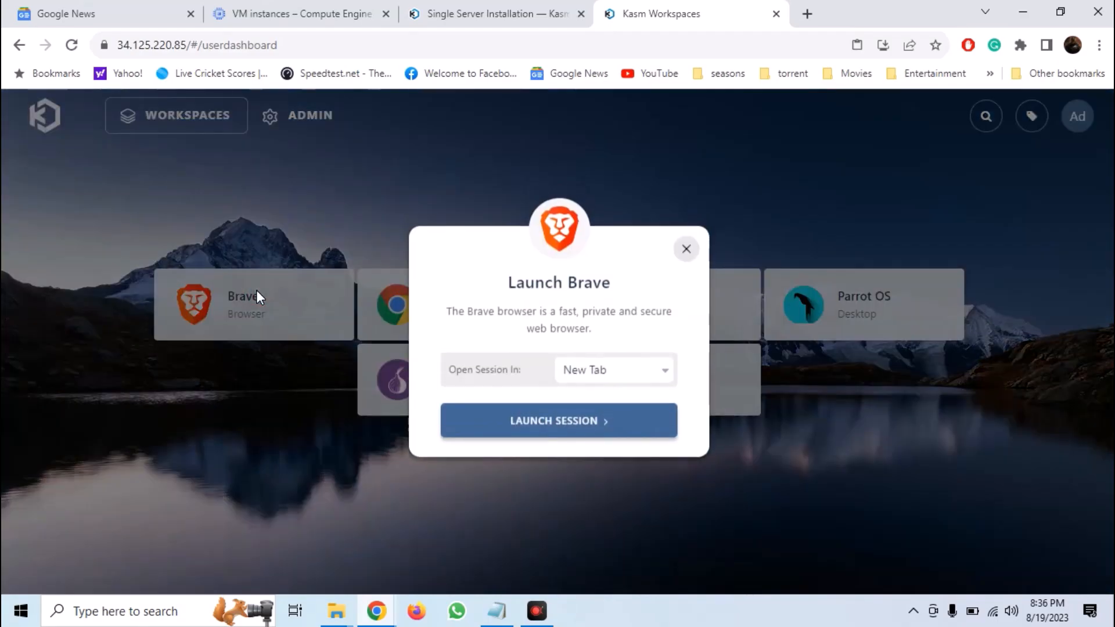
pyautogui.click(612, 369)
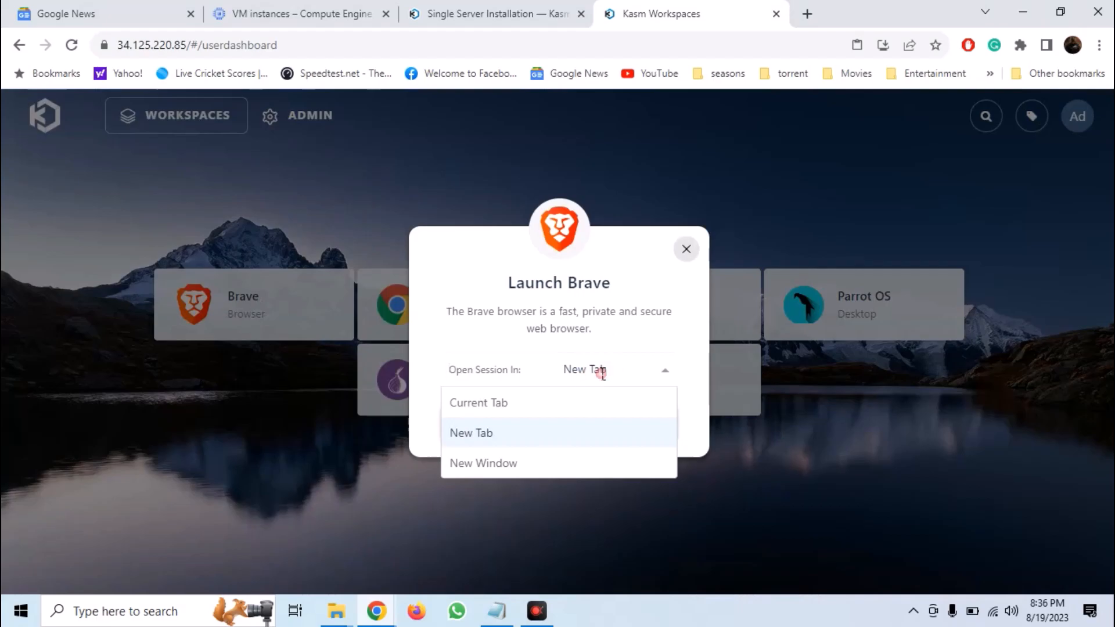
pyautogui.click(471, 432)
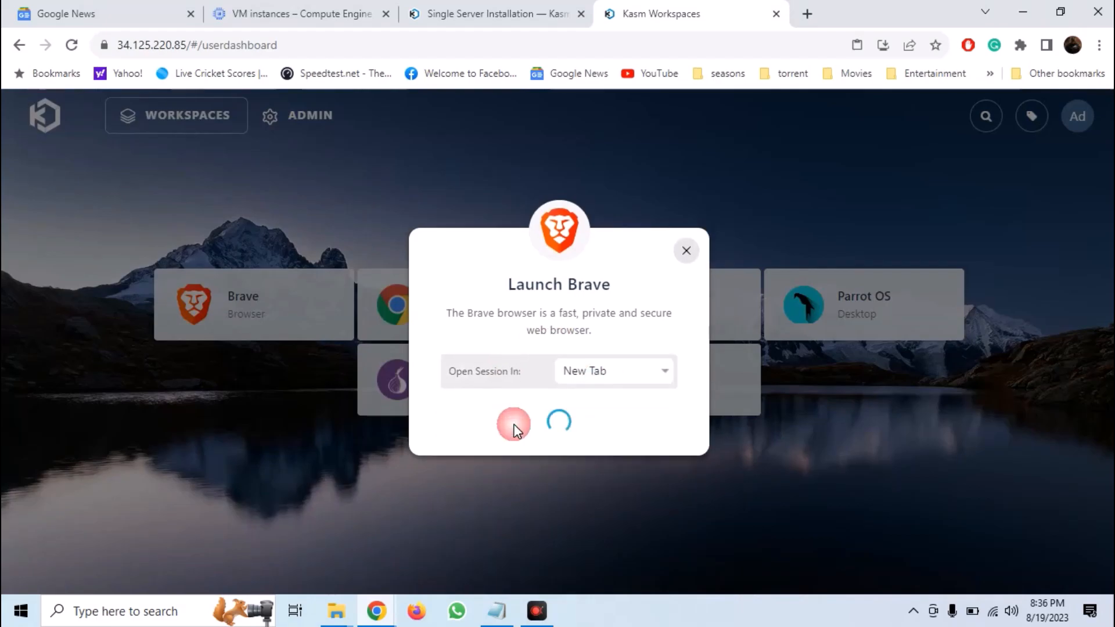
pyautogui.click(512, 422)
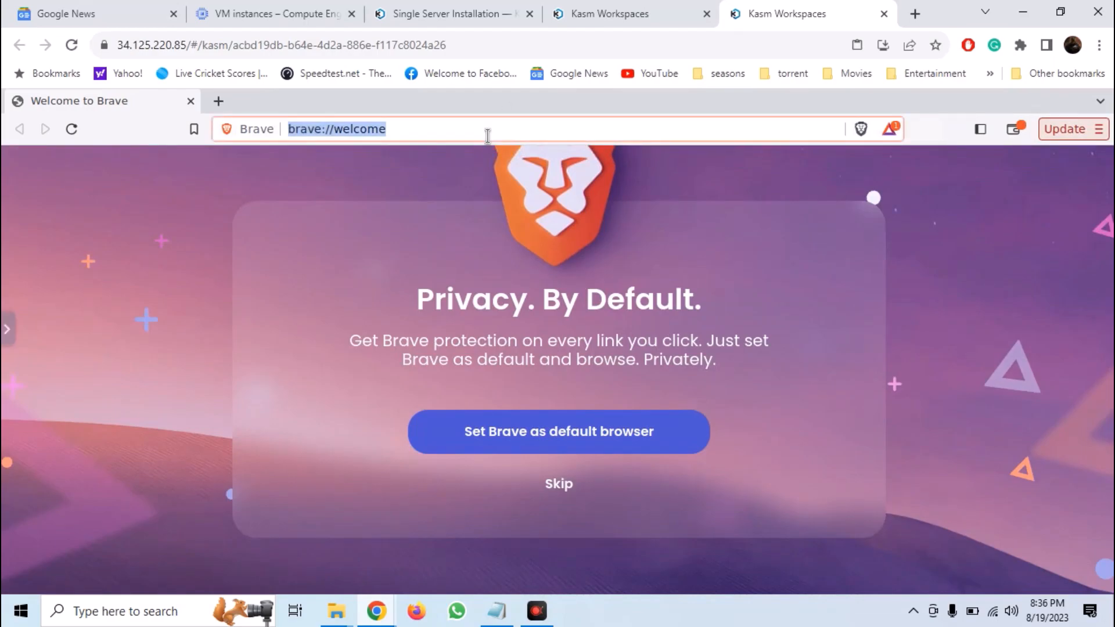
pyautogui.write('osint&source=desktop')
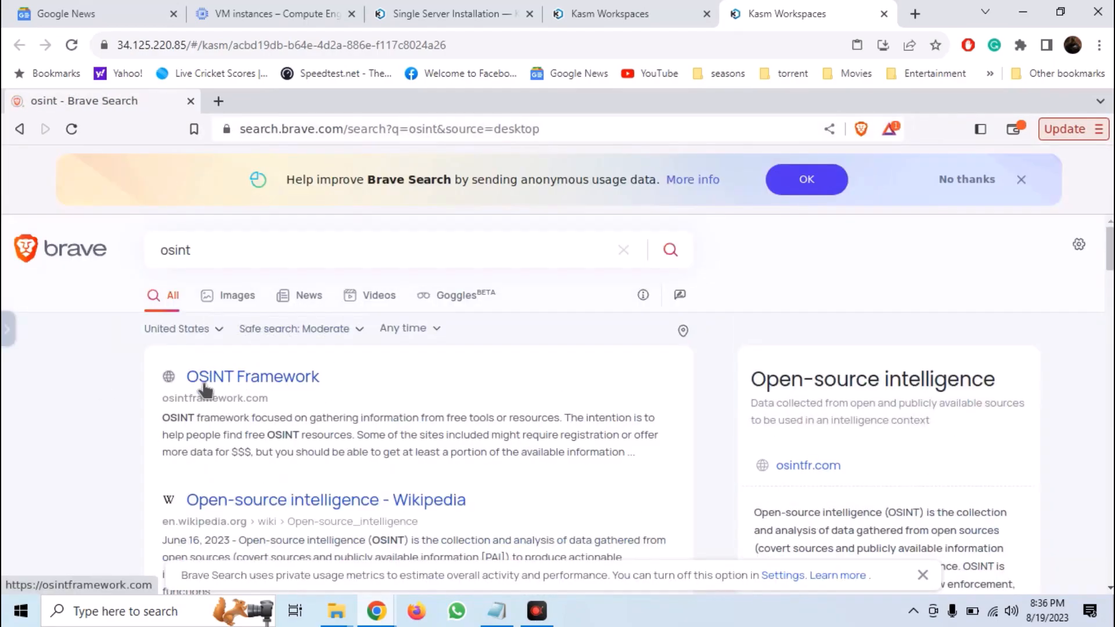
# Step: Delete the Brave session from the Kasm side control panel and confirm
pyautogui.click(5, 328)
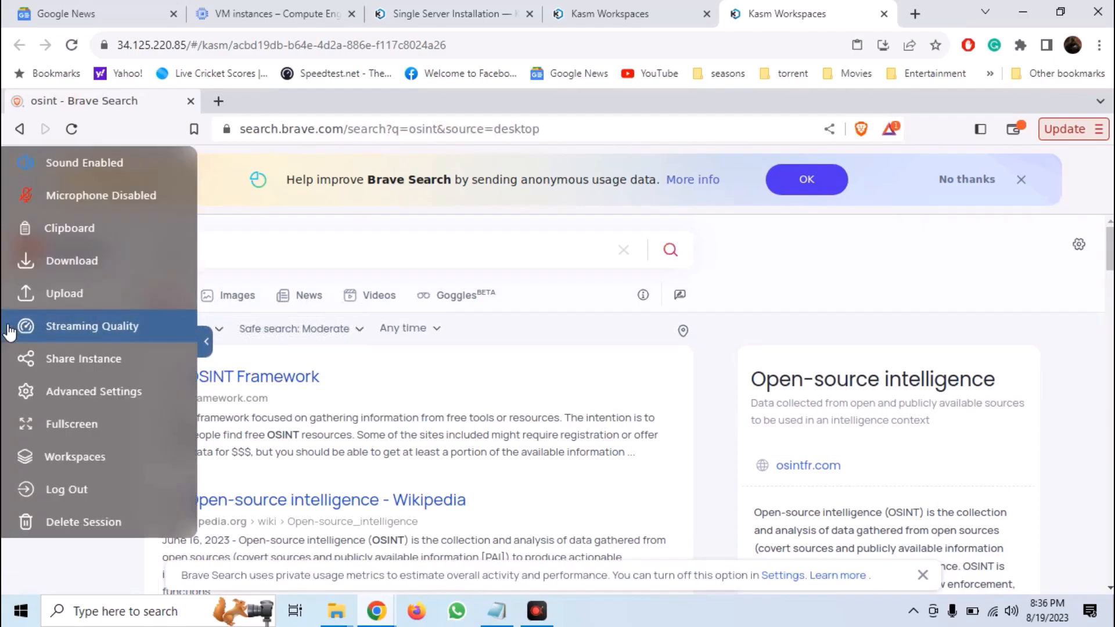
pyautogui.moveTo(117, 340)
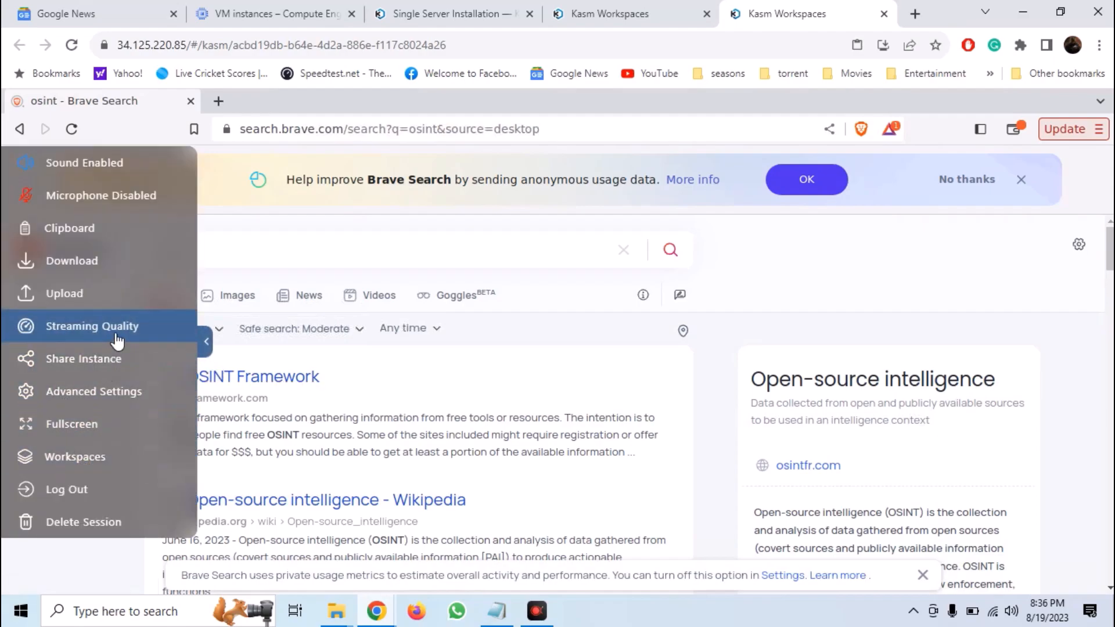
pyautogui.click(92, 325)
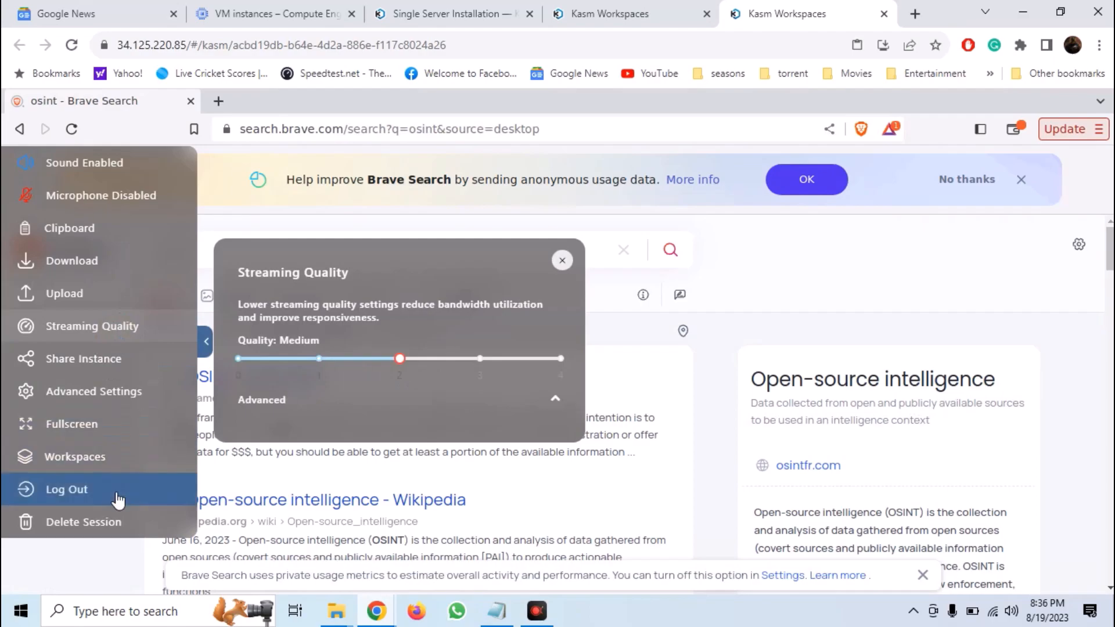
pyautogui.click(83, 522)
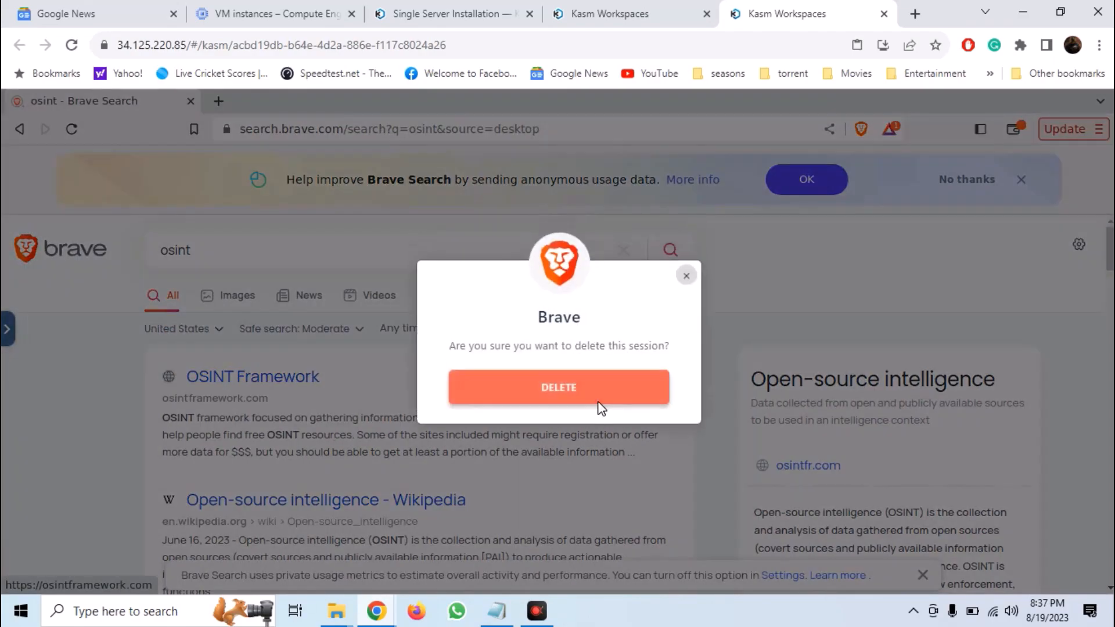
pyautogui.click(558, 387)
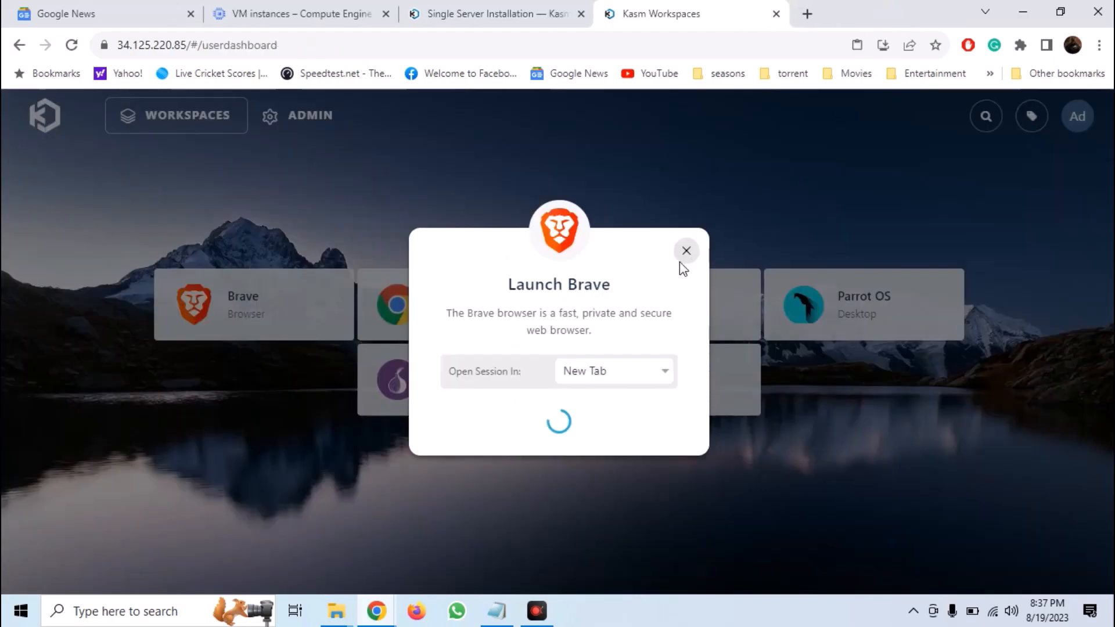
# Step: Close the Brave launch dialog, launch Trace Labs and collapse the session's control panel
pyautogui.click(685, 251)
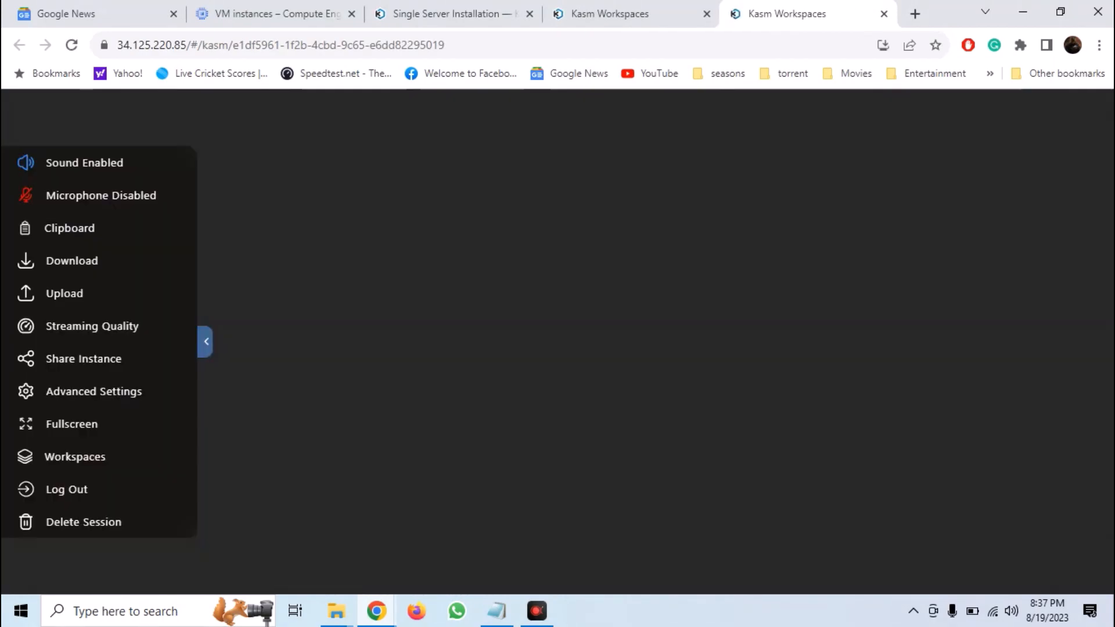
pyautogui.click(204, 341)
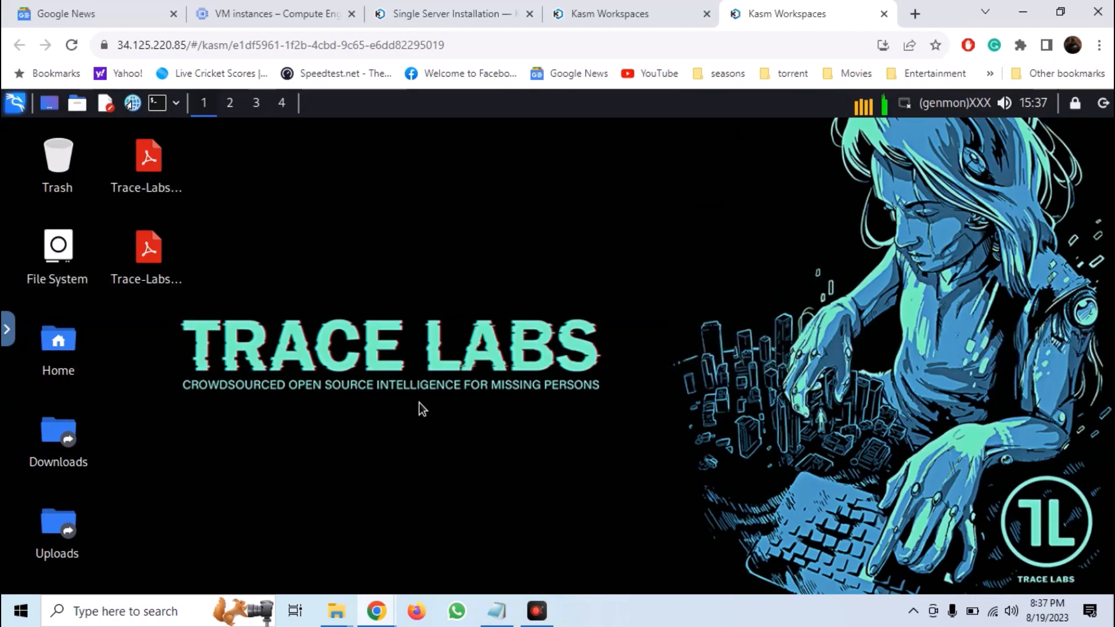
pyautogui.moveTo(540, 318)
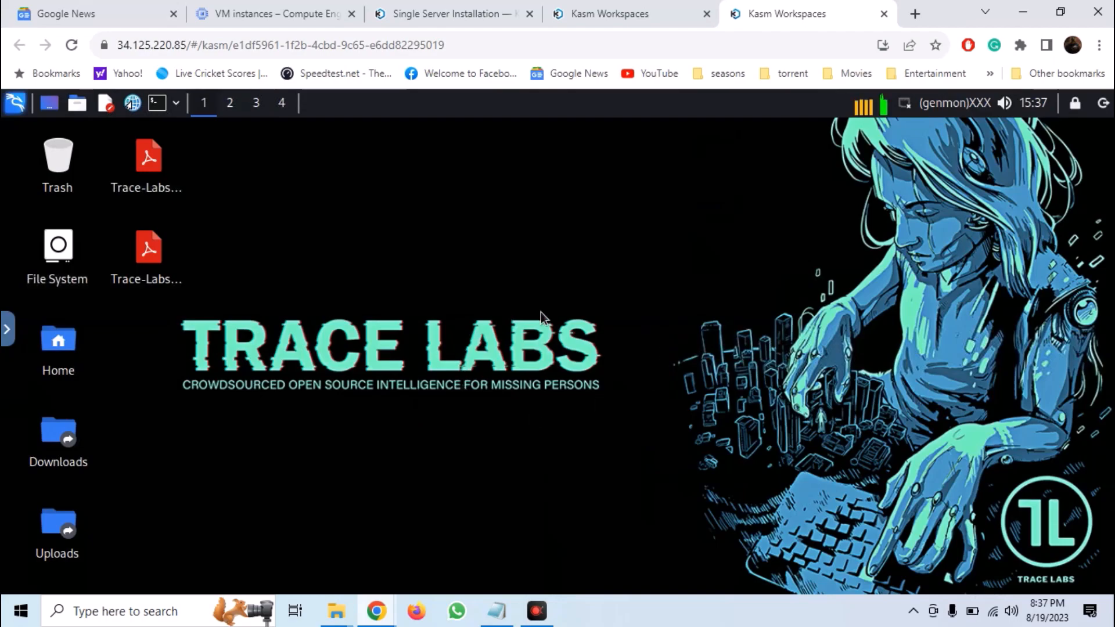
pyautogui.moveTo(185, 252)
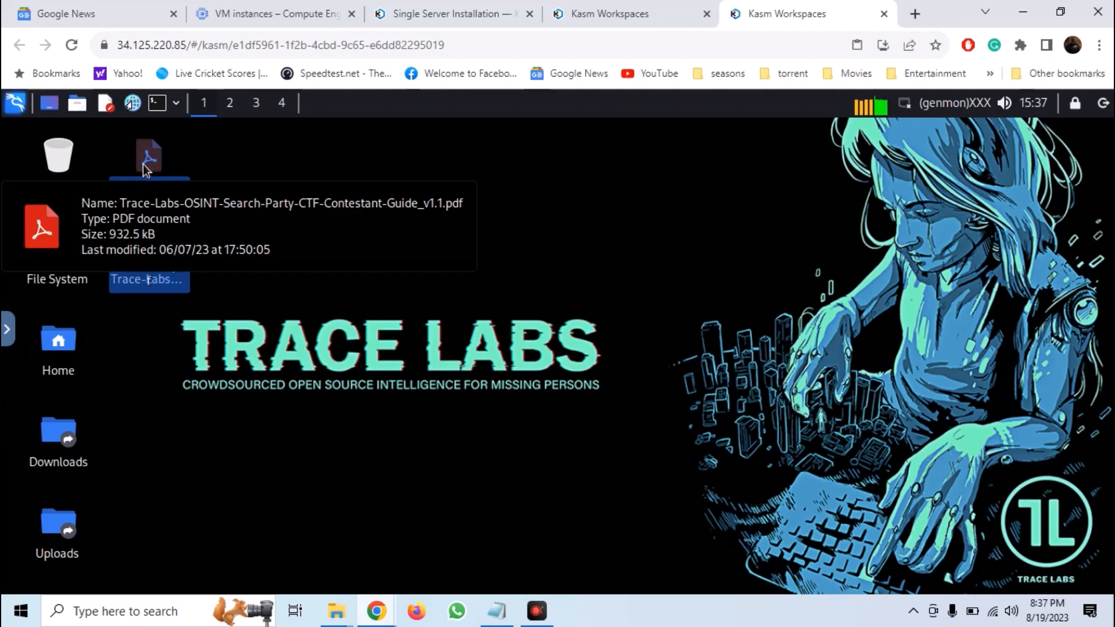
# Step: View the Trace Labs CTF contestant guide PDF maximized at page 4 about the OSINT VM
pyautogui.doubleClick(149, 155)
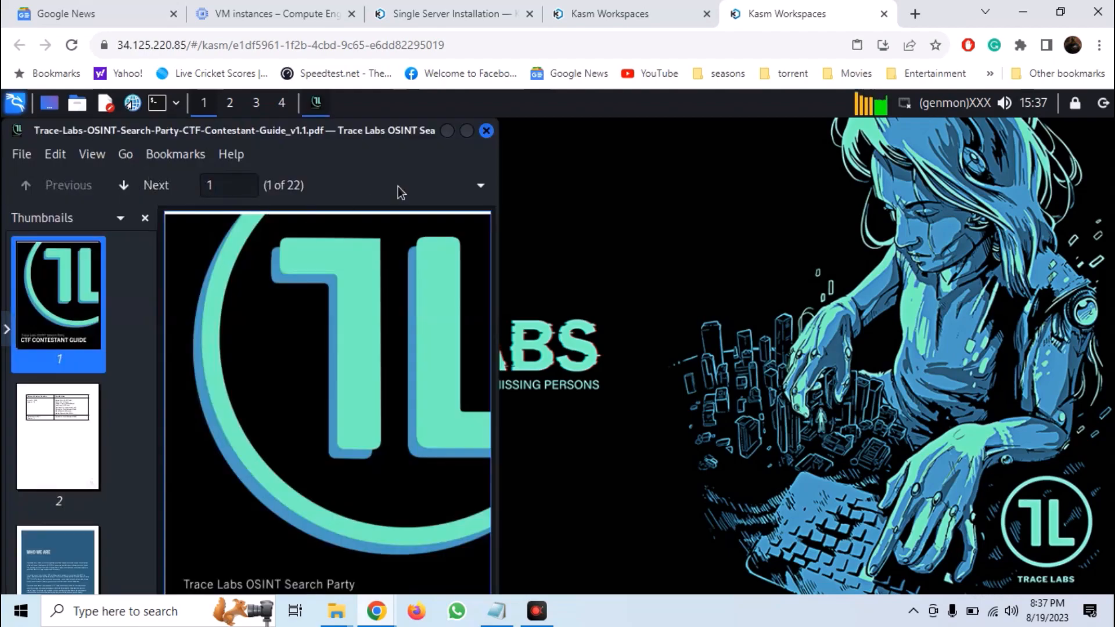
pyautogui.moveTo(472, 147)
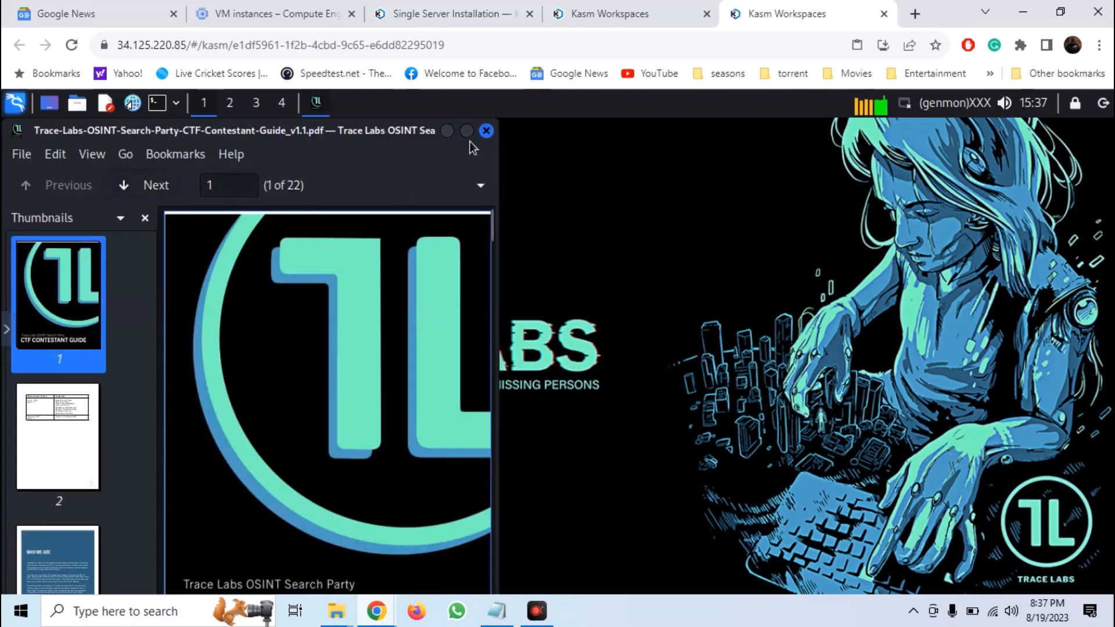
pyautogui.click(466, 131)
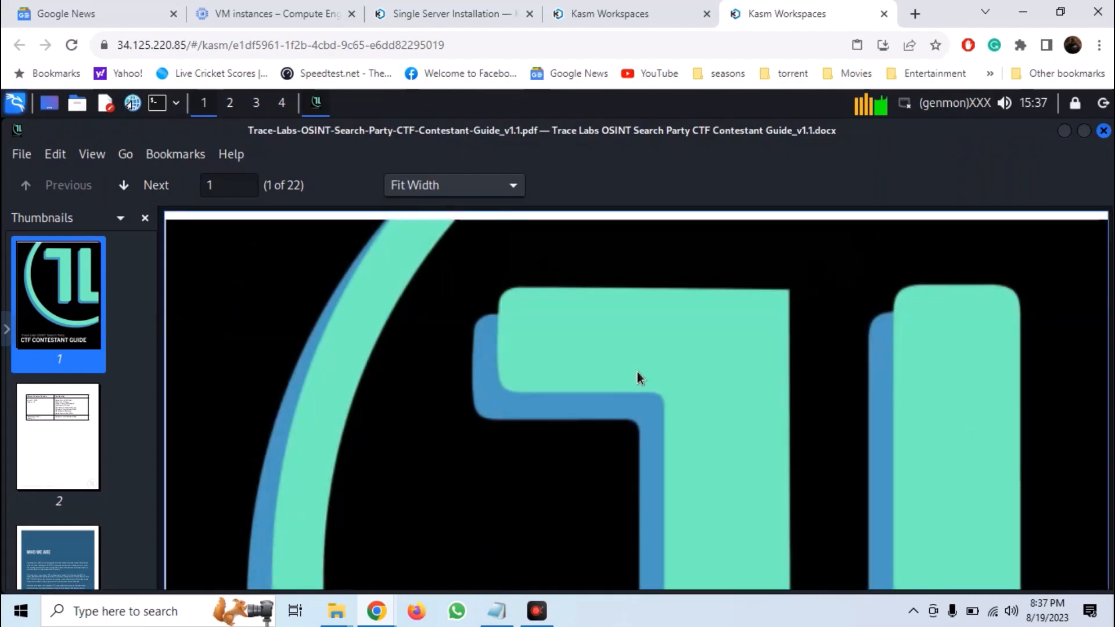
pyautogui.click(59, 437)
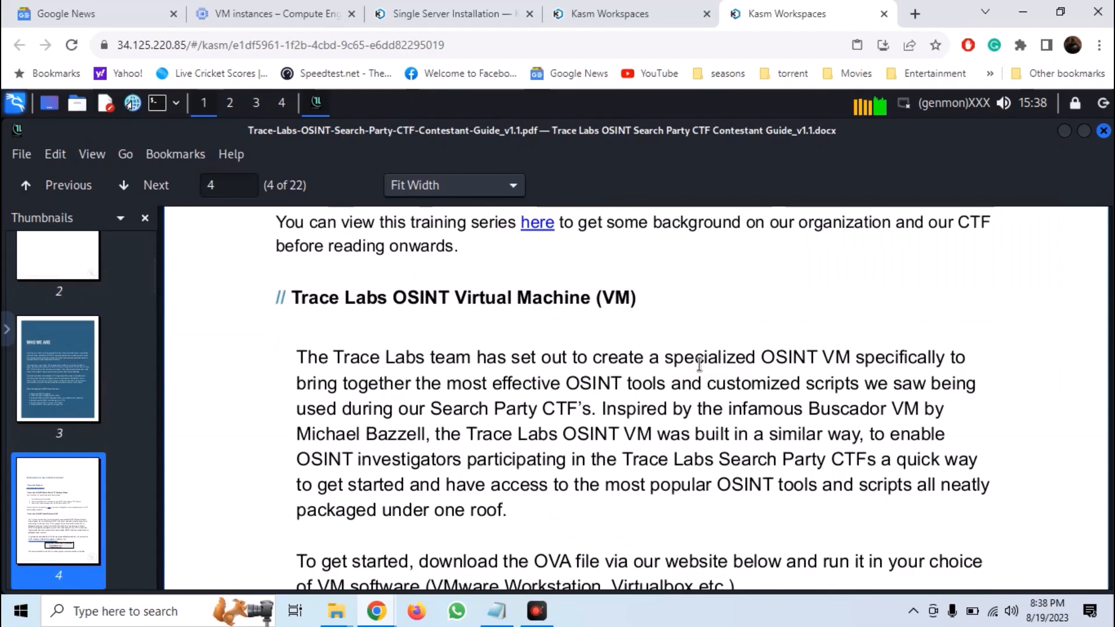
pyautogui.click(1103, 130)
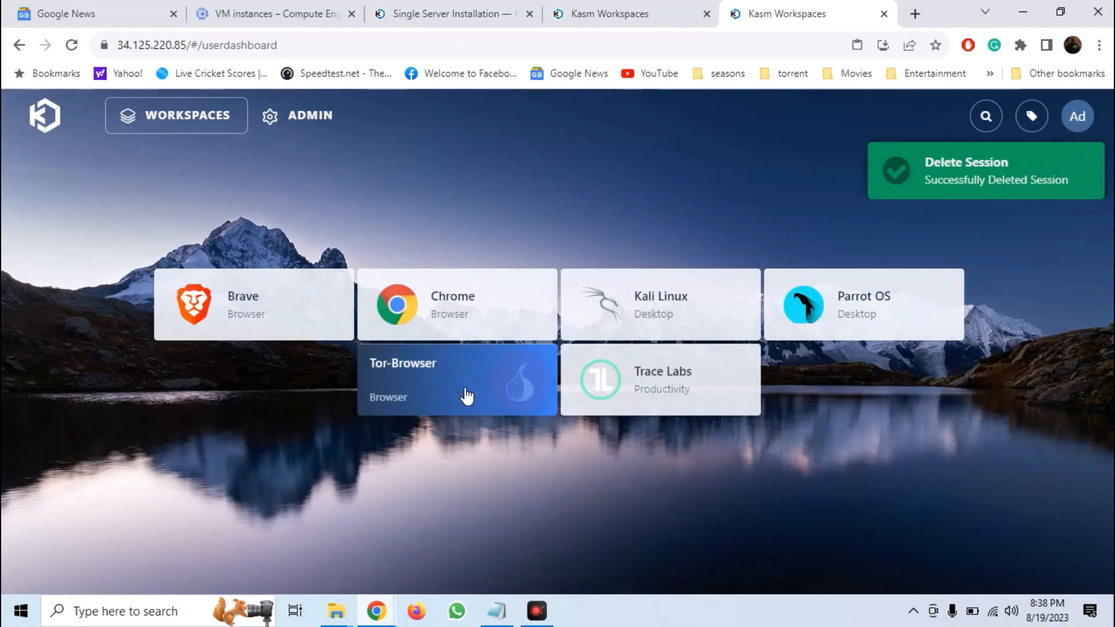
# Step: Launch a Tor-Browser session from its dashboard tile
pyautogui.click(457, 381)
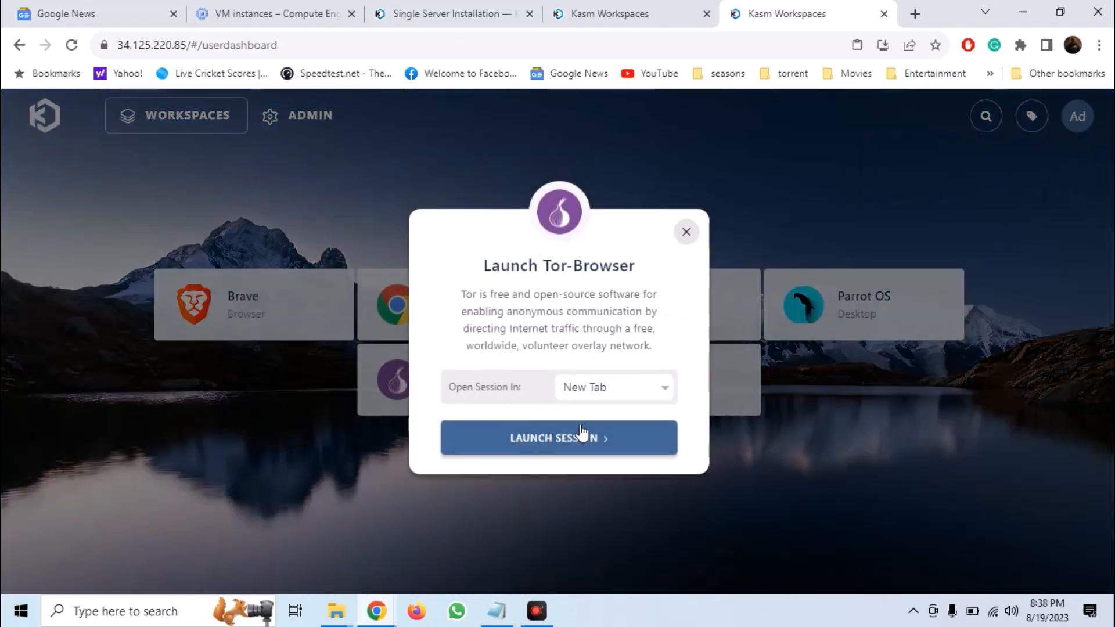
pyautogui.click(558, 437)
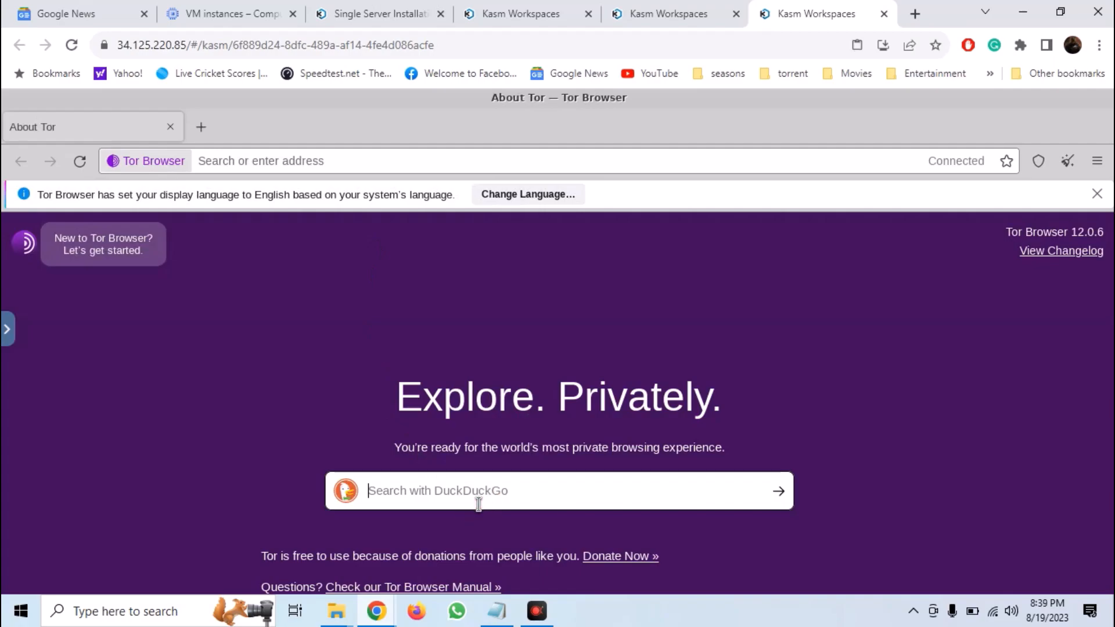
# Step: Check the Tor exit IP on whatismyip.com, showing 104.192.0.18 in Rye, NY (DataWagon LLC)
pyautogui.write('what is my i')
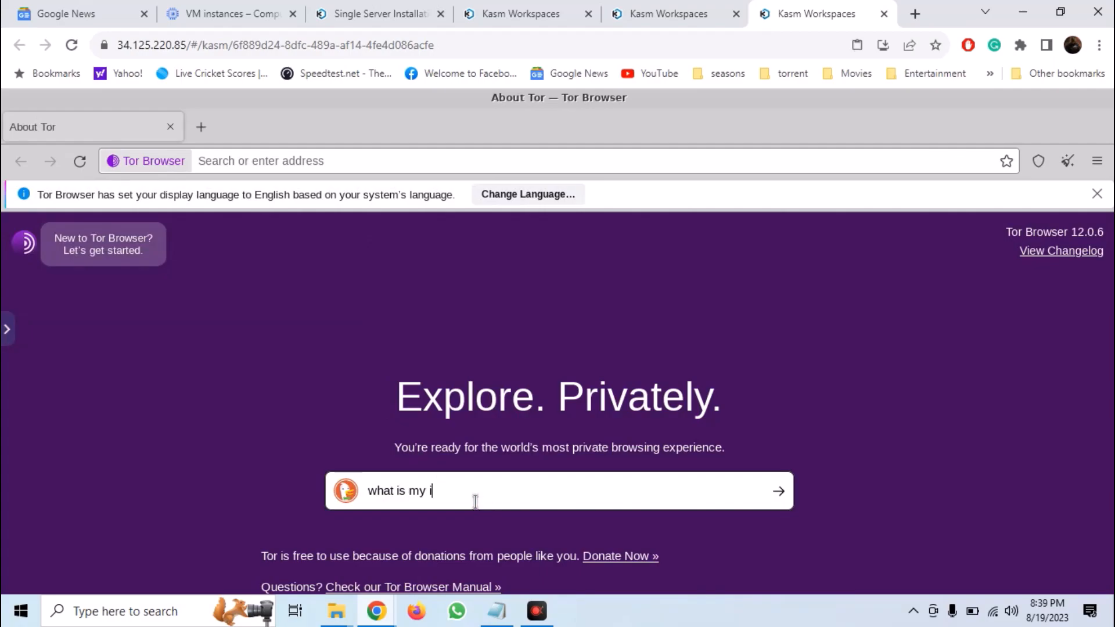
pyautogui.write('p')
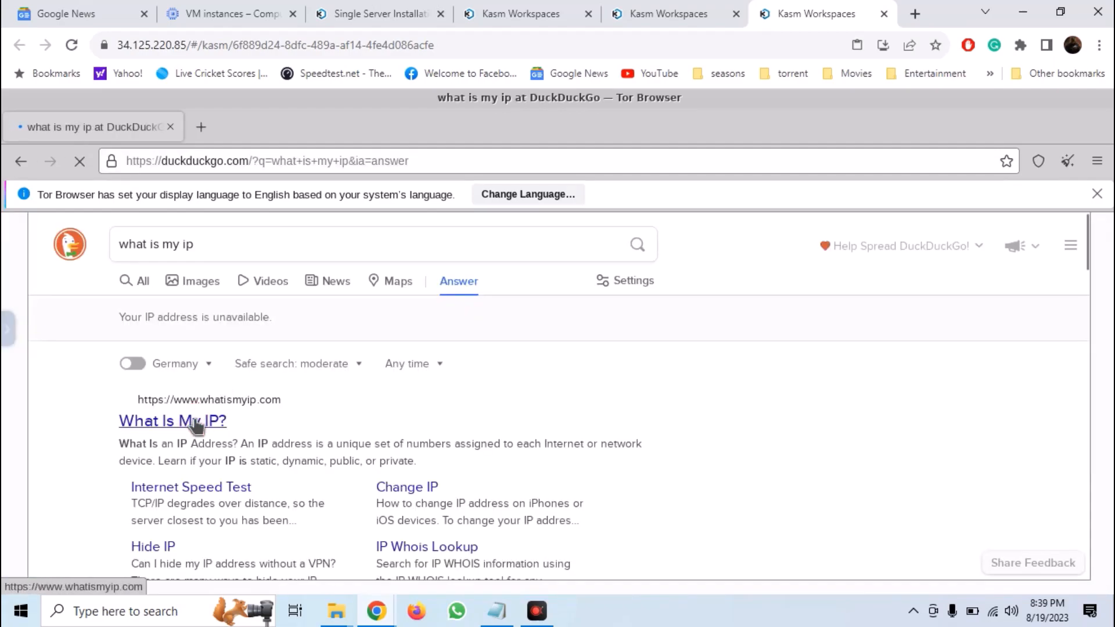
pyautogui.click(172, 420)
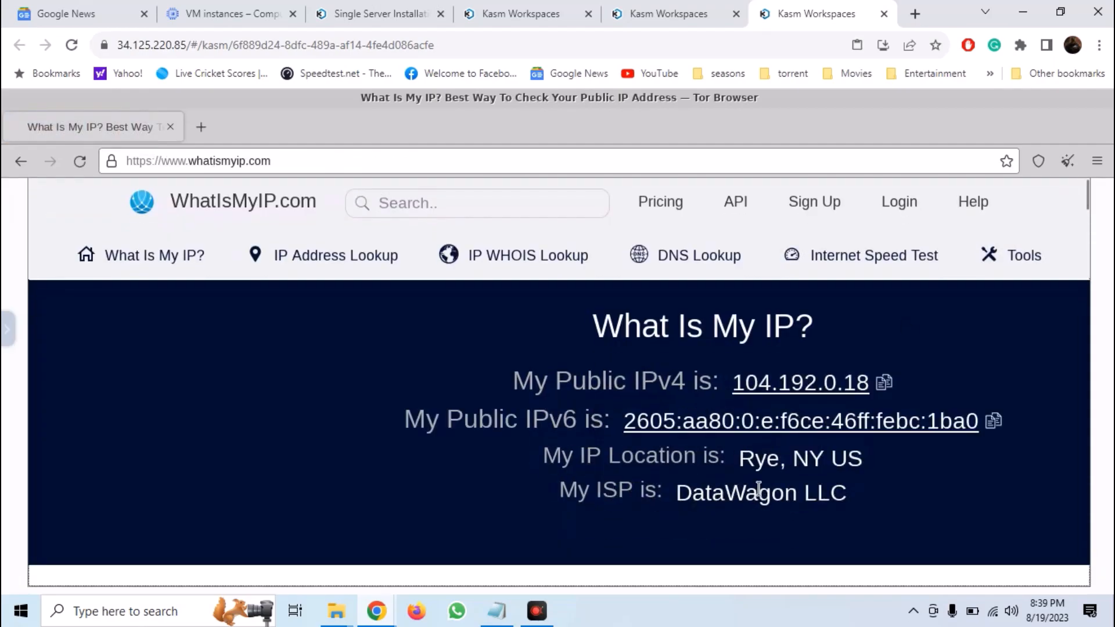
pyautogui.moveTo(851, 412)
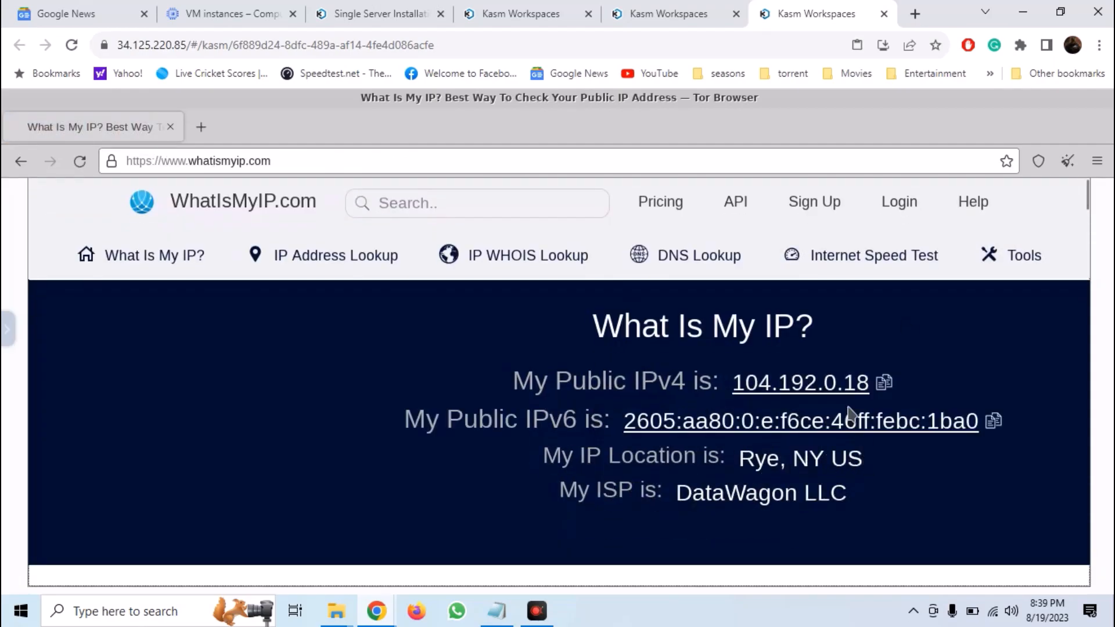
pyautogui.moveTo(498, 448)
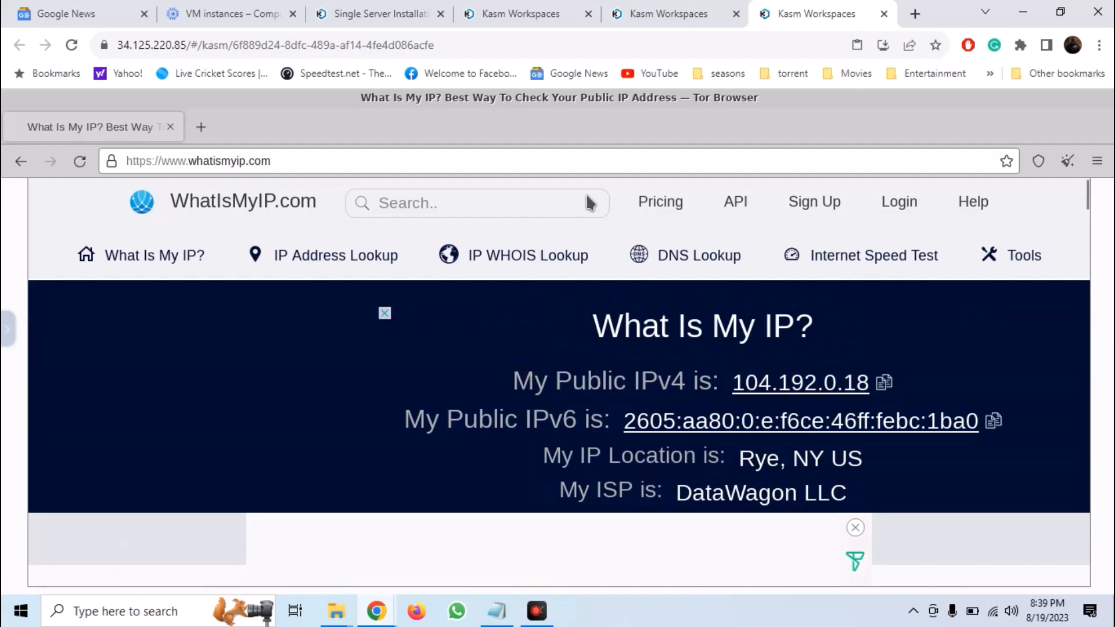
pyautogui.click(6, 328)
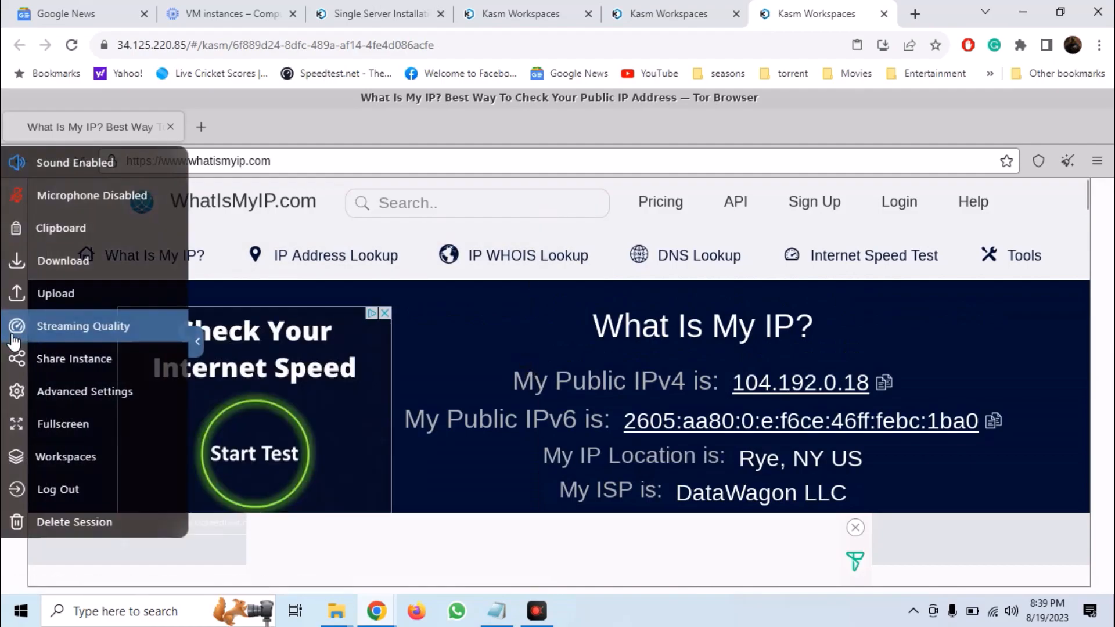
# Step: Delete the Tor-Browser session and view the admin user's Profile Details page
pyautogui.click(75, 521)
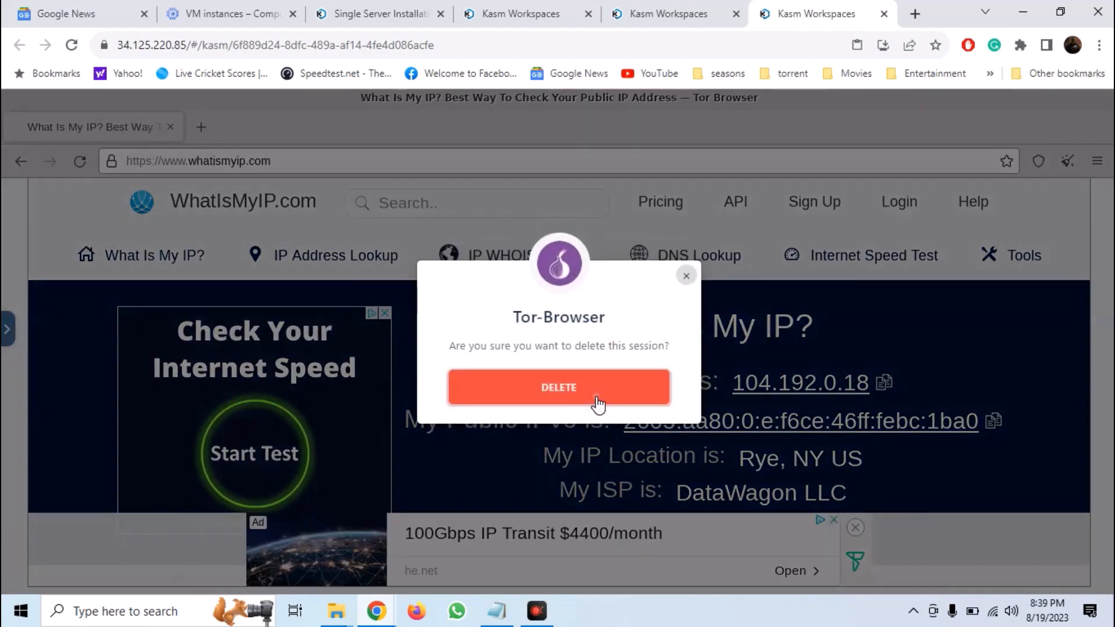
pyautogui.click(558, 386)
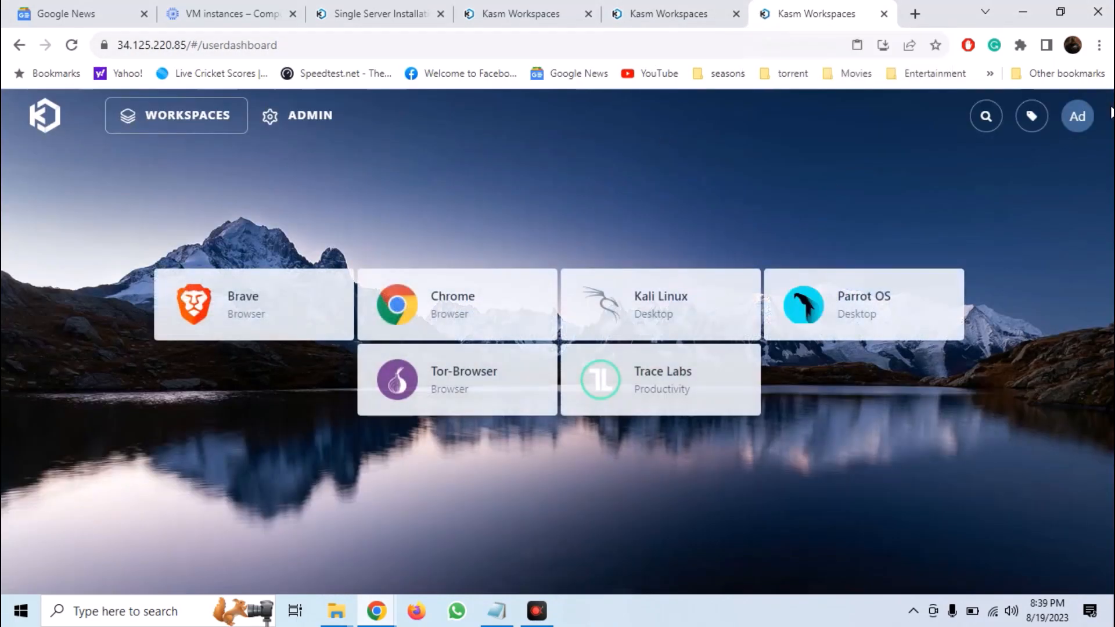
pyautogui.click(1076, 115)
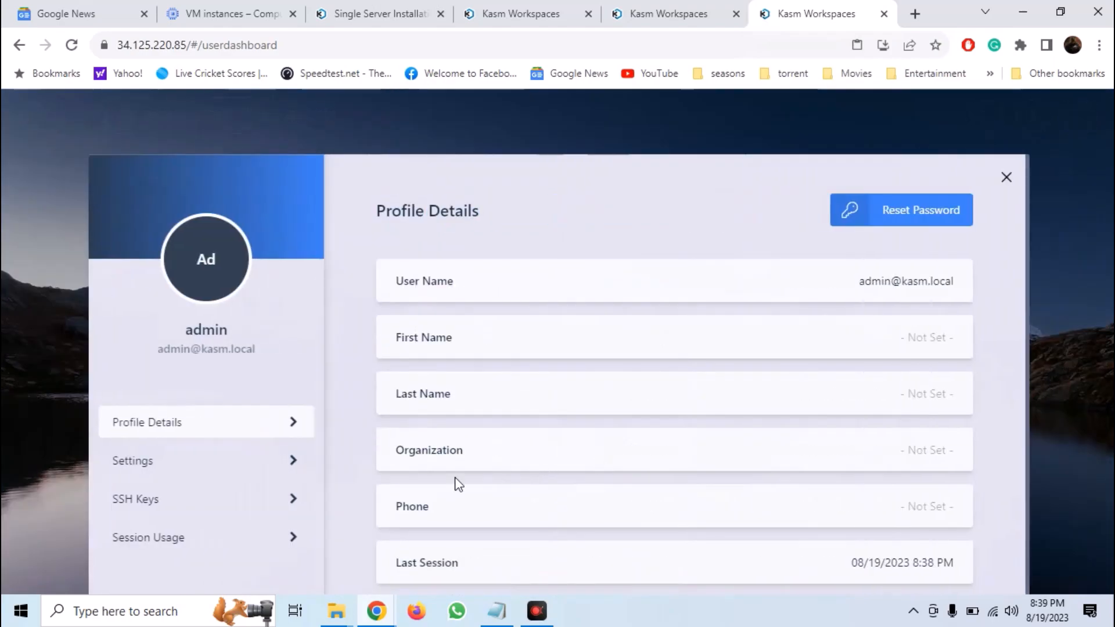
# Step: Set Brave as the admin's Default Workspace Image in profile Settings and close the dialog
pyautogui.click(206, 461)
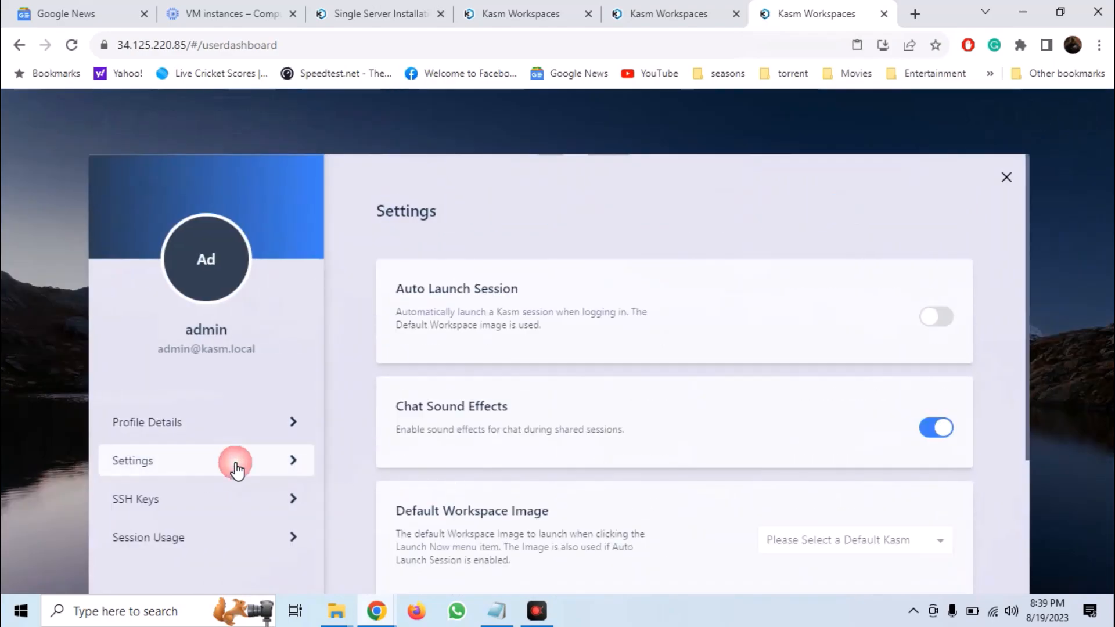
pyautogui.scroll(-3)
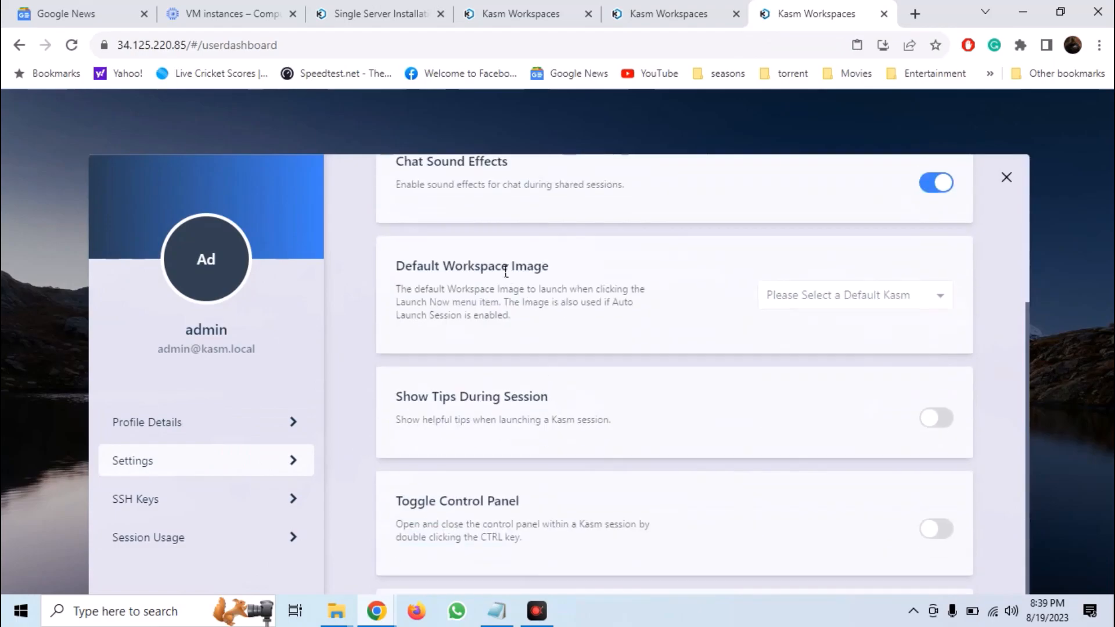
pyautogui.click(853, 295)
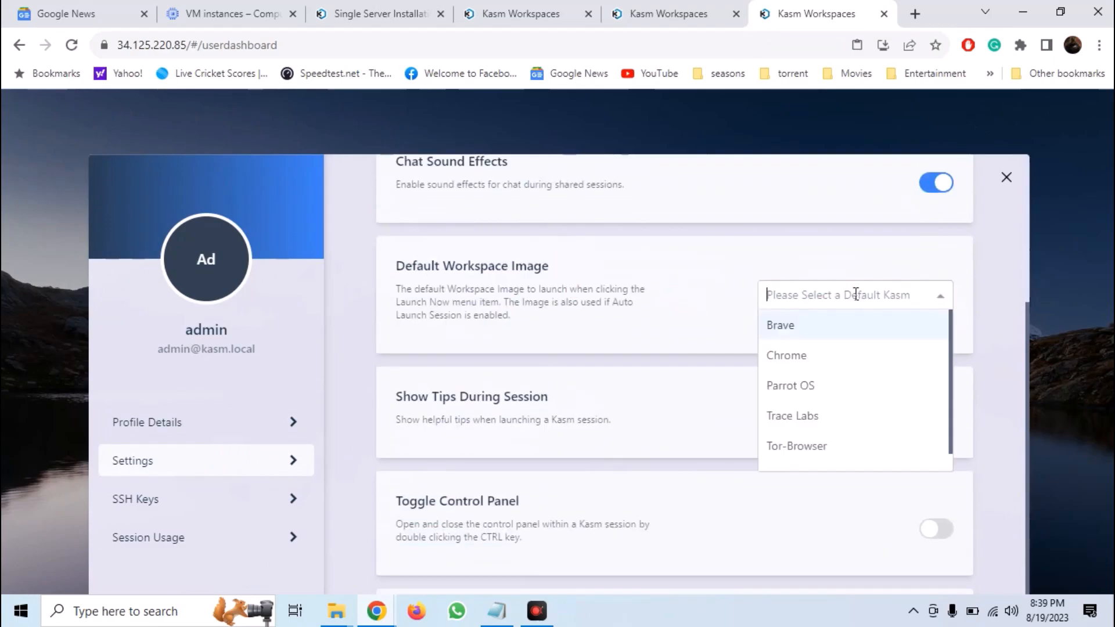
pyautogui.click(781, 325)
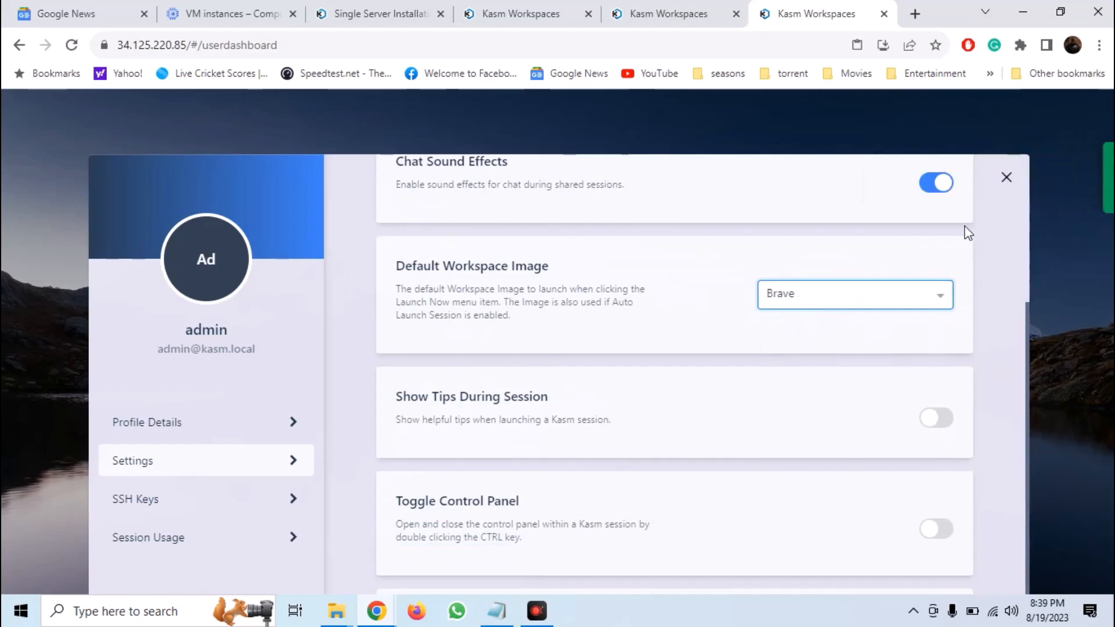
pyautogui.click(1005, 177)
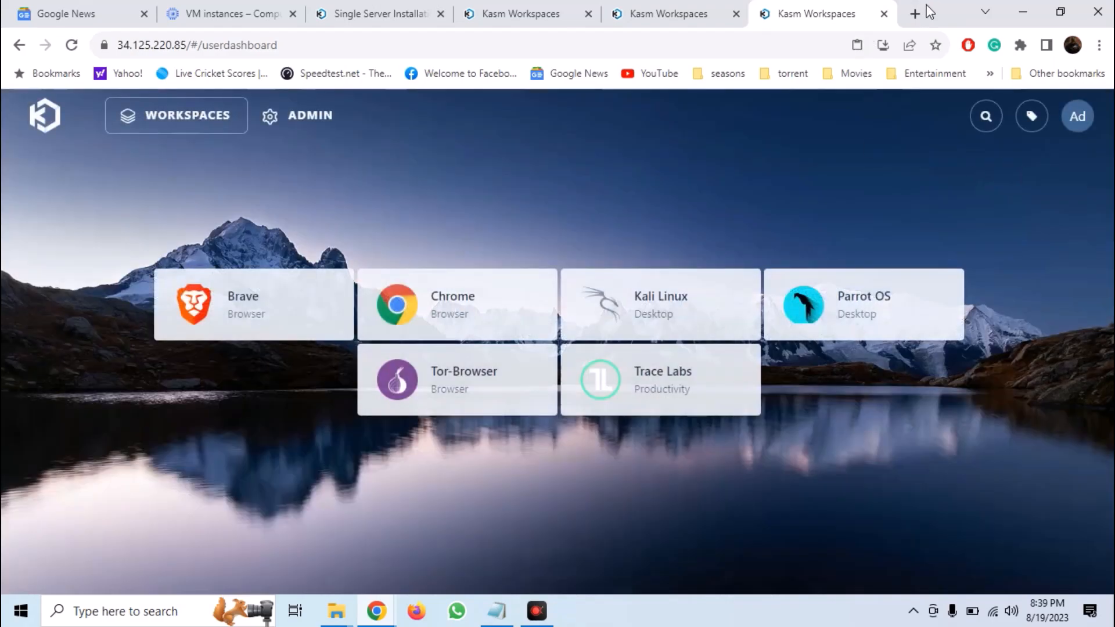
pyautogui.write('chrome store')
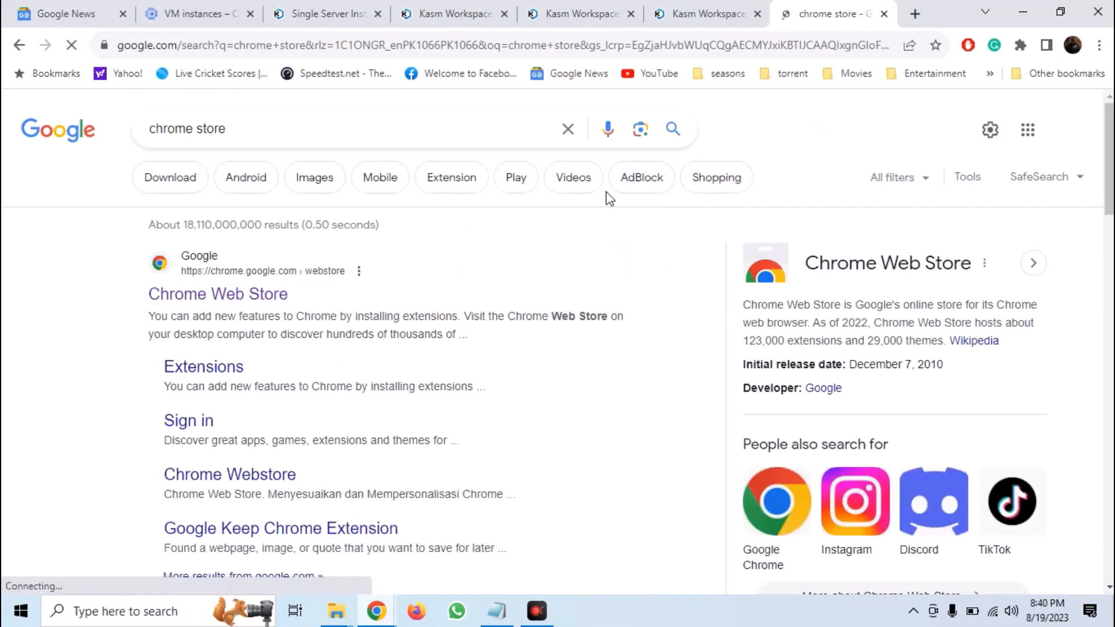
# Step: Add the Kasm - Open In Isolation extension to Chrome from the Chrome Web Store
pyautogui.click(203, 366)
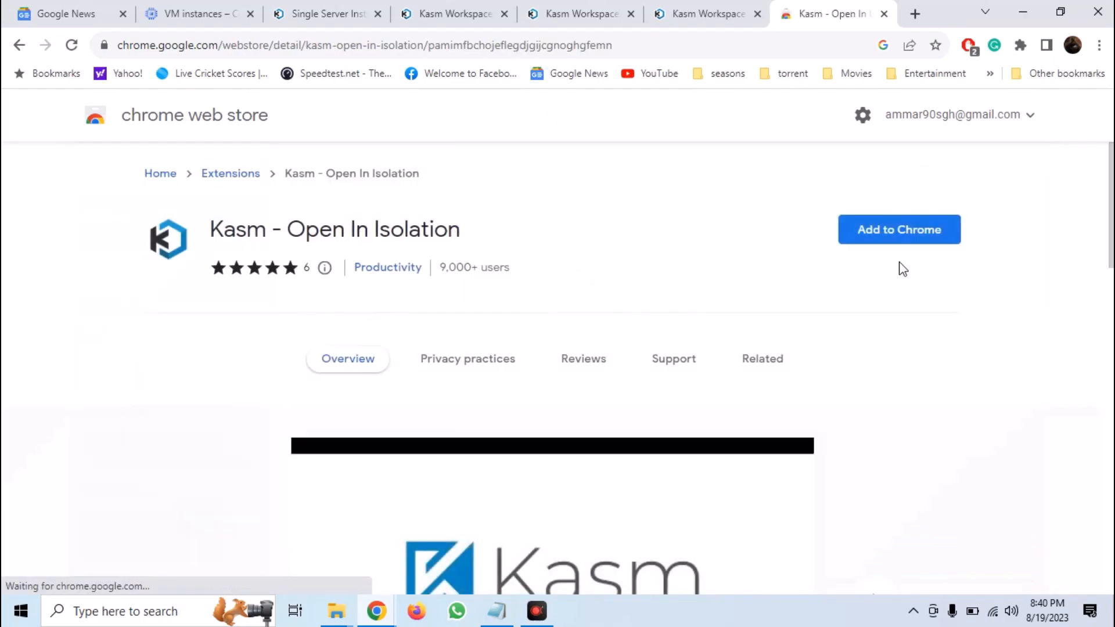
pyautogui.click(899, 229)
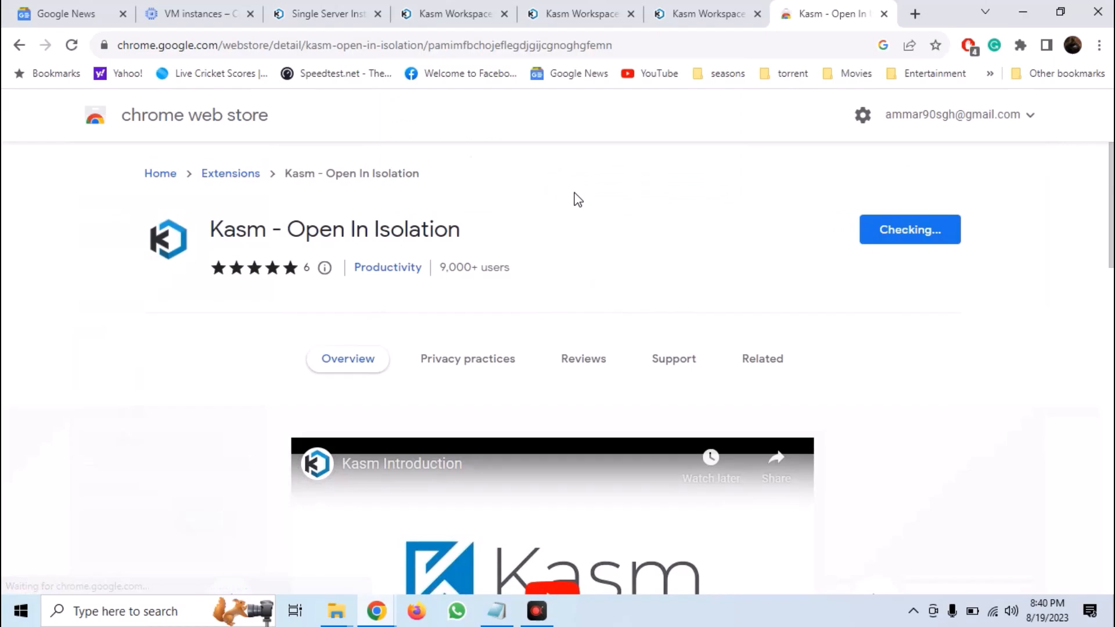
pyautogui.click(909, 229)
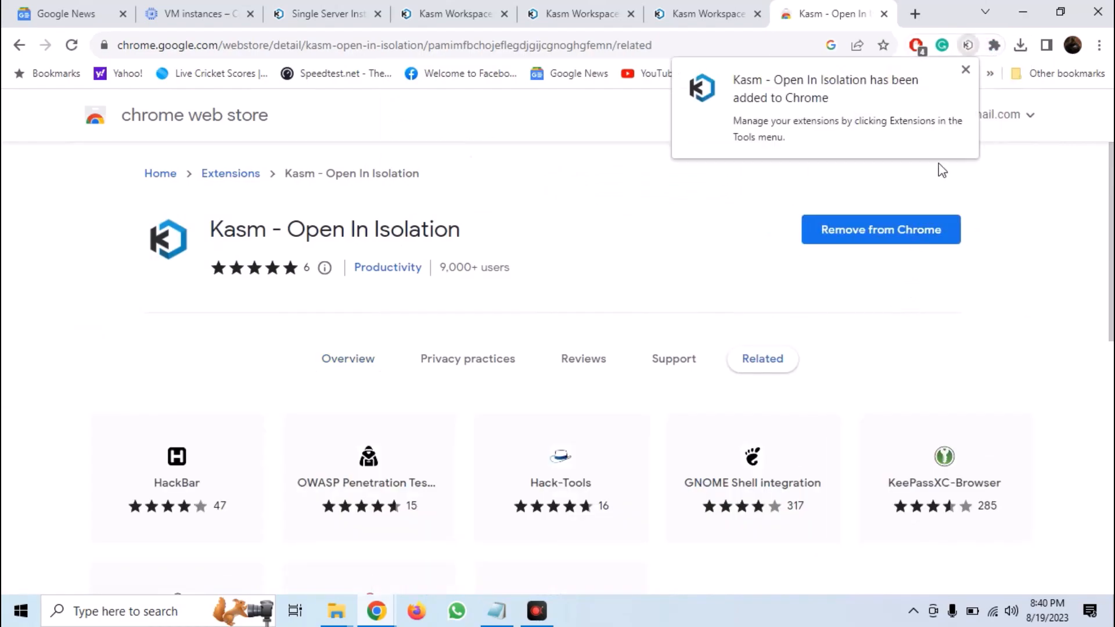
pyautogui.click(994, 46)
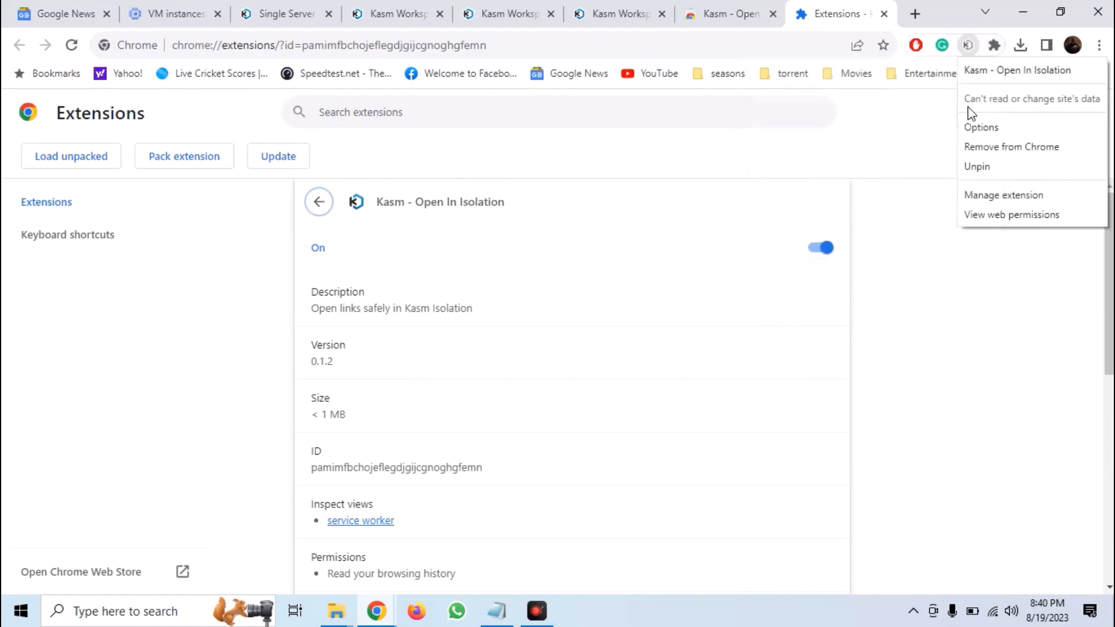
pyautogui.click(981, 127)
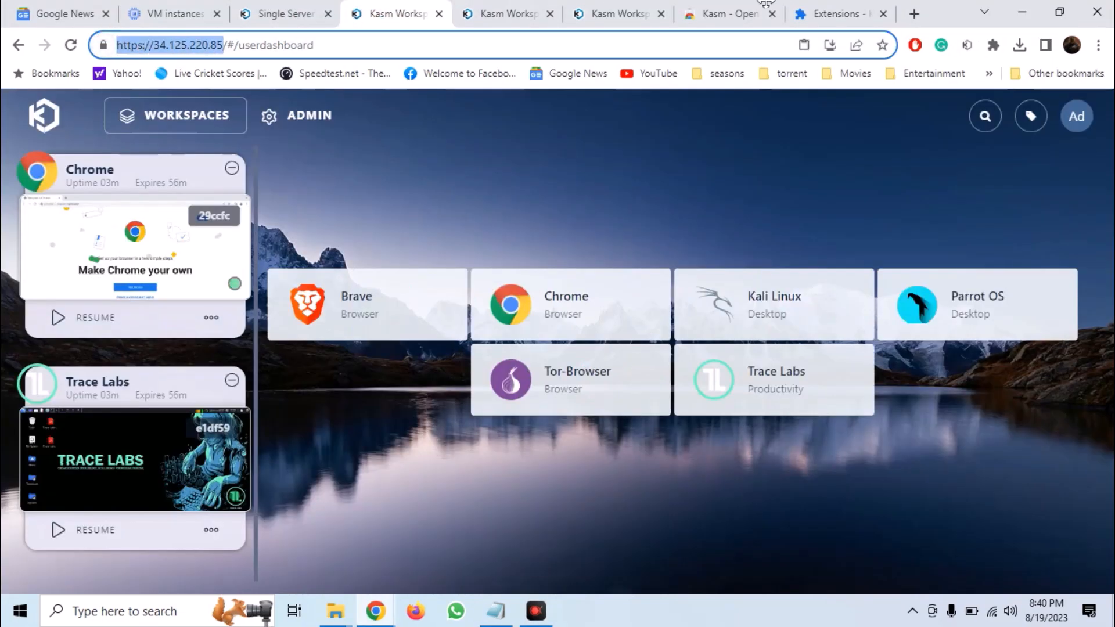
pyautogui.click(839, 14)
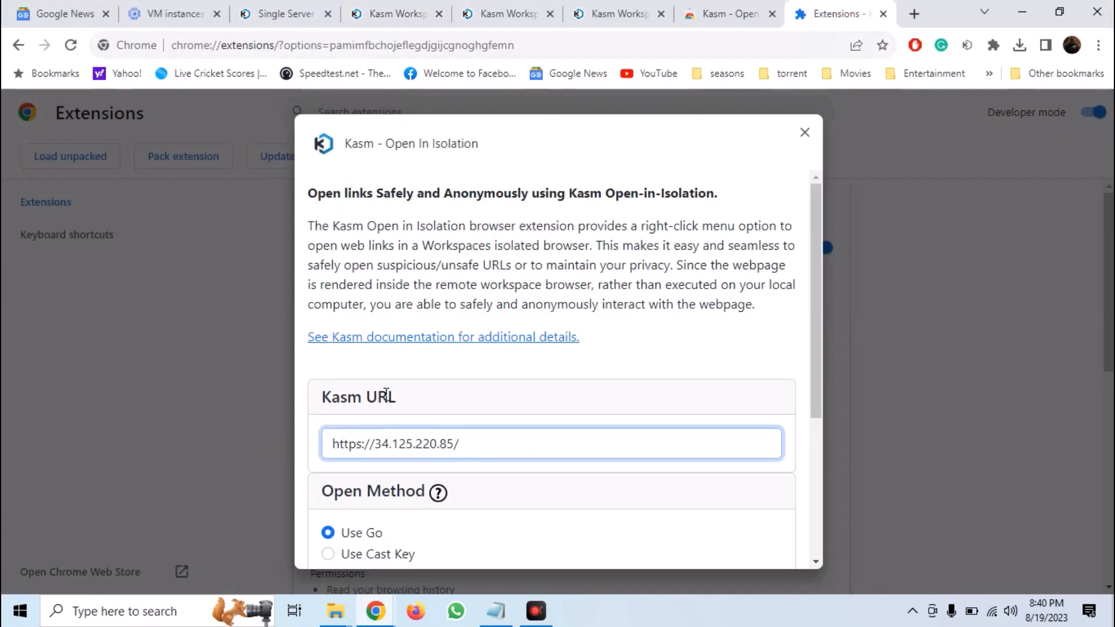
pyautogui.scroll(-3)
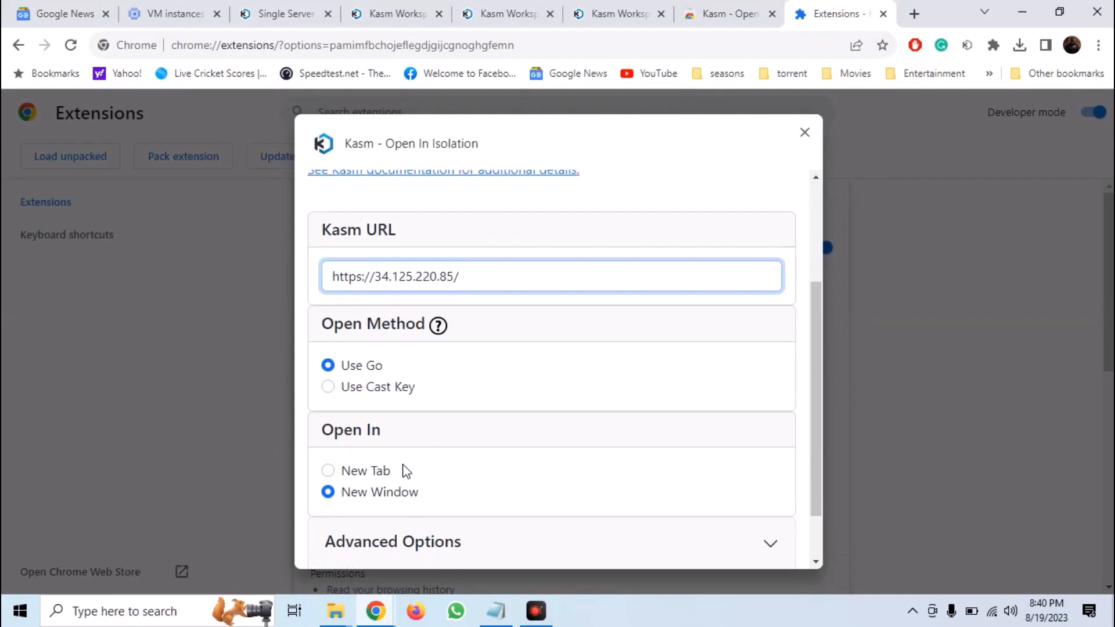
pyautogui.click(327, 470)
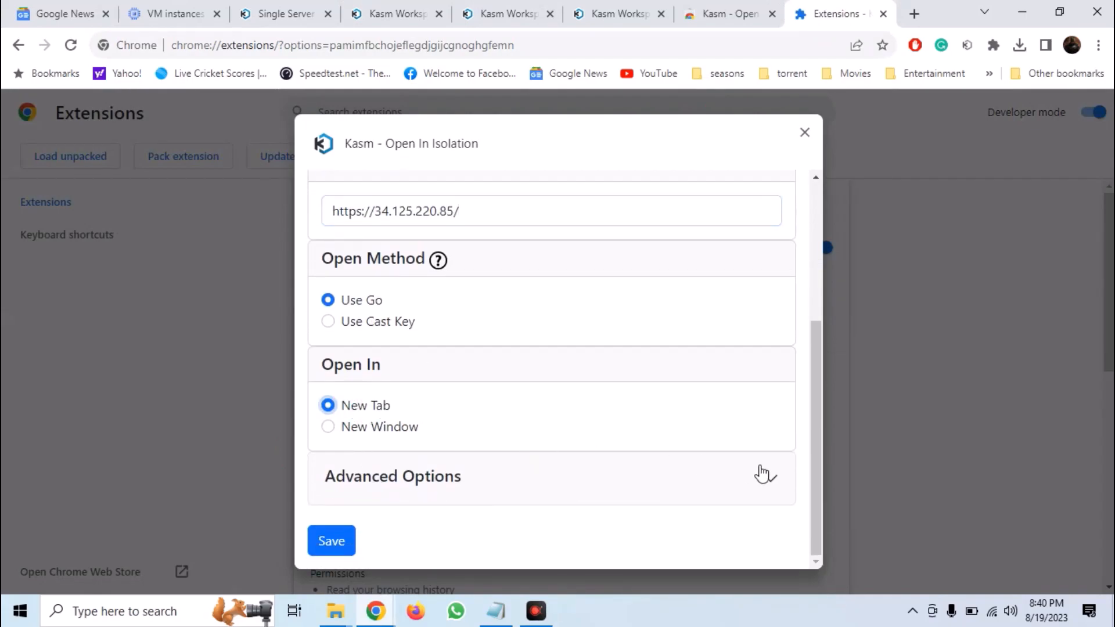
pyautogui.click(393, 476)
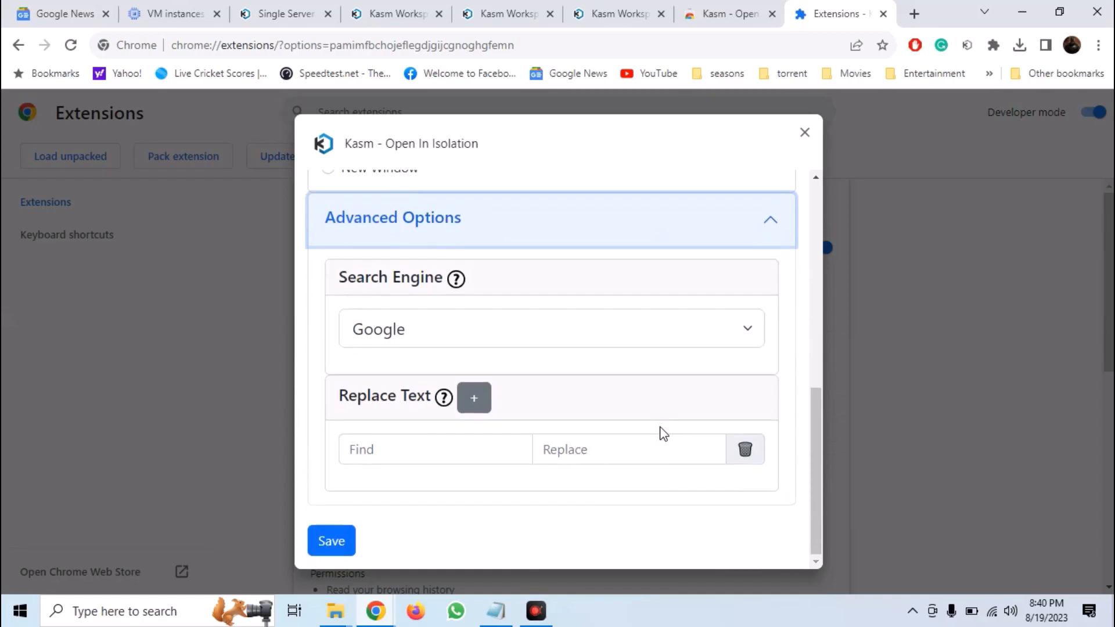
pyautogui.click(330, 540)
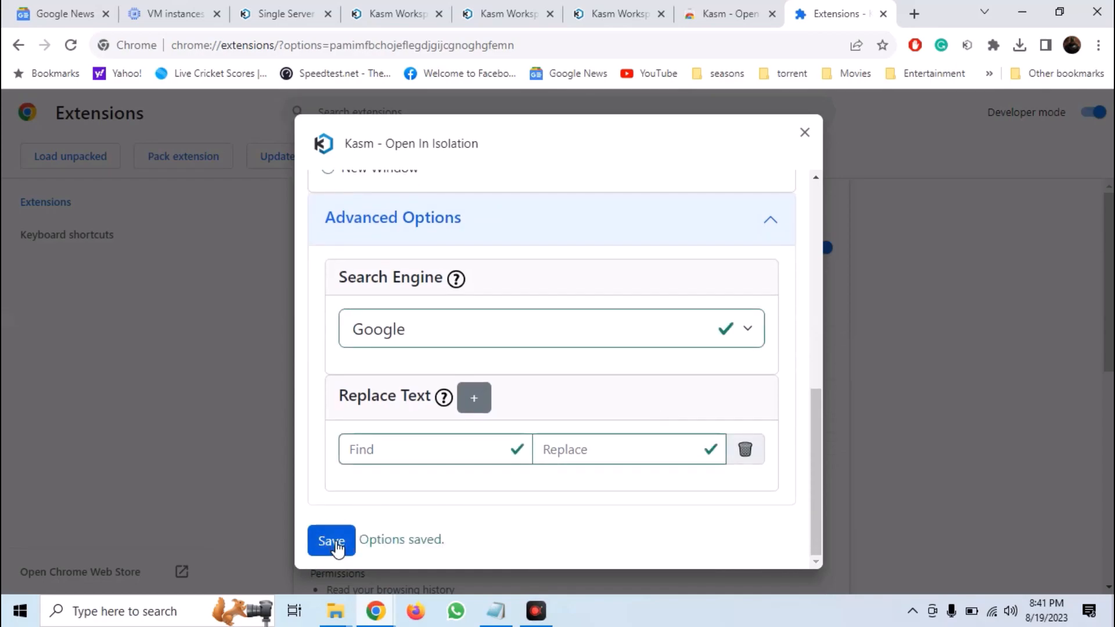
pyautogui.click(804, 132)
pyautogui.write('osint.')
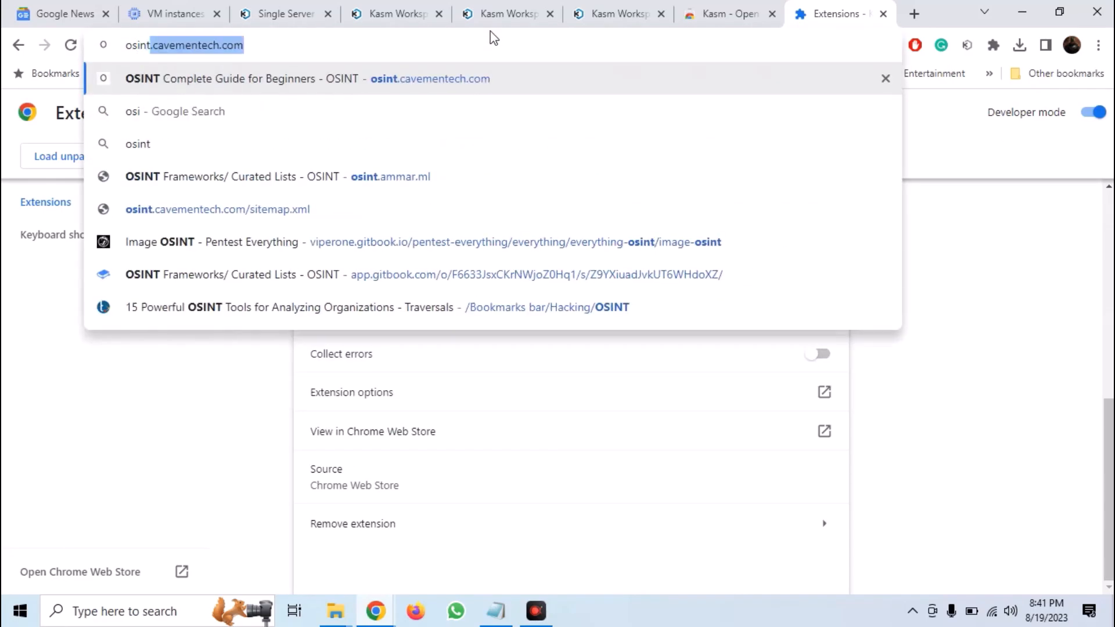
# Step: Search Google for osint and send the Wikipedia result to Kasm via Open Link in Kasm
pyautogui.press('Return')
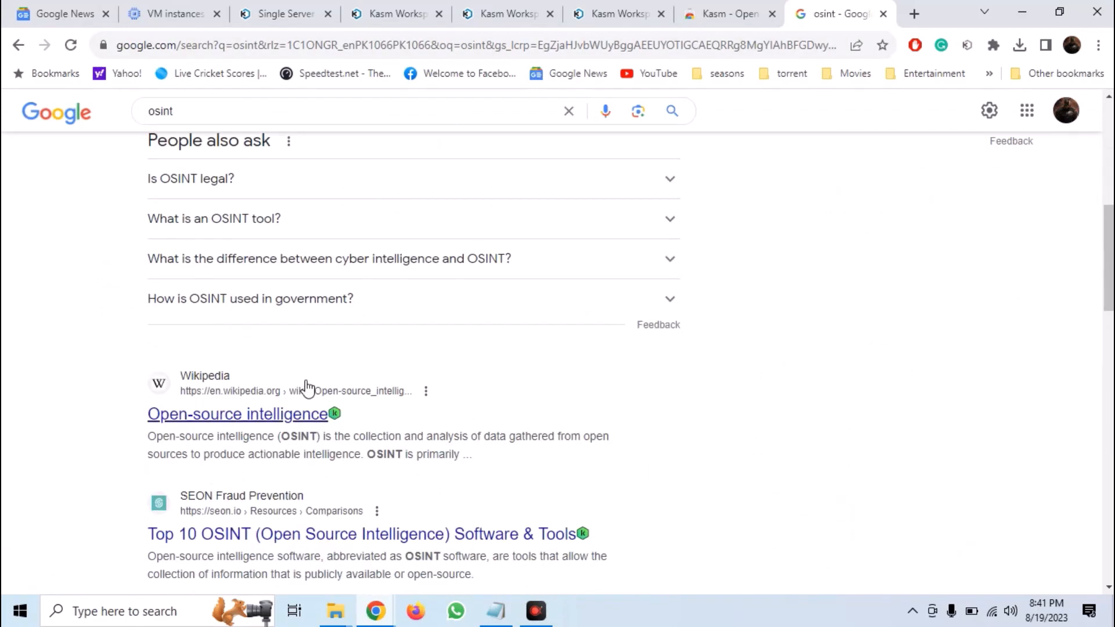
pyautogui.moveTo(81, 364)
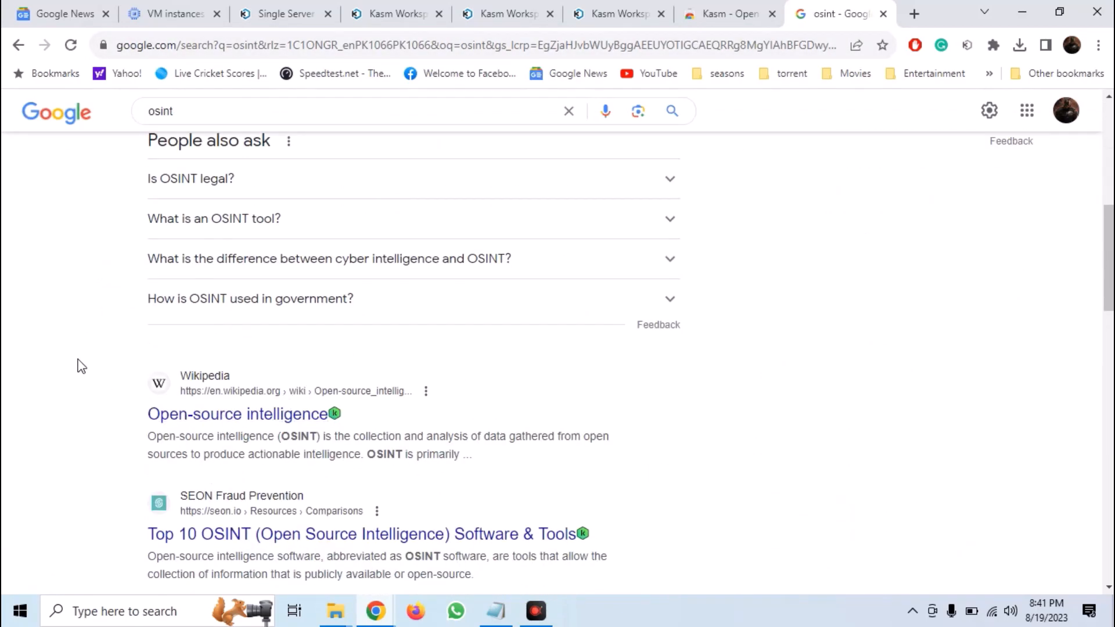
pyautogui.rightClick(241, 413)
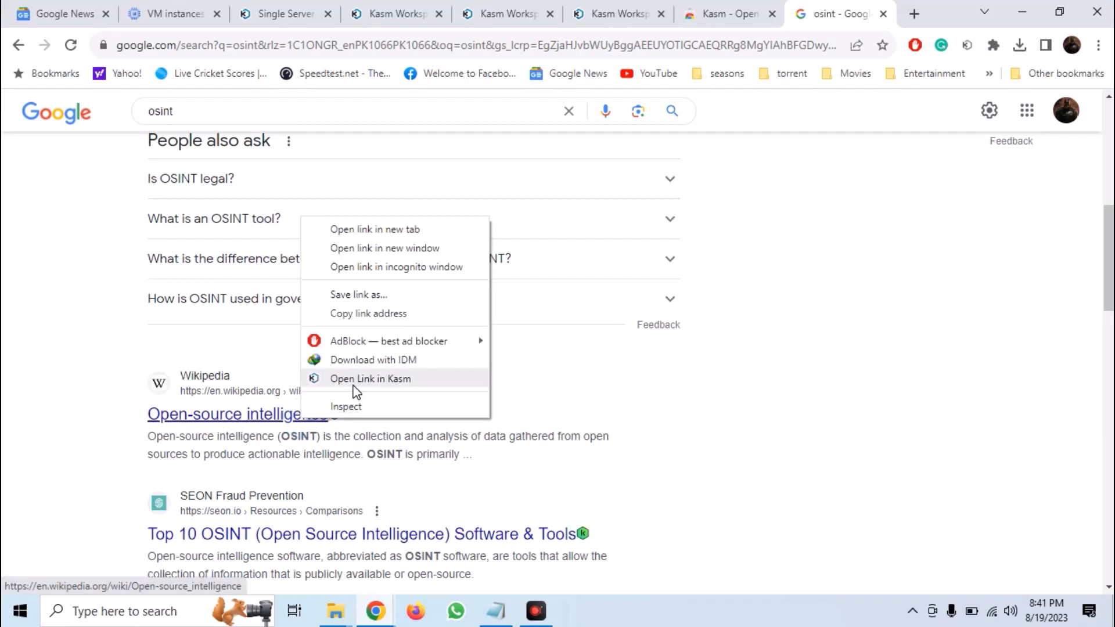
pyautogui.click(371, 378)
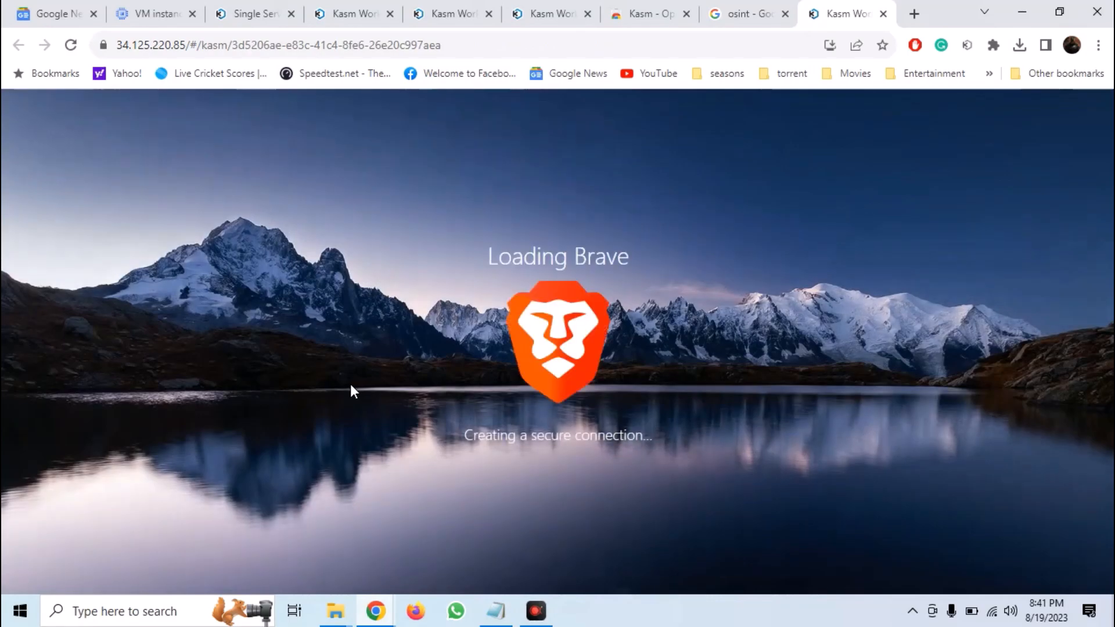
# Step: View the Open-source intelligence article in the isolated Brave session, then return to the osint results
pyautogui.click(204, 341)
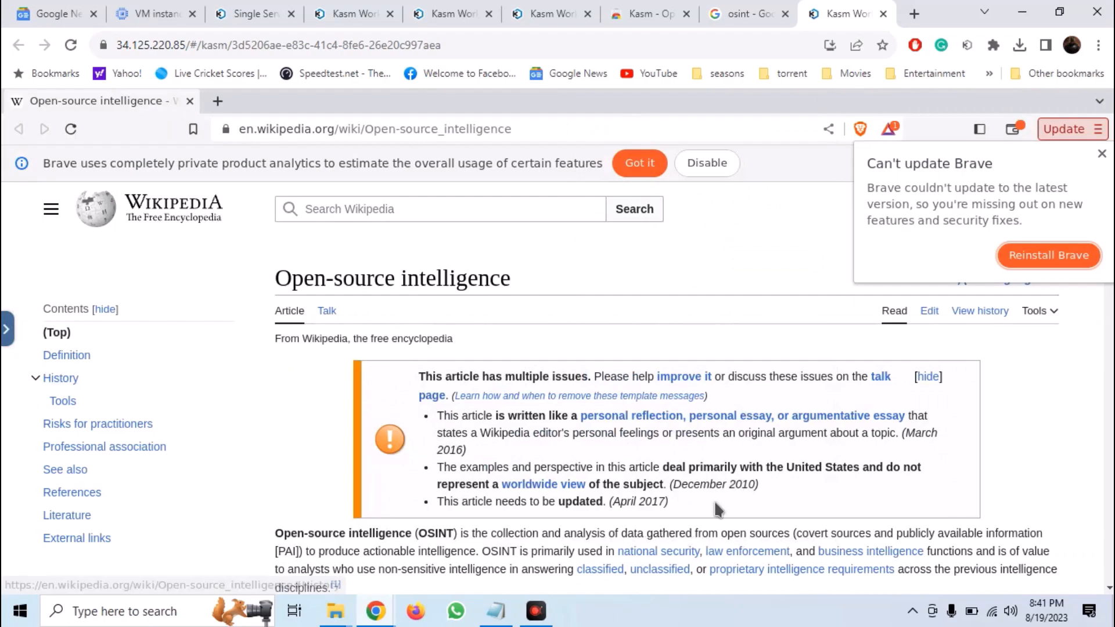
pyautogui.moveTo(581, 422)
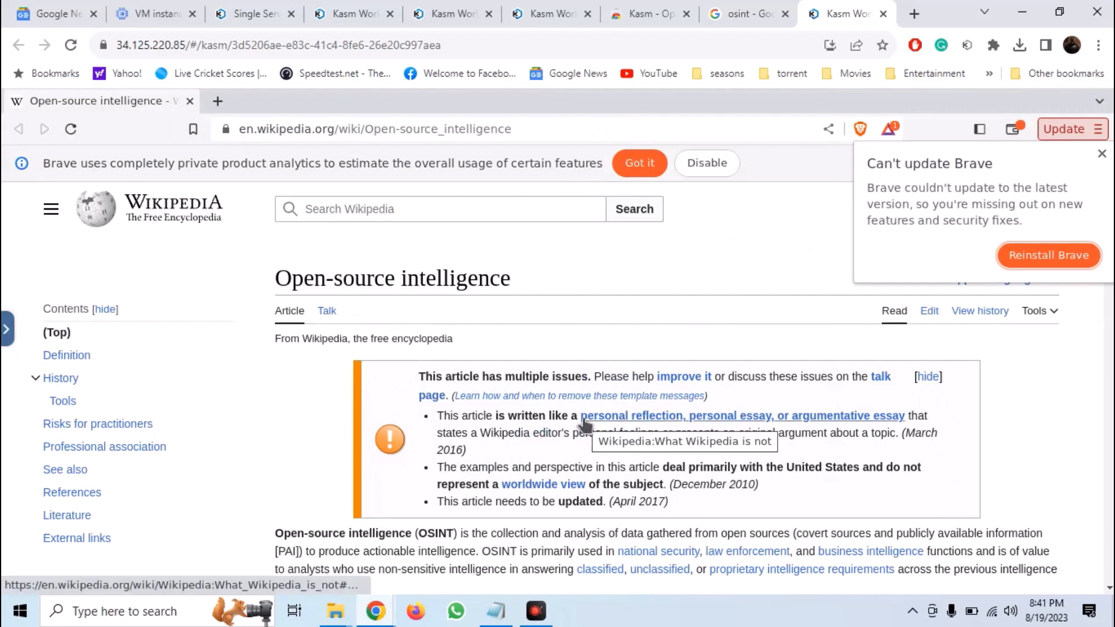
pyautogui.moveTo(714, 204)
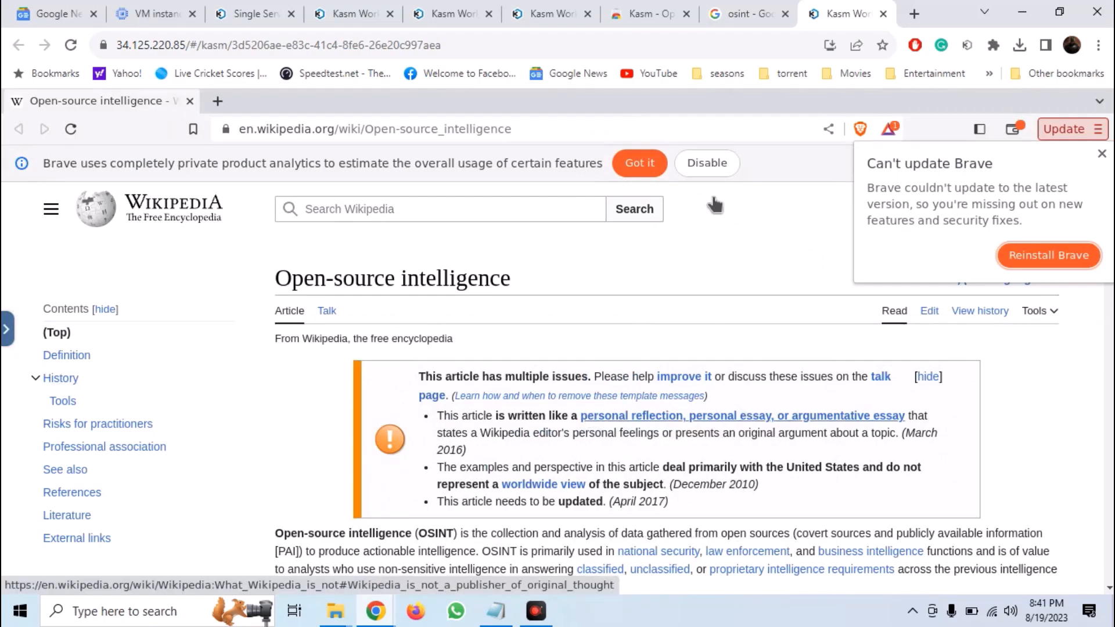
pyautogui.click(838, 14)
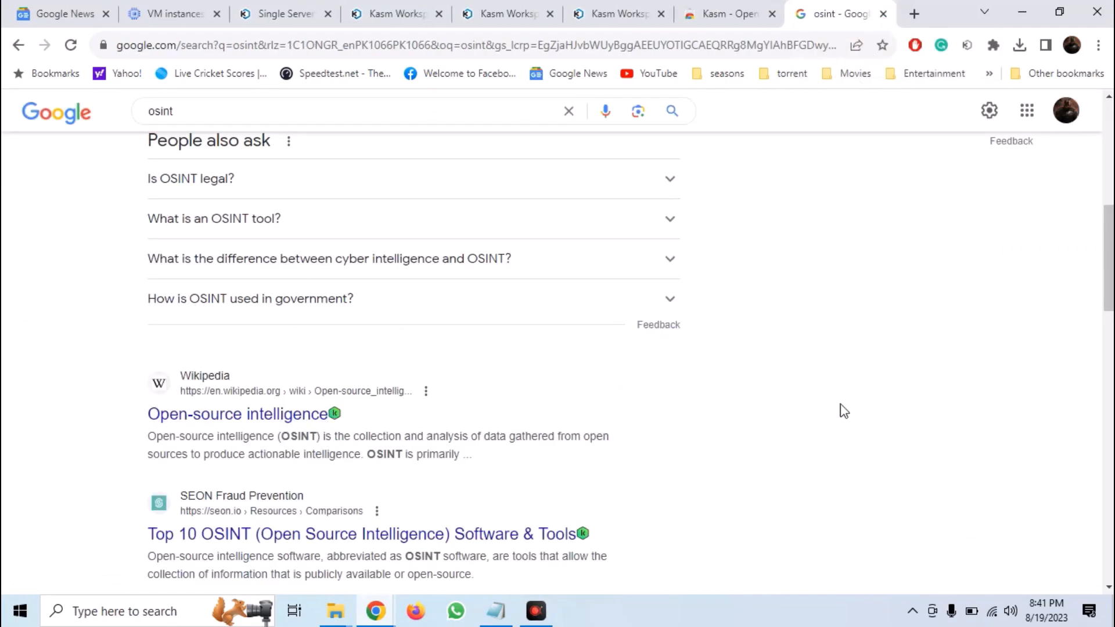